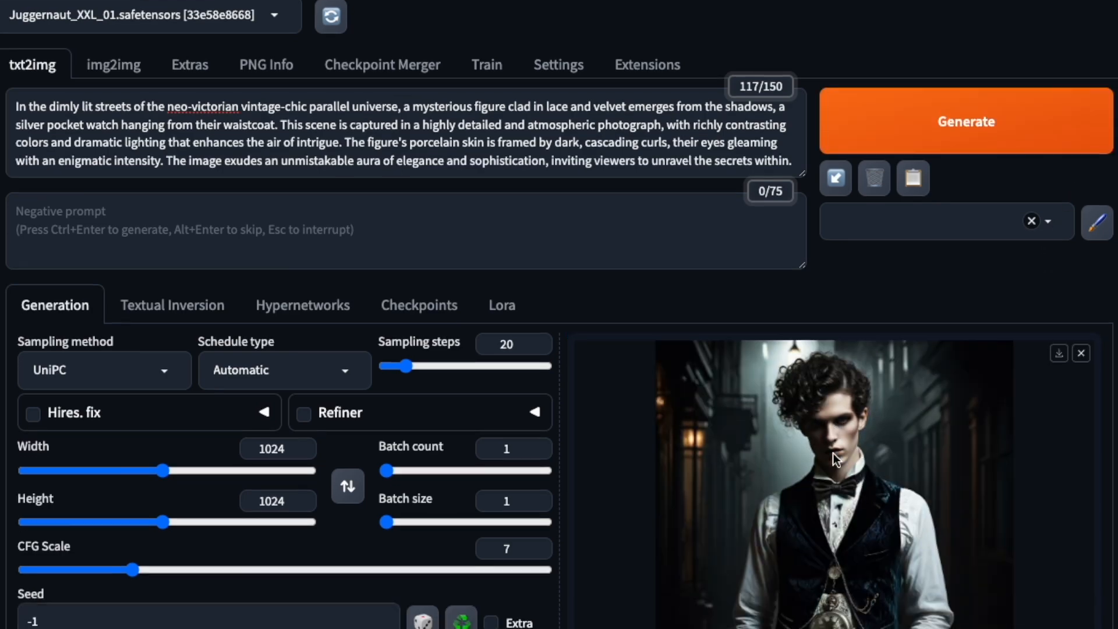
Browse the Lightning AI homepage, enlarging the man and starfighter portraits along the way
click(827, 464)
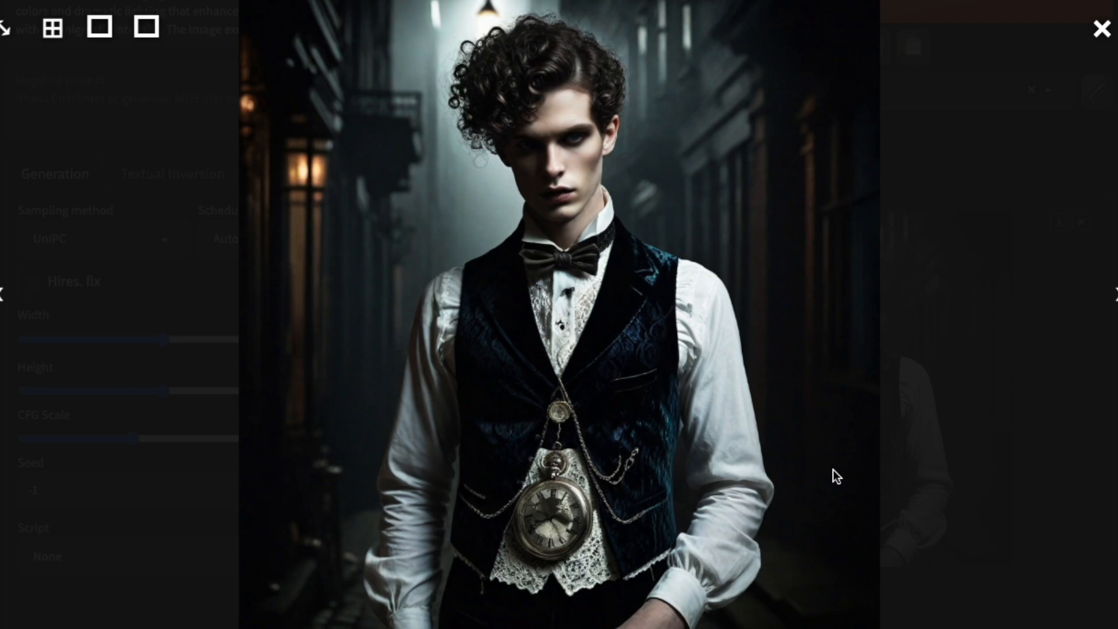
click(1101, 28)
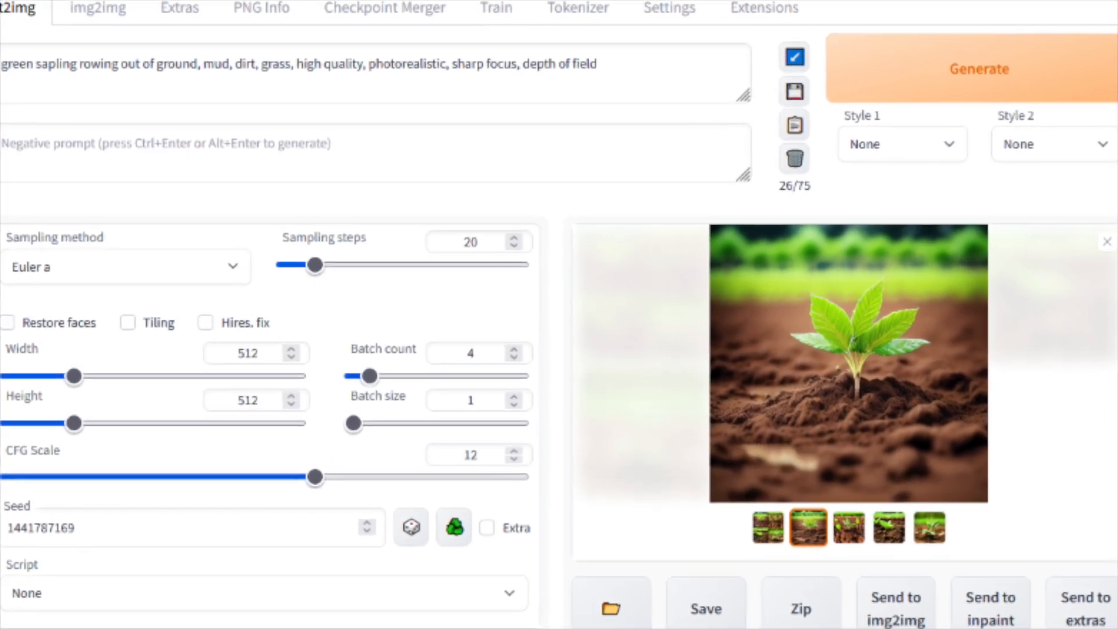
scroll(down, 3)
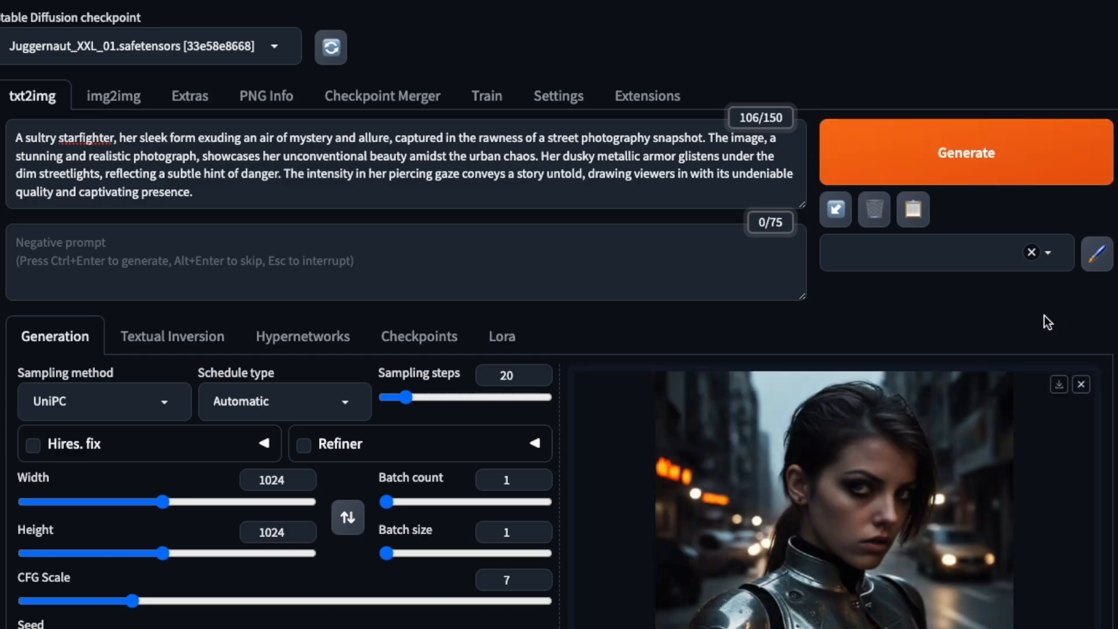
click(827, 500)
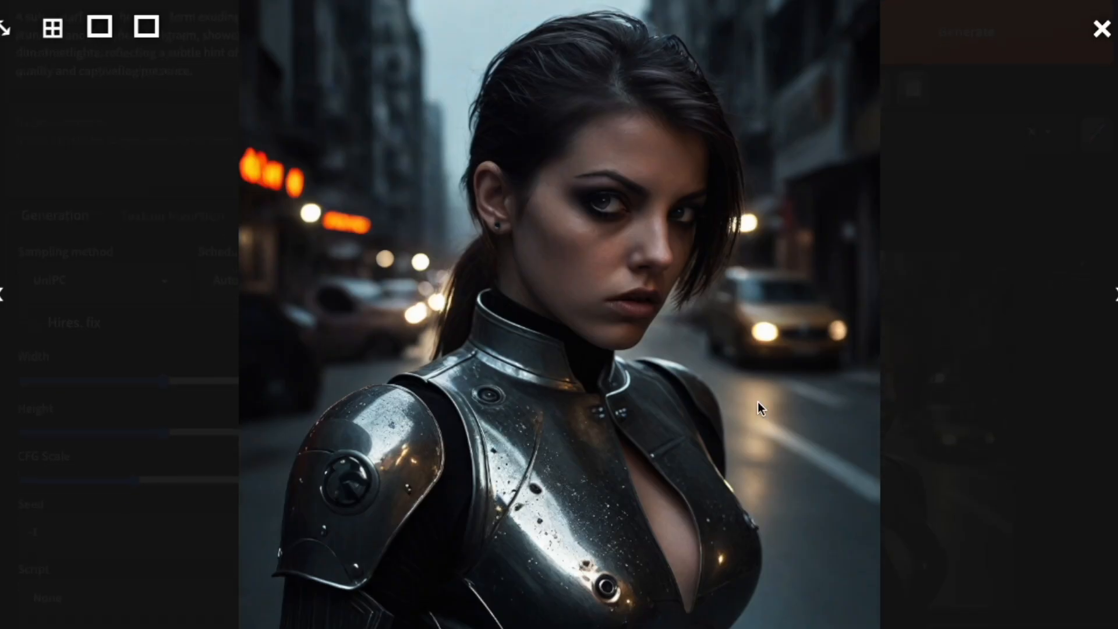
click(1100, 28)
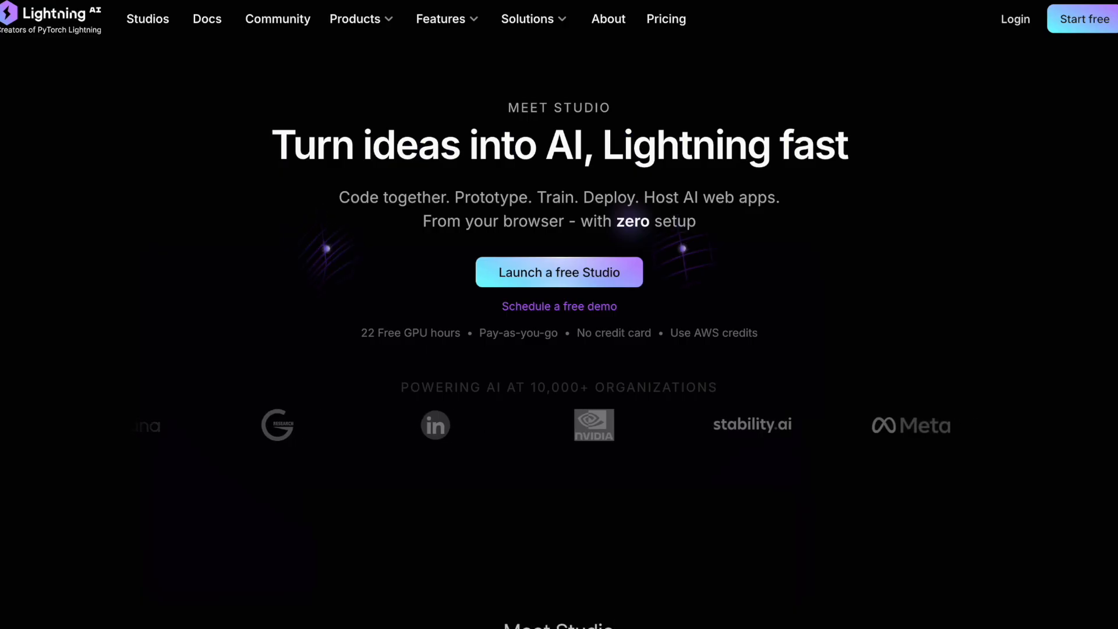
scroll(down, 3)
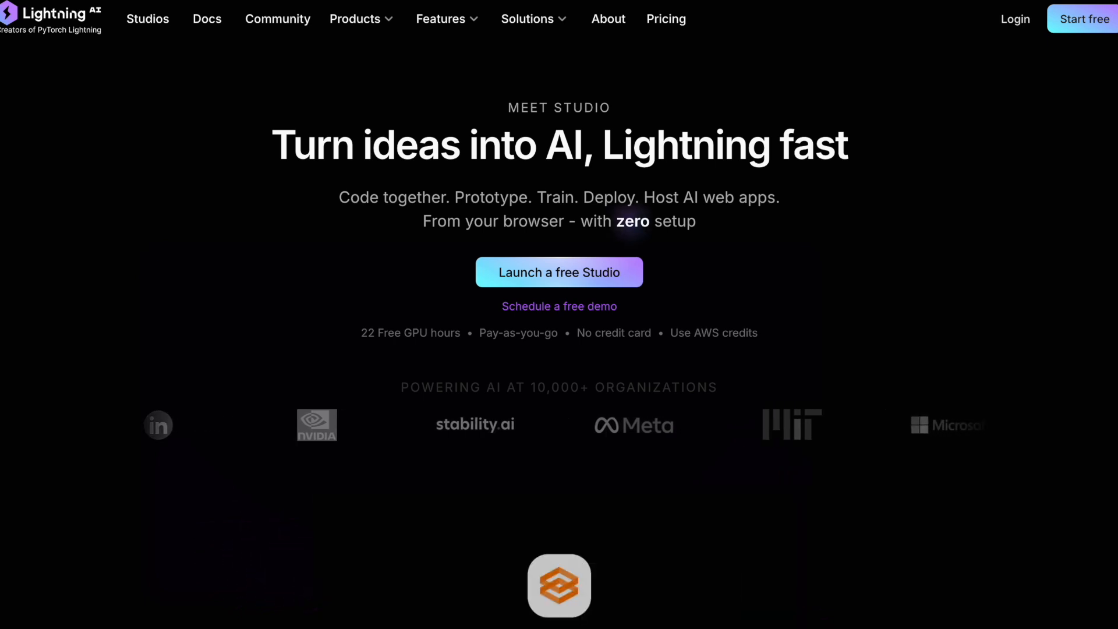
scroll(down, 3)
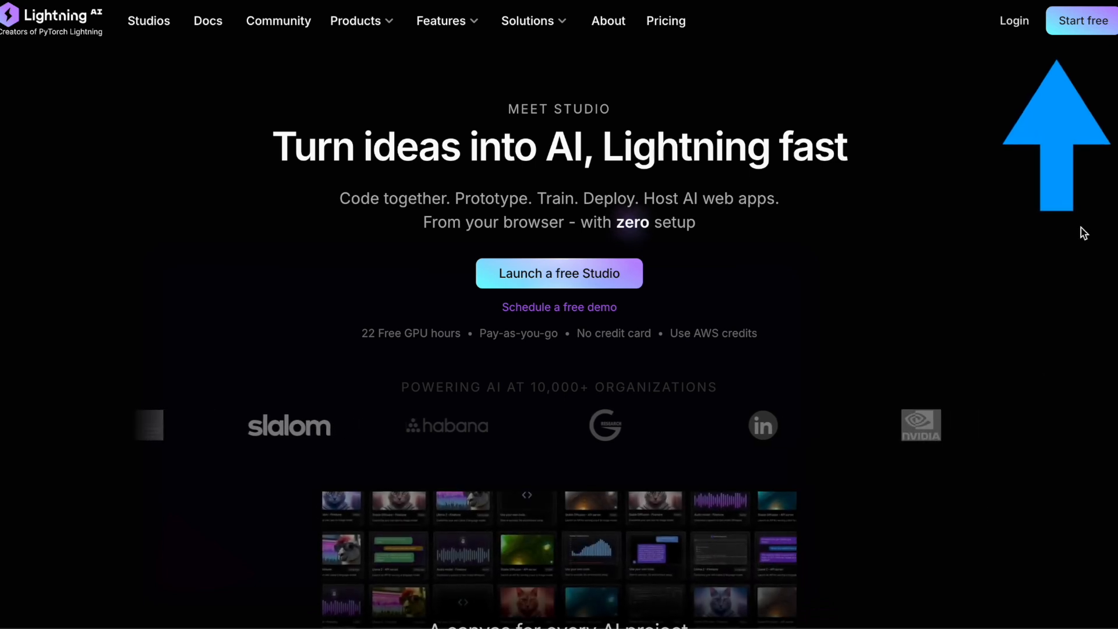
Start signing up for a free account and choose a sign-in method
click(1080, 21)
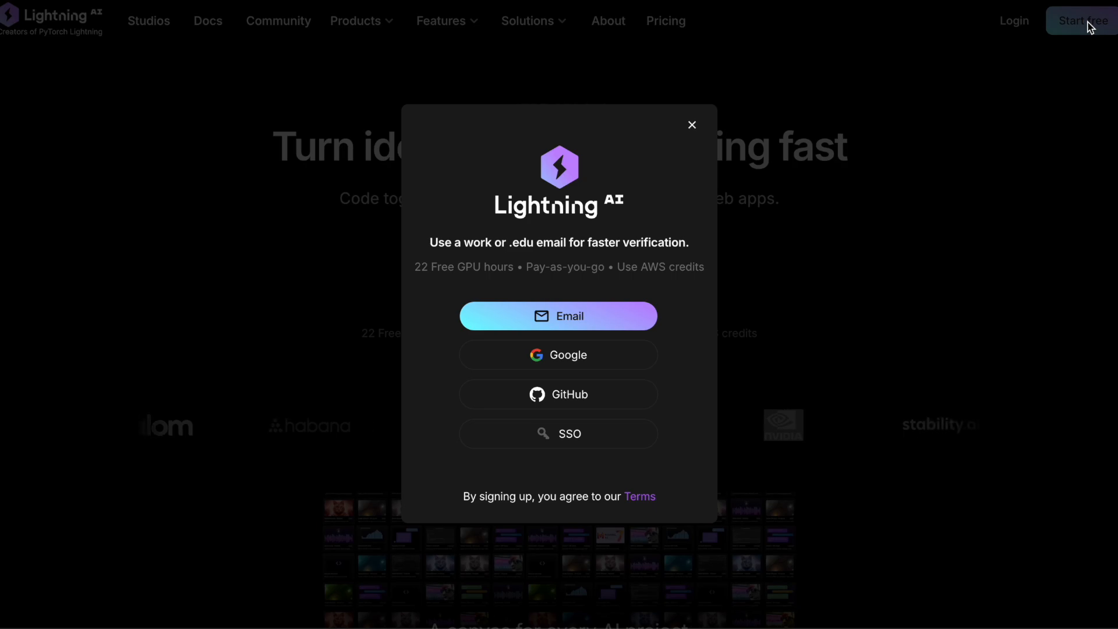
click(558, 316)
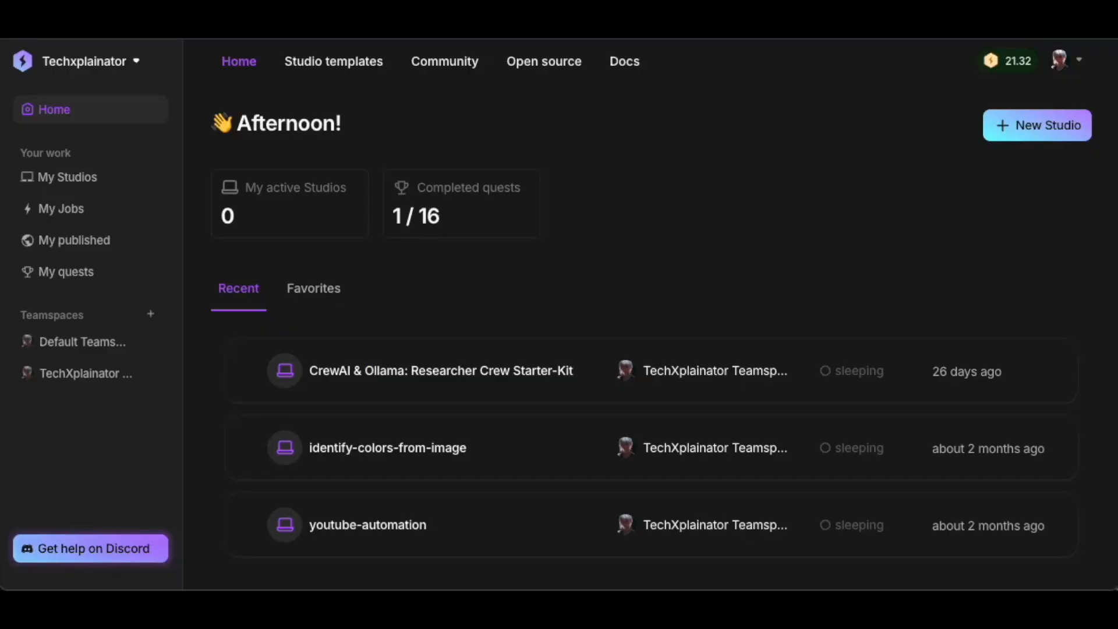
mouse_move(1038, 126)
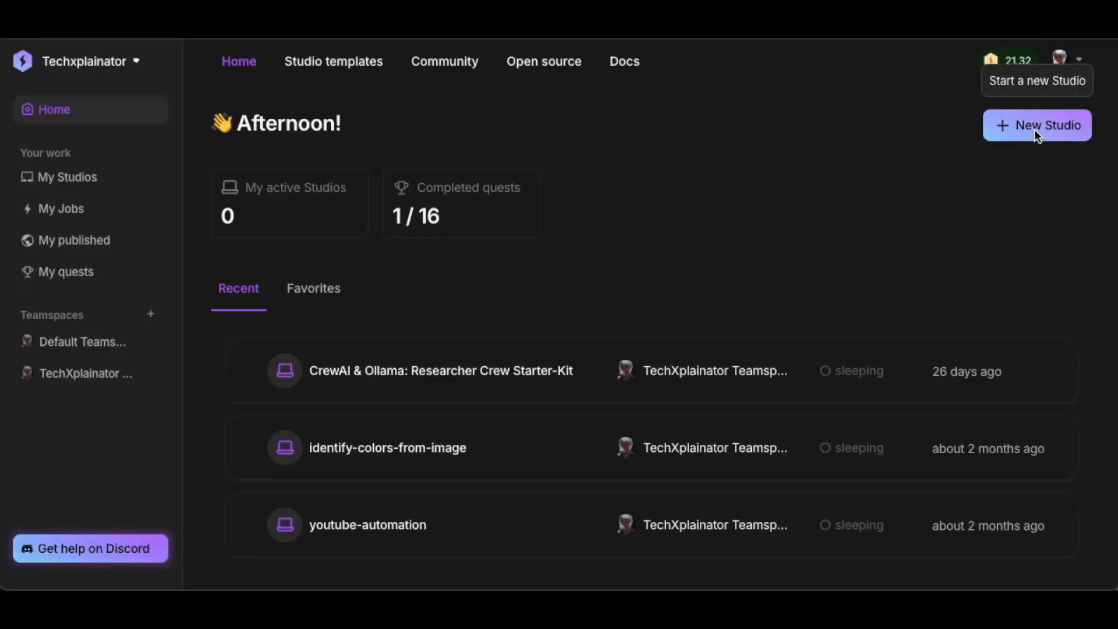
Create a new Code Studio in the Default Teamspace and launch it
click(1037, 126)
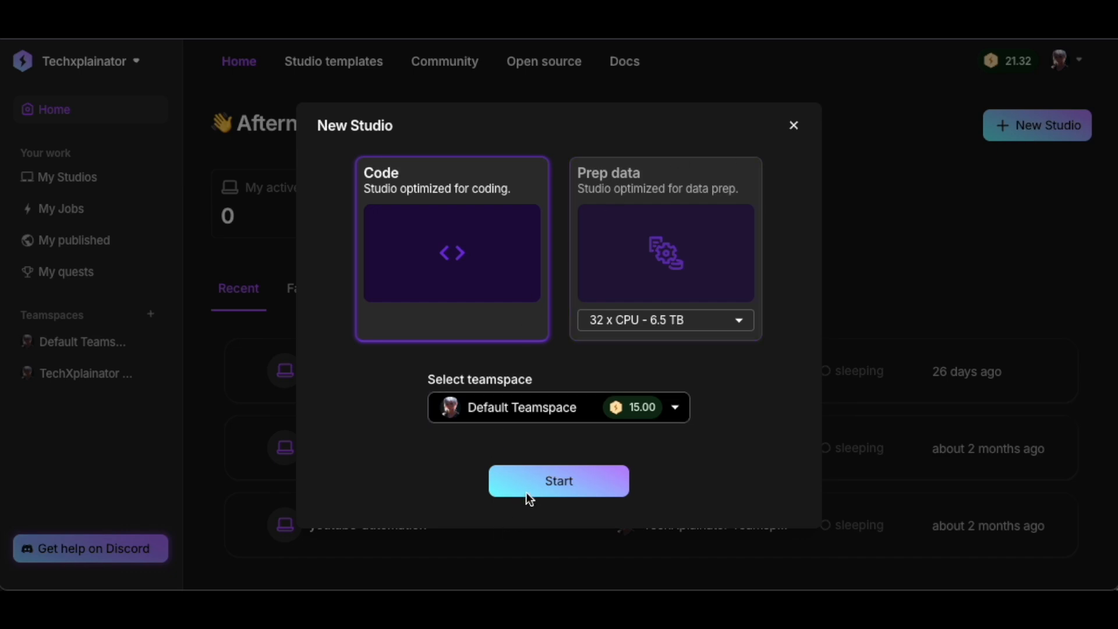
click(558, 481)
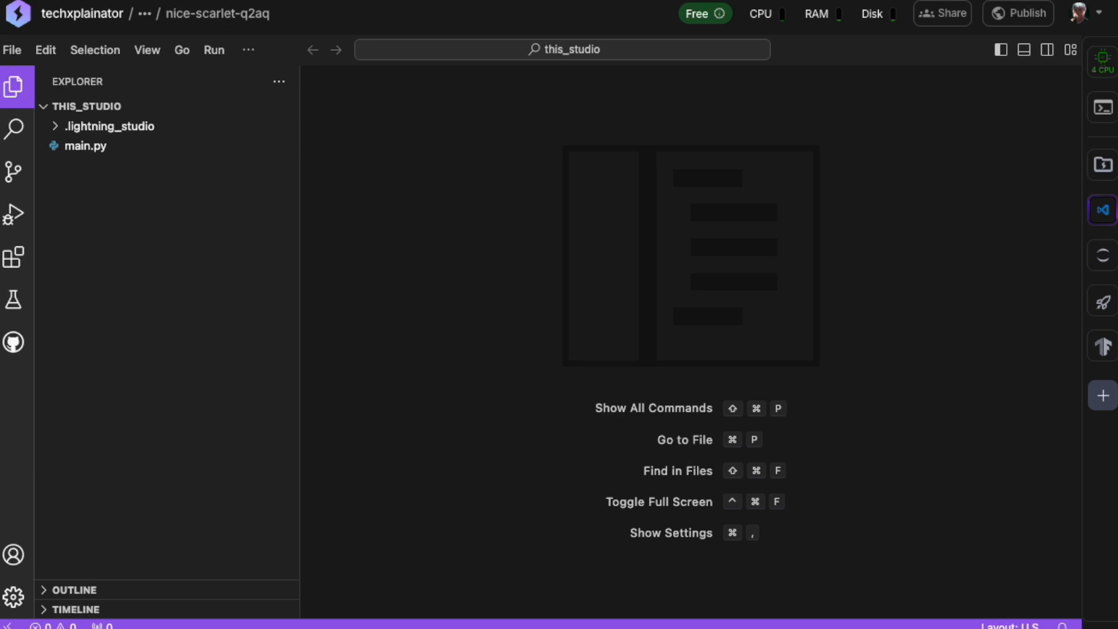
mouse_move(353, 367)
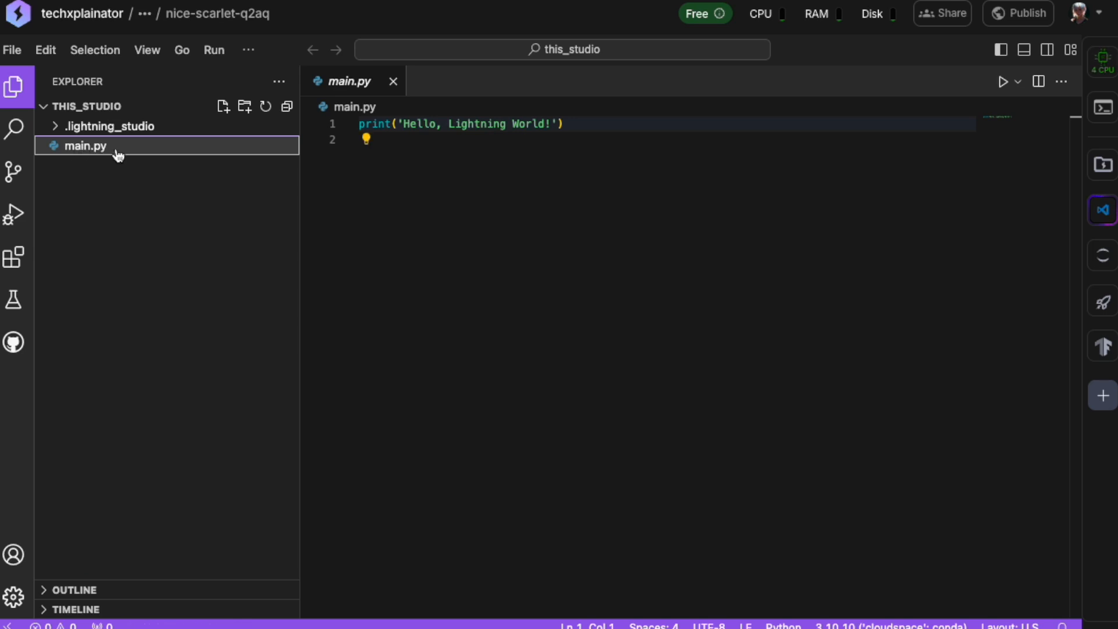
Permanently delete the starter main.py file from the Studio
right_click(84, 145)
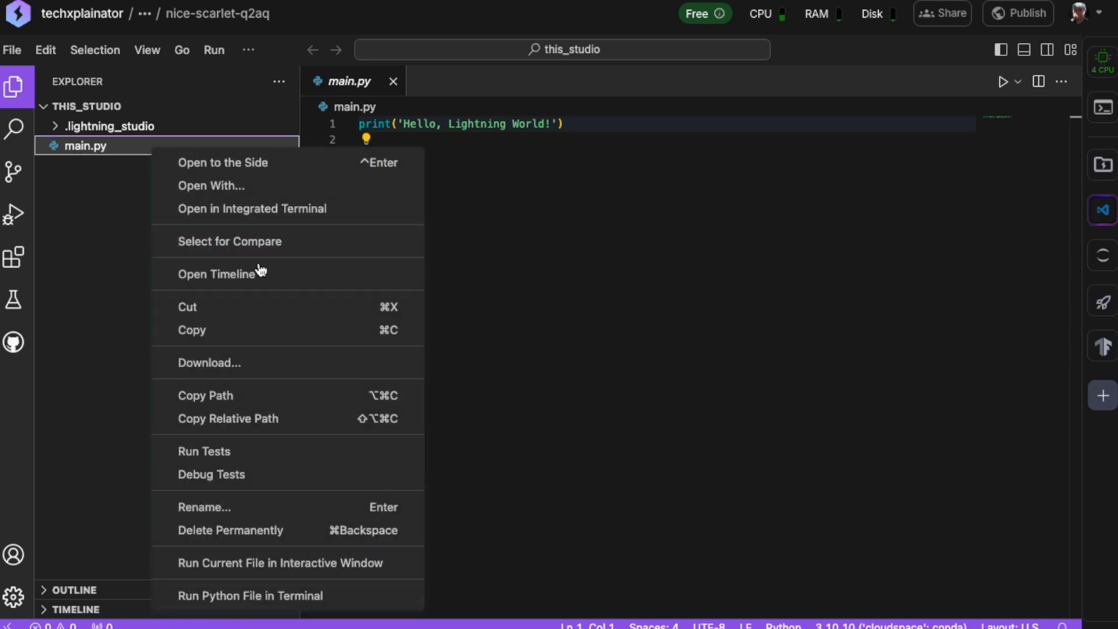
click(229, 530)
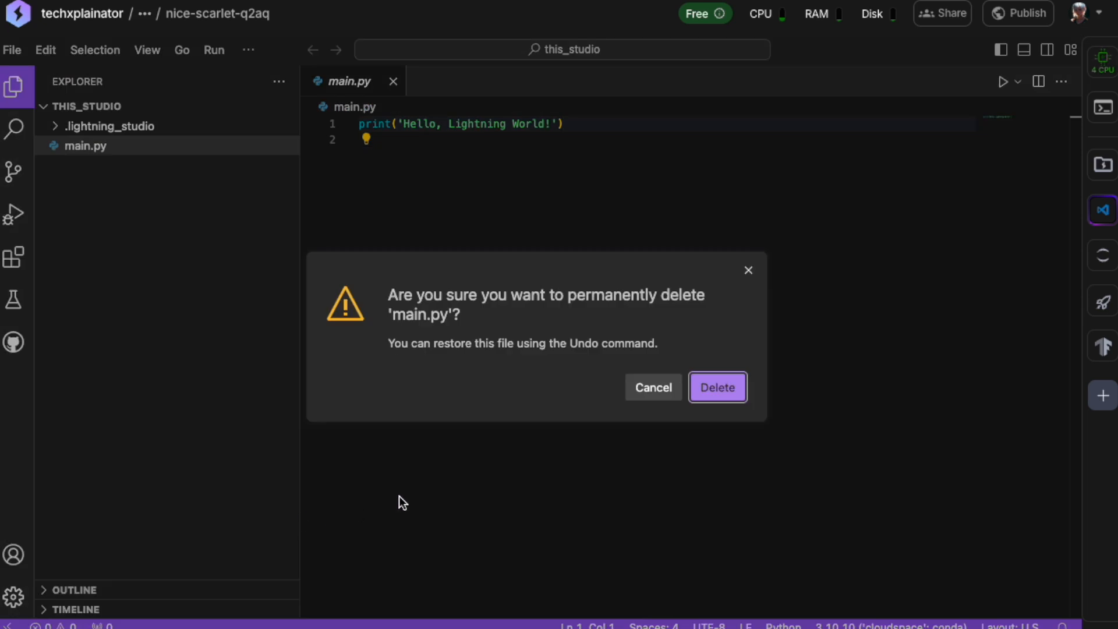
click(717, 386)
text(S)
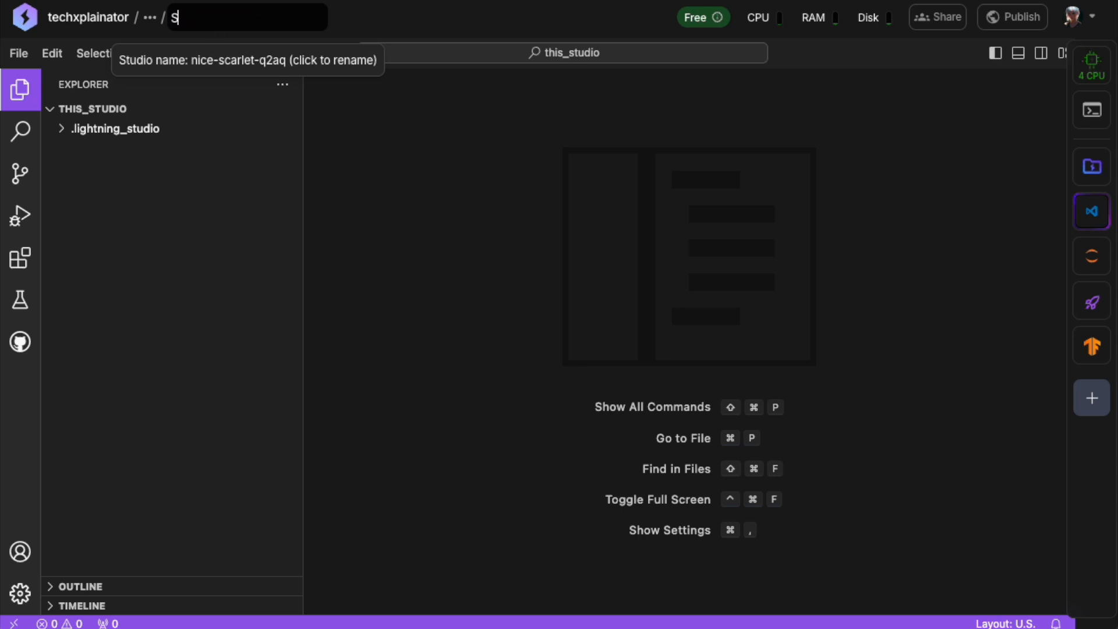
Rename the Studio to 'Stable Diffusion Automatic 111'
text(table Diffusion)
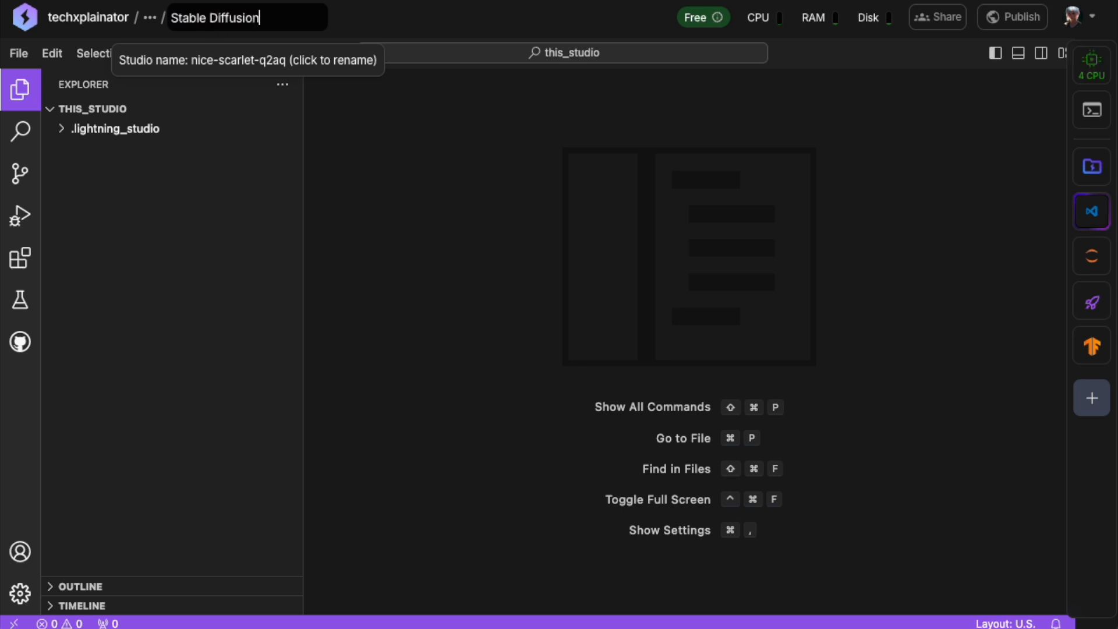
text(Automatic)
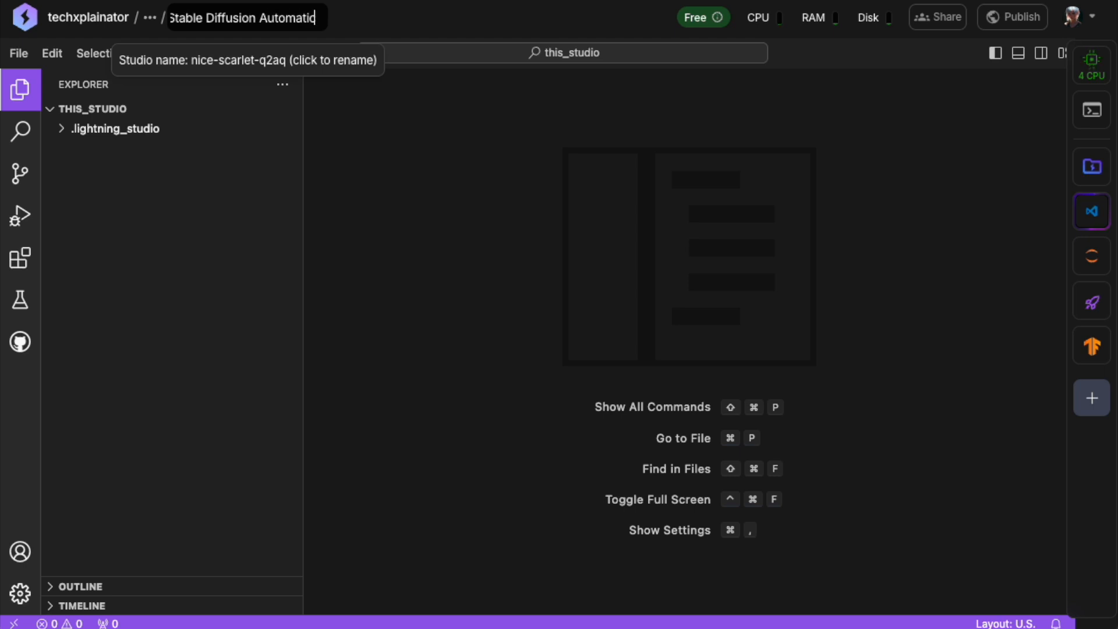
text(111)
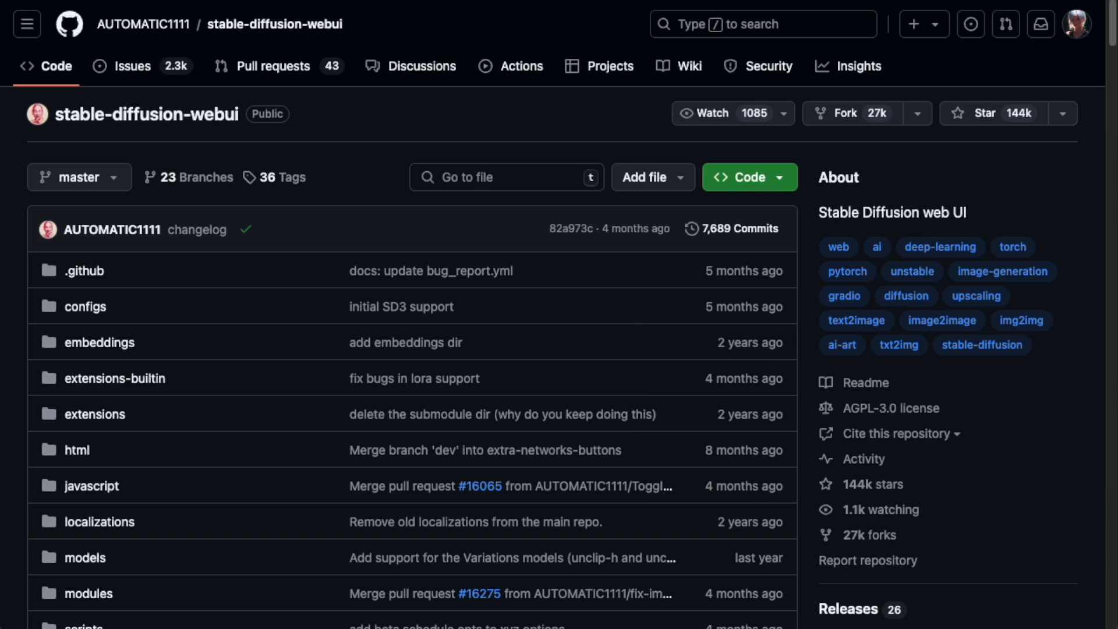
mouse_move(784, 184)
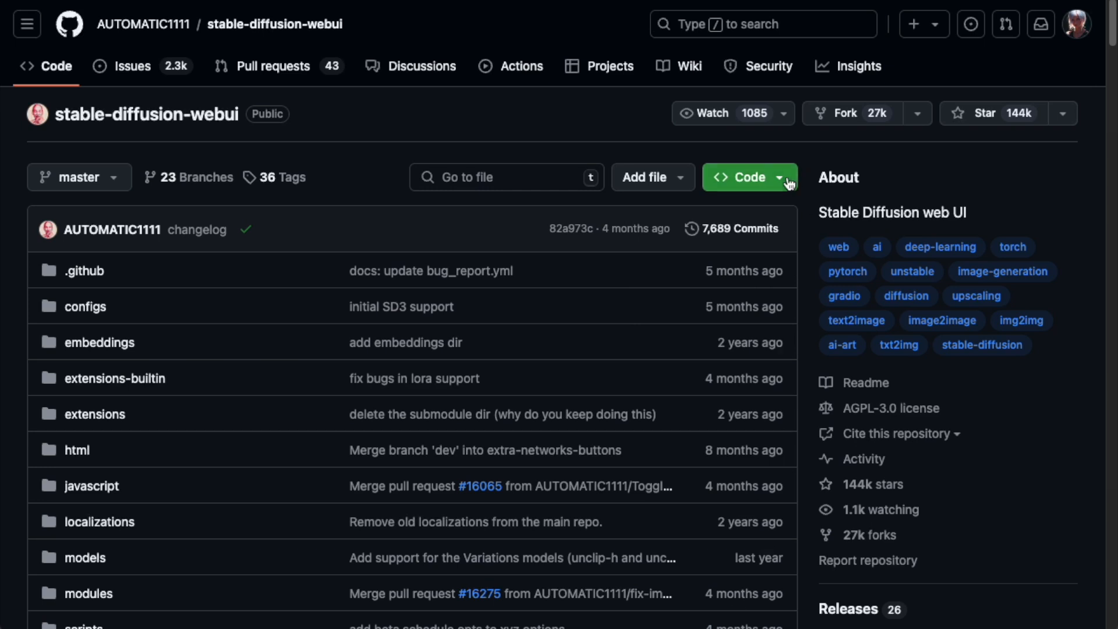
Copy the HTTPS clone URL of the stable-diffusion-webui repository from the Code menu
click(745, 177)
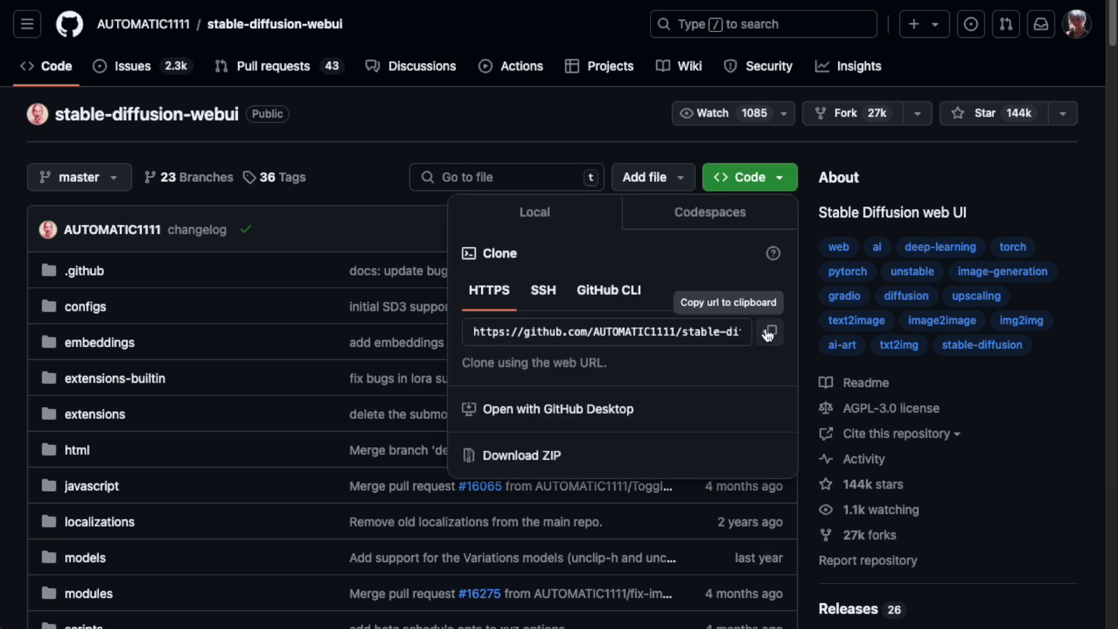
click(770, 332)
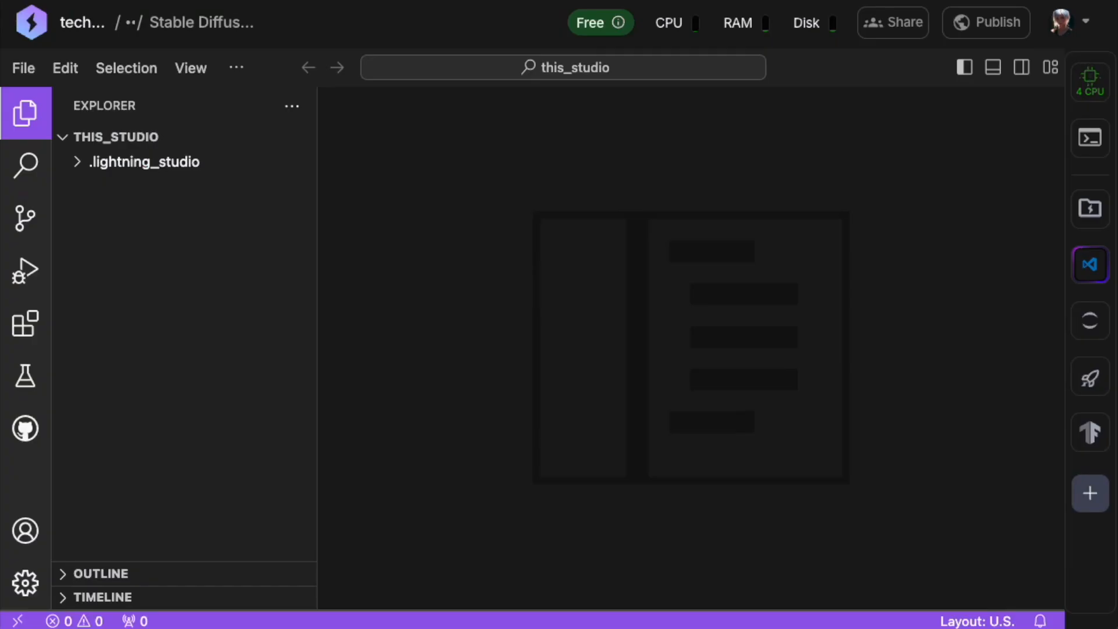
click(237, 68)
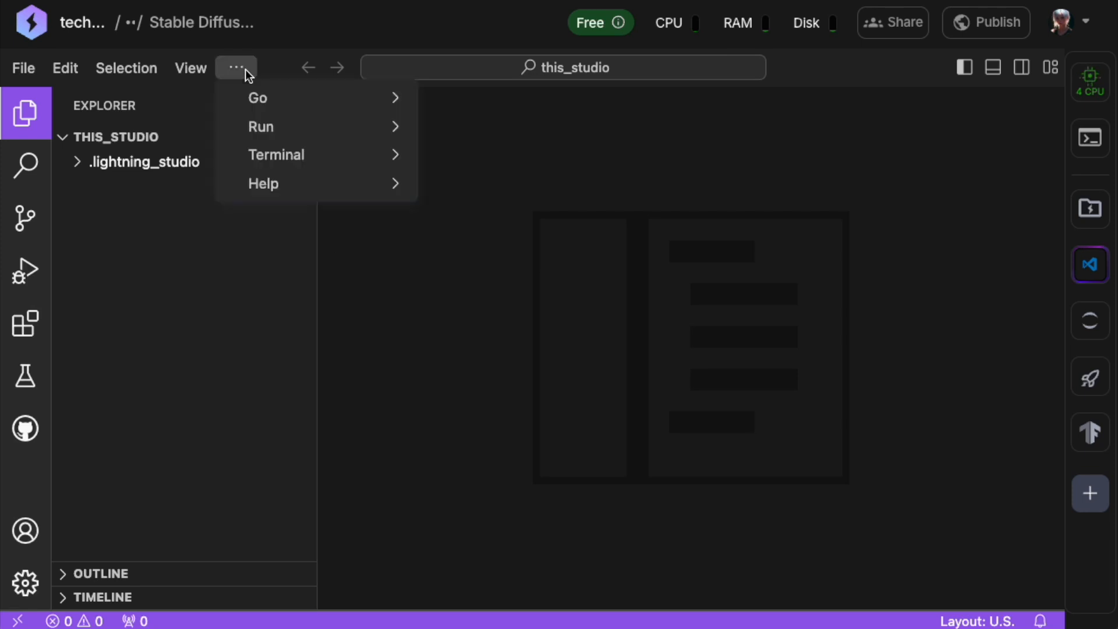
click(276, 155)
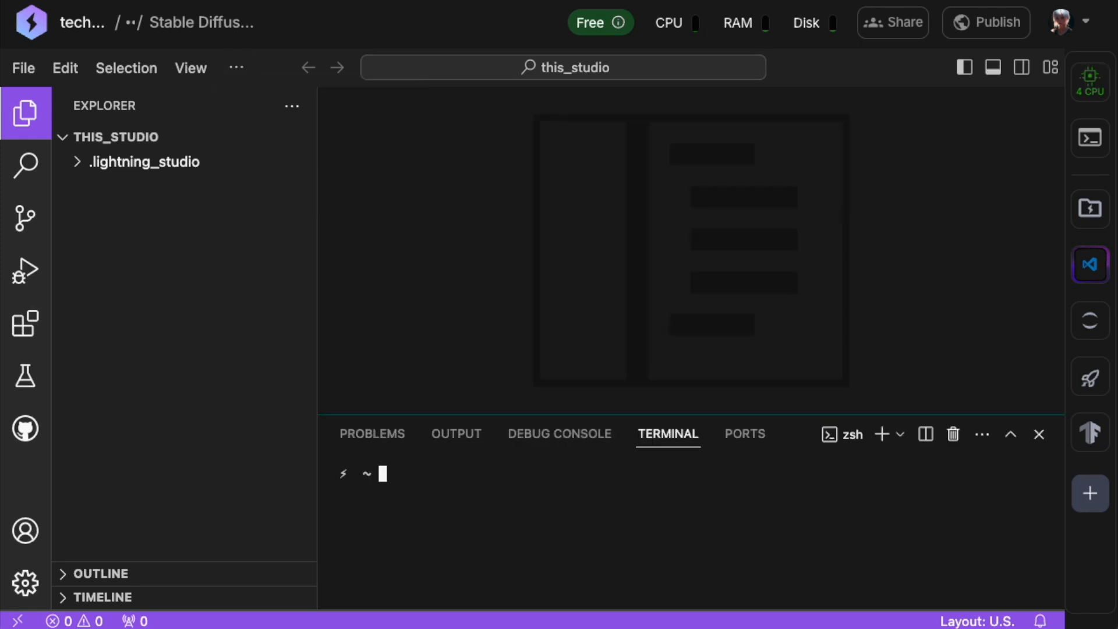
text(git)
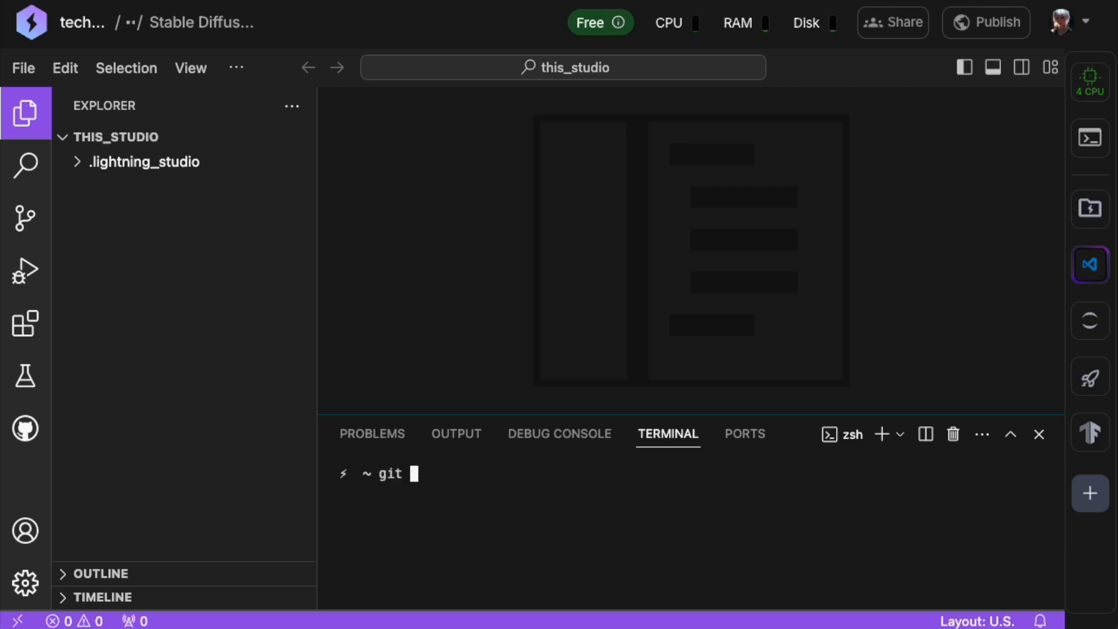
text(clone)
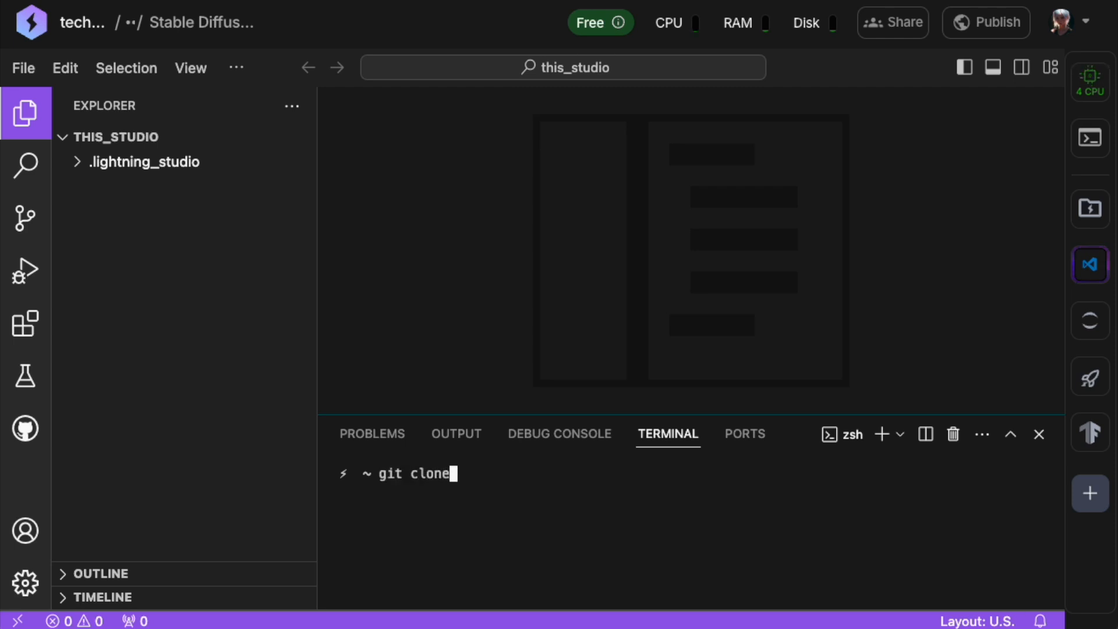
text(https://github.com/AUTOMATIC1111/stable-diffusion-webui.git)
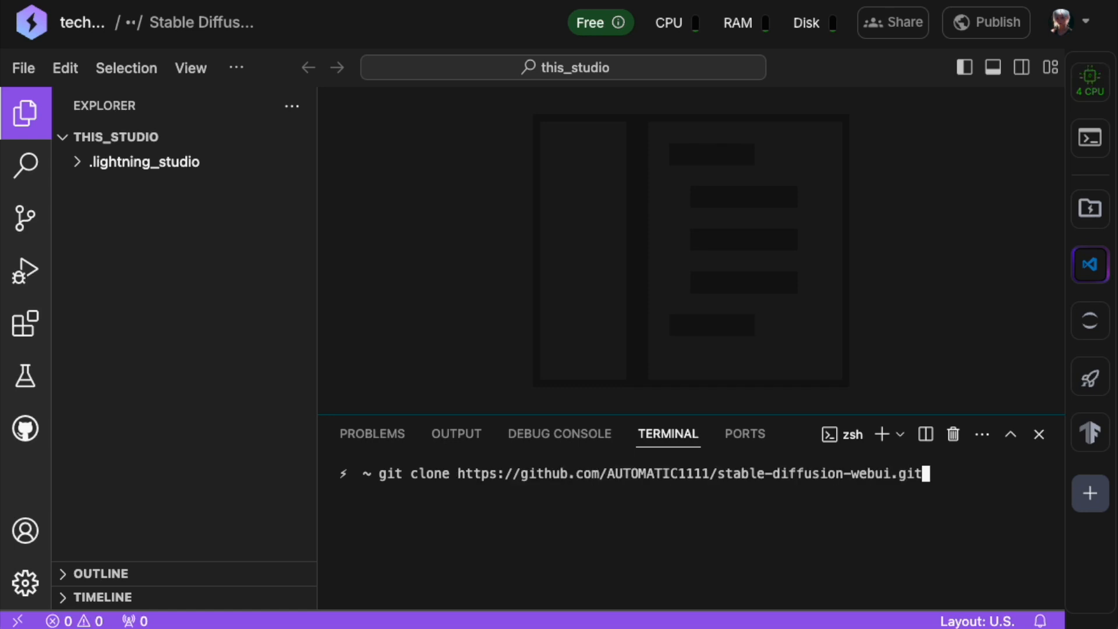
key(Return)
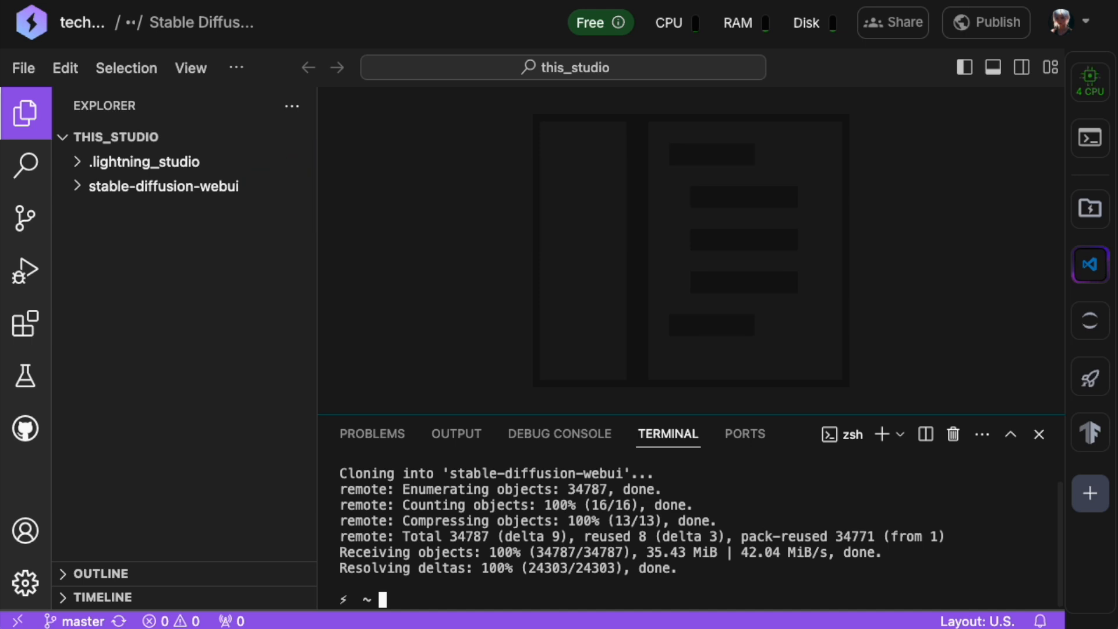
Locate webui-user.sh inside the cloned stable-diffusion-webui folder
click(1038, 435)
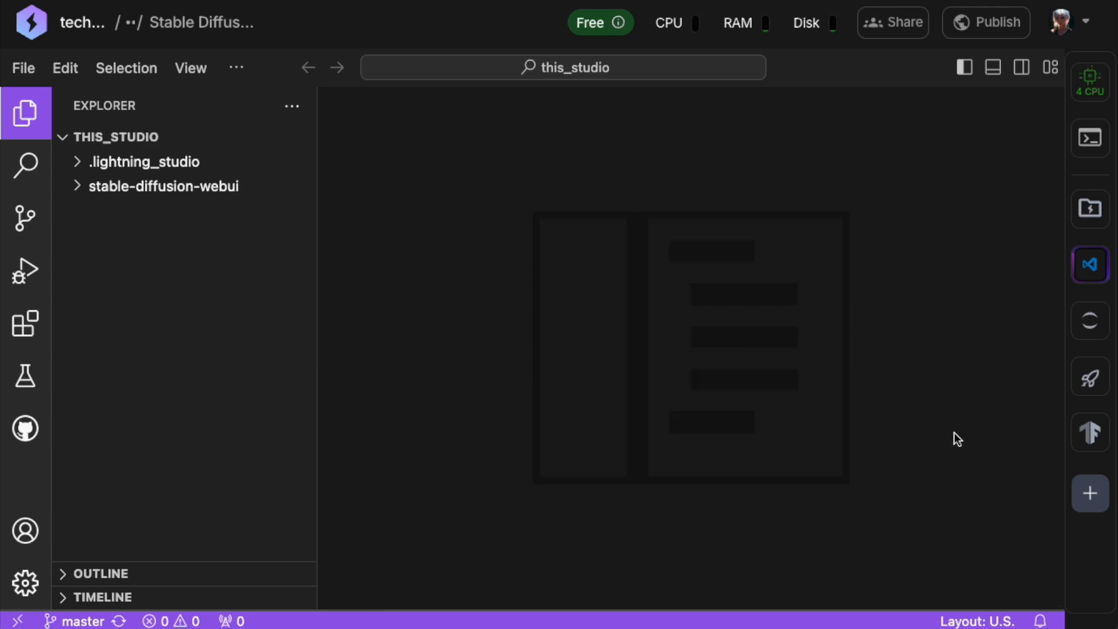
click(163, 187)
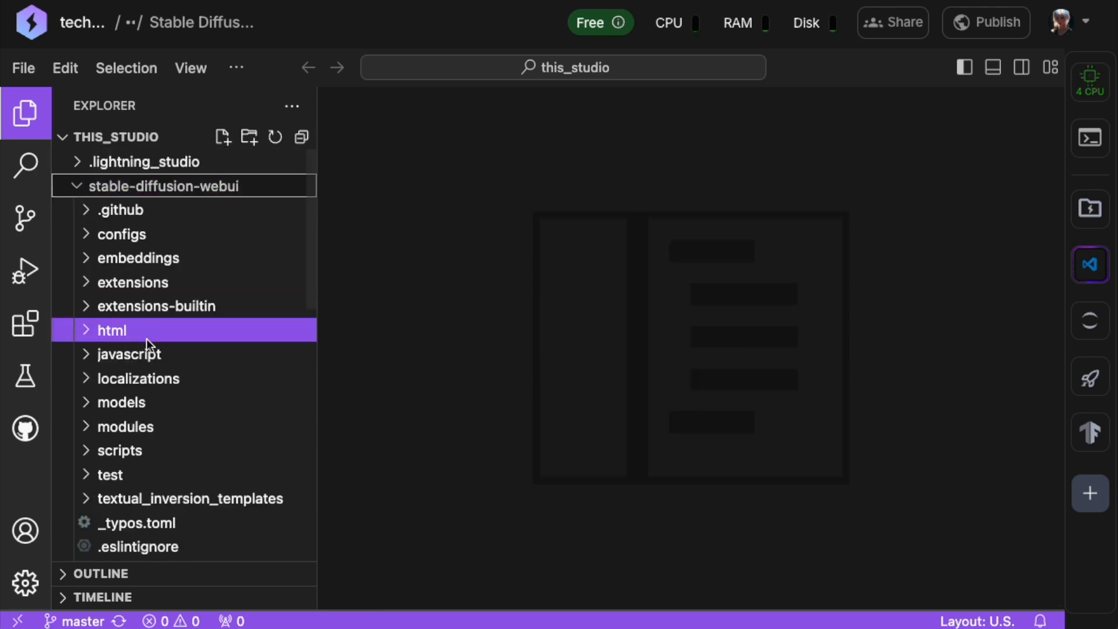
scroll(down, 3)
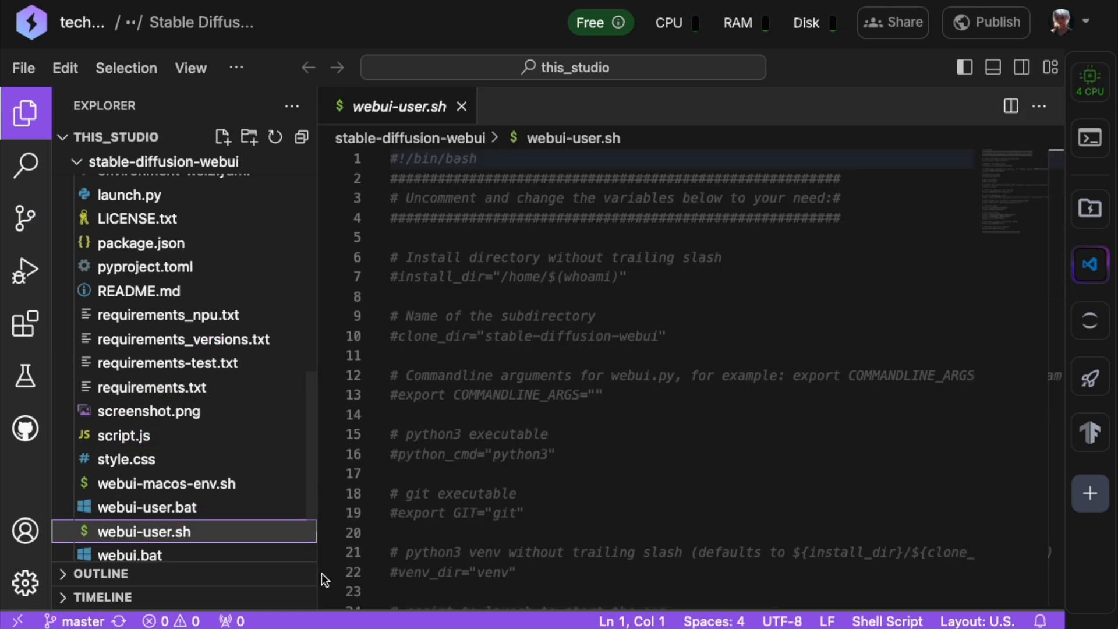
mouse_move(867, 530)
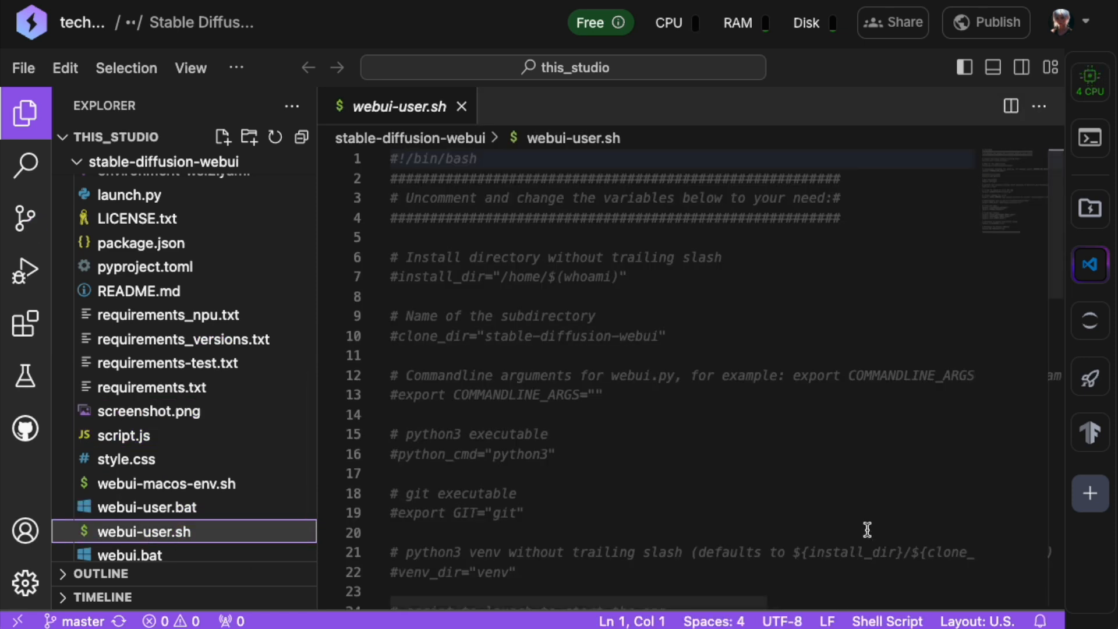
scroll(down, 3)
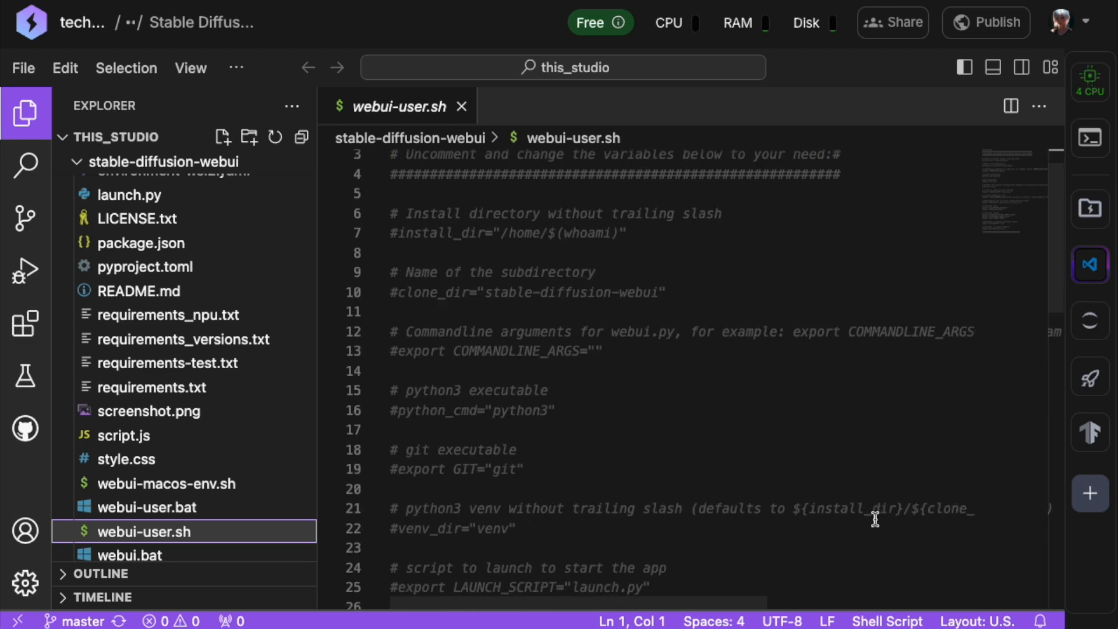
scroll(down, 3)
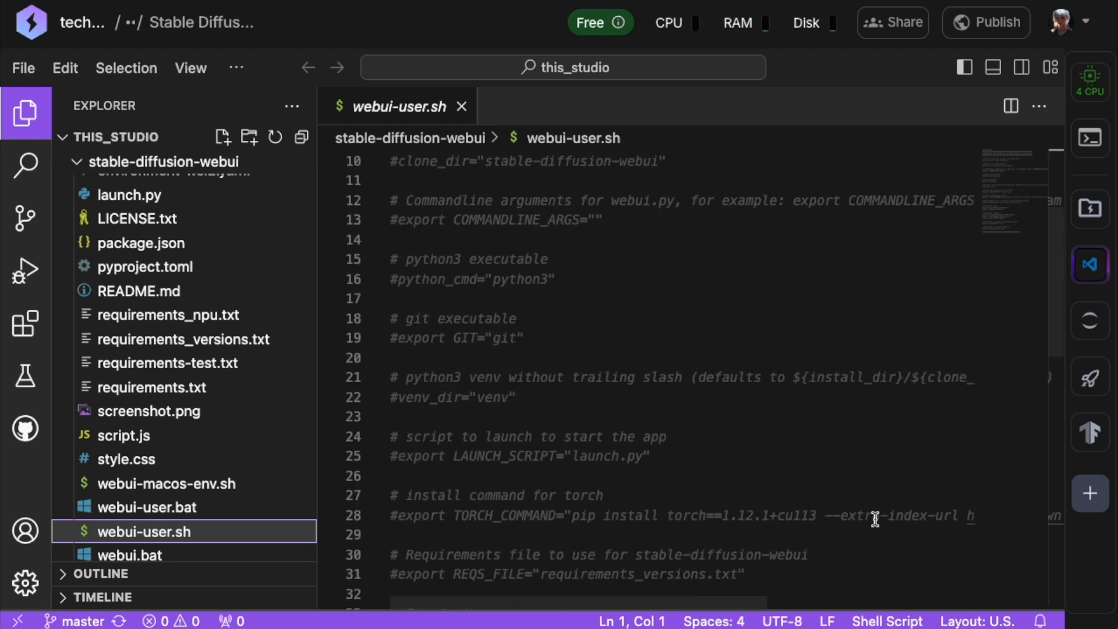
mouse_move(398, 397)
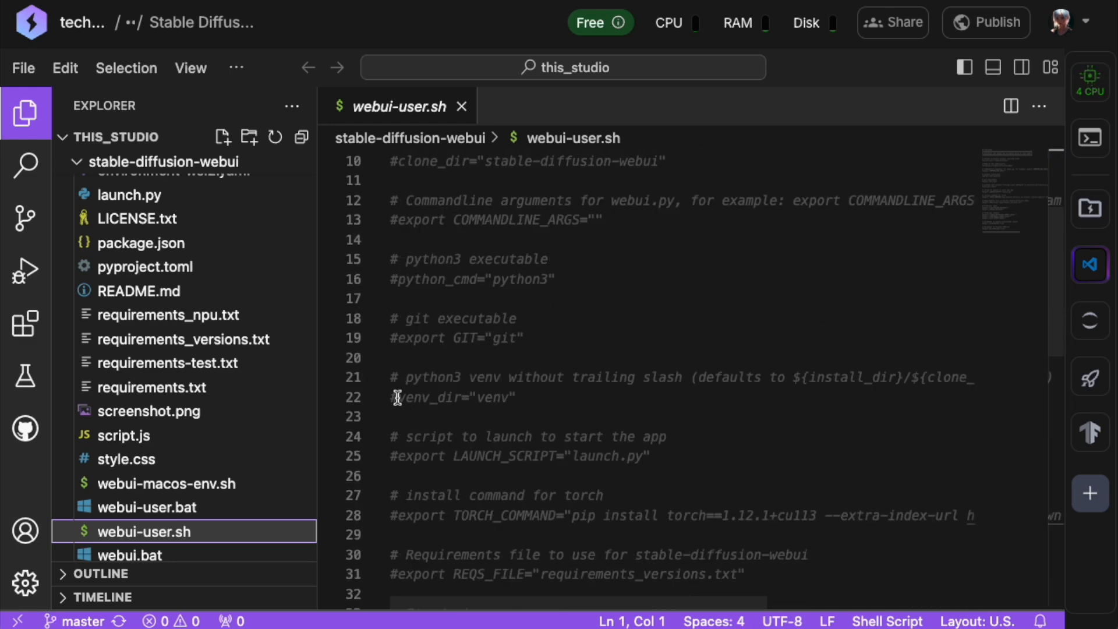
Uncomment venv_dir and set it to "-", enable accelerated launch, then close webui-user.sh
click(397, 397)
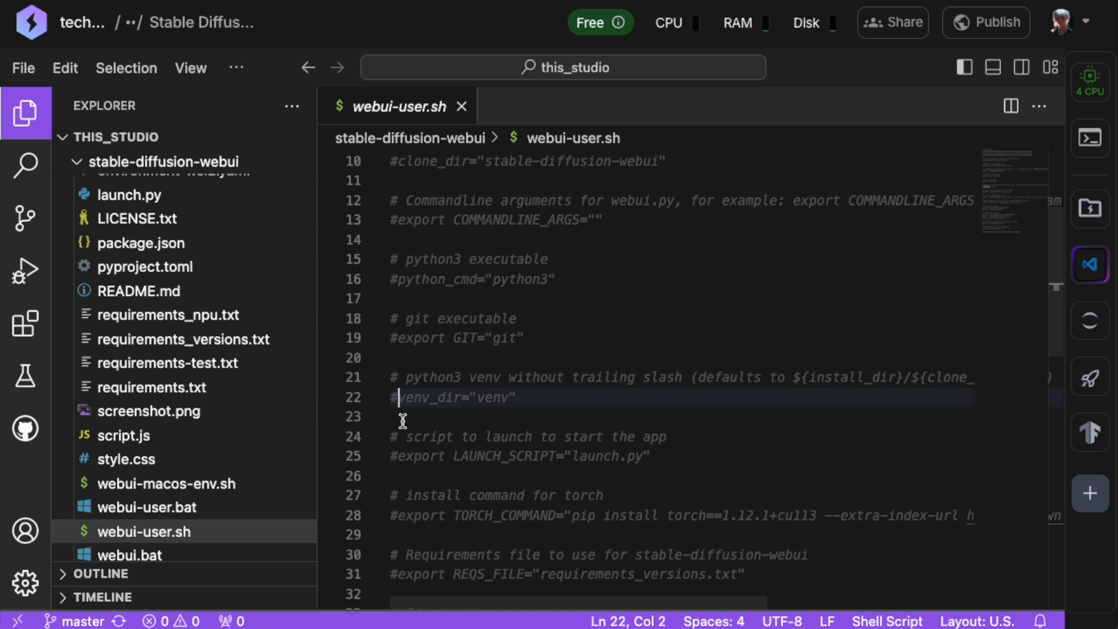
key(Backspace)
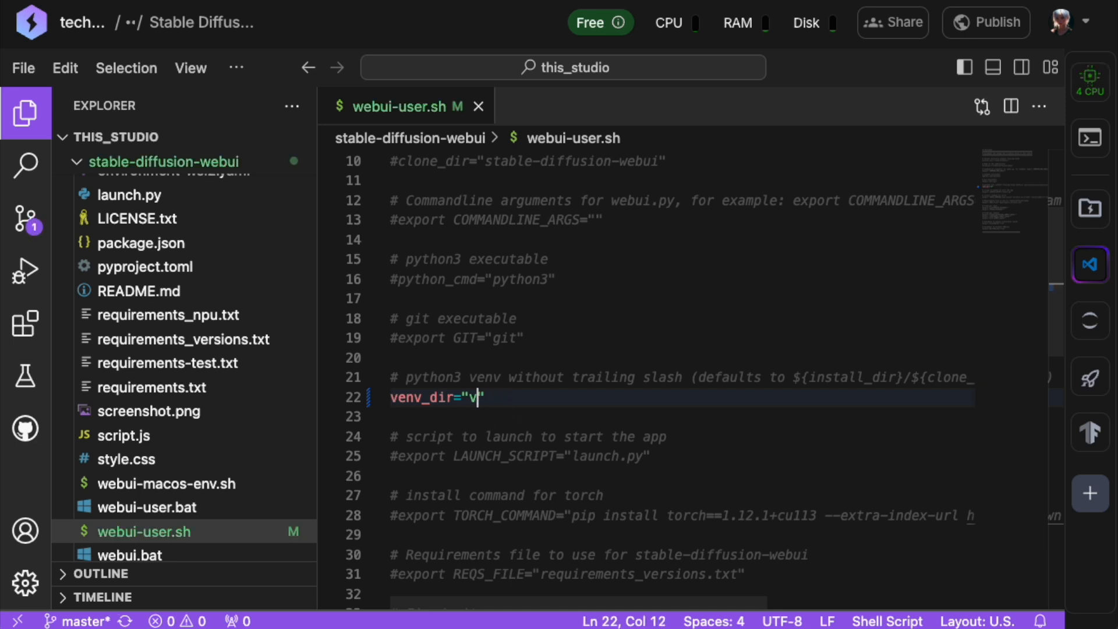
text(-)
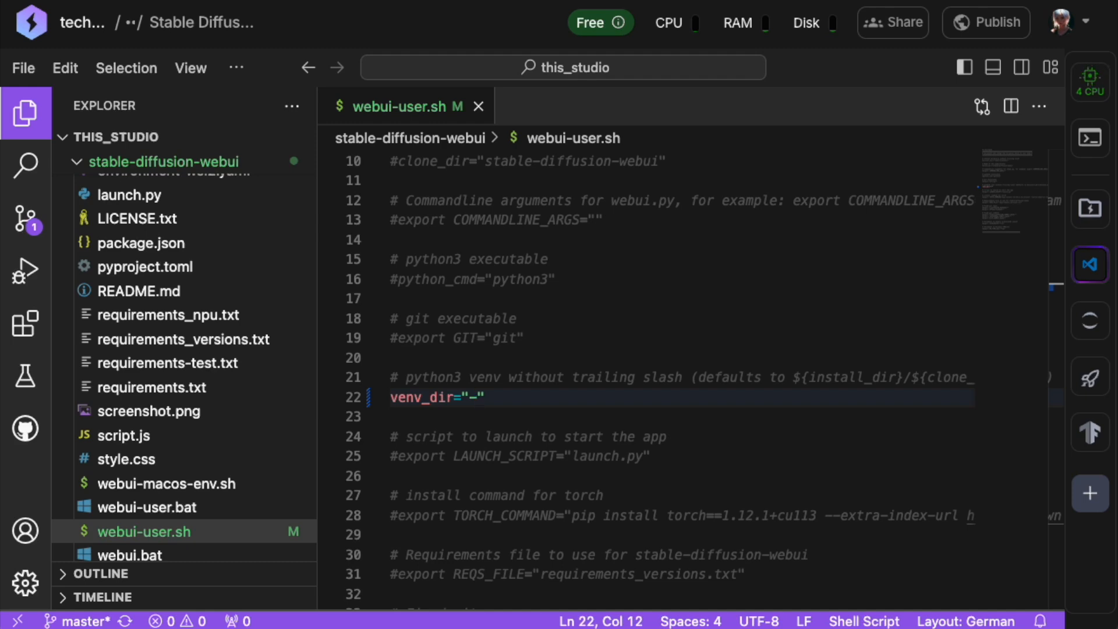
mouse_move(850, 570)
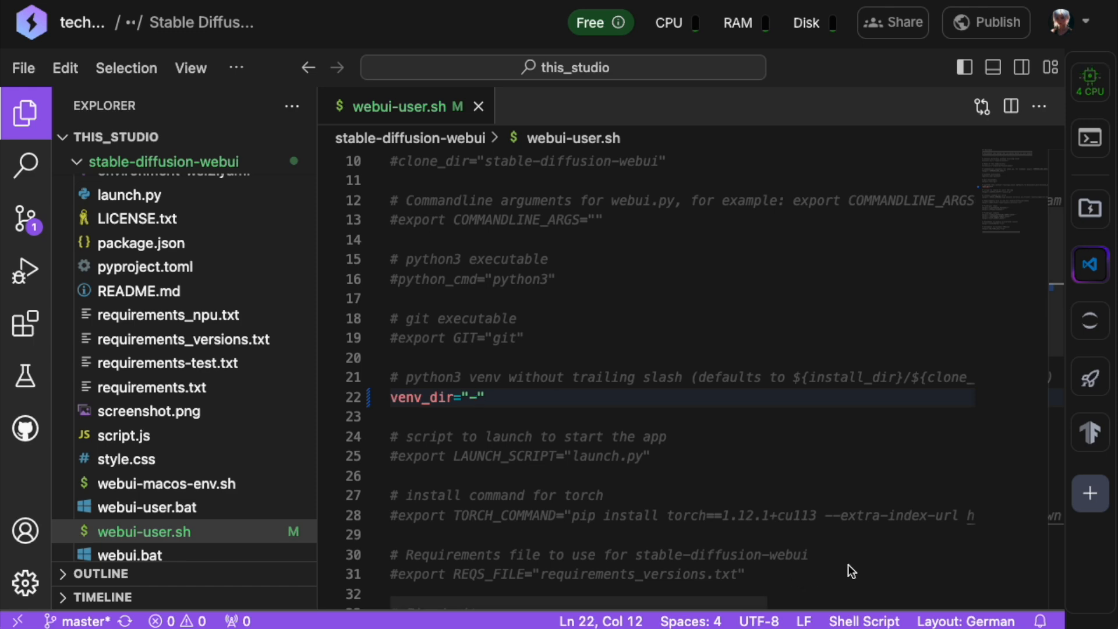
scroll(down, 3)
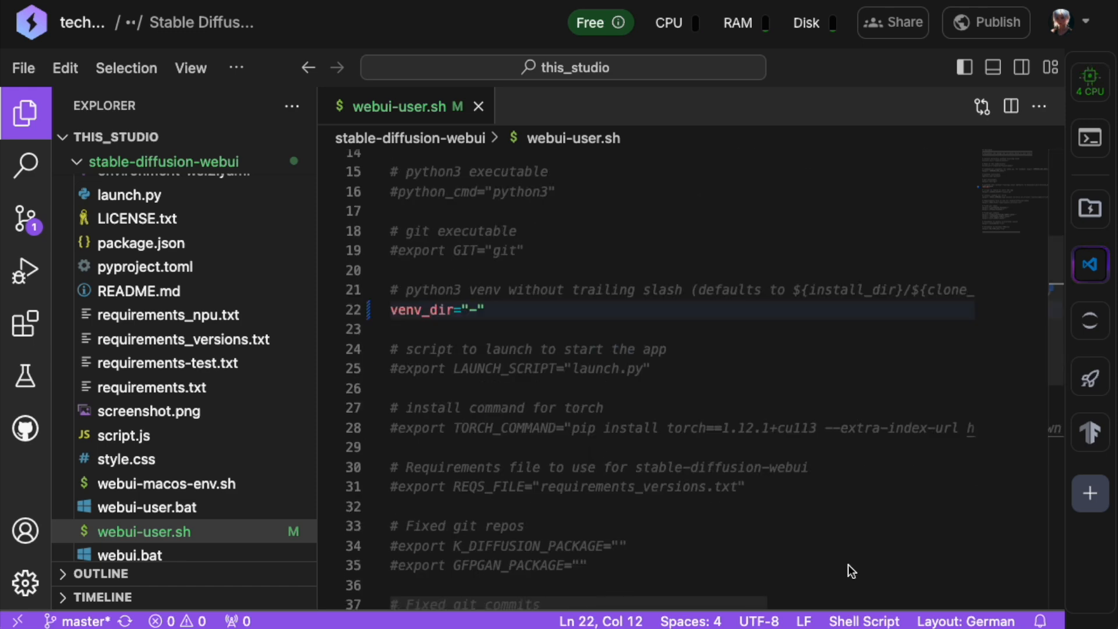
scroll(down, 3)
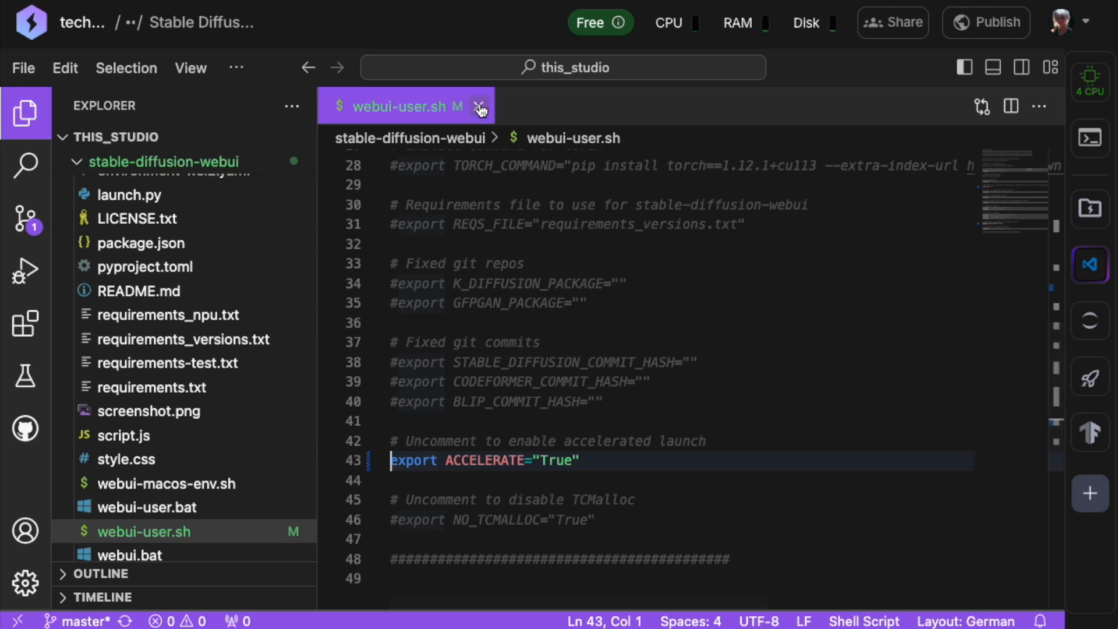
click(481, 107)
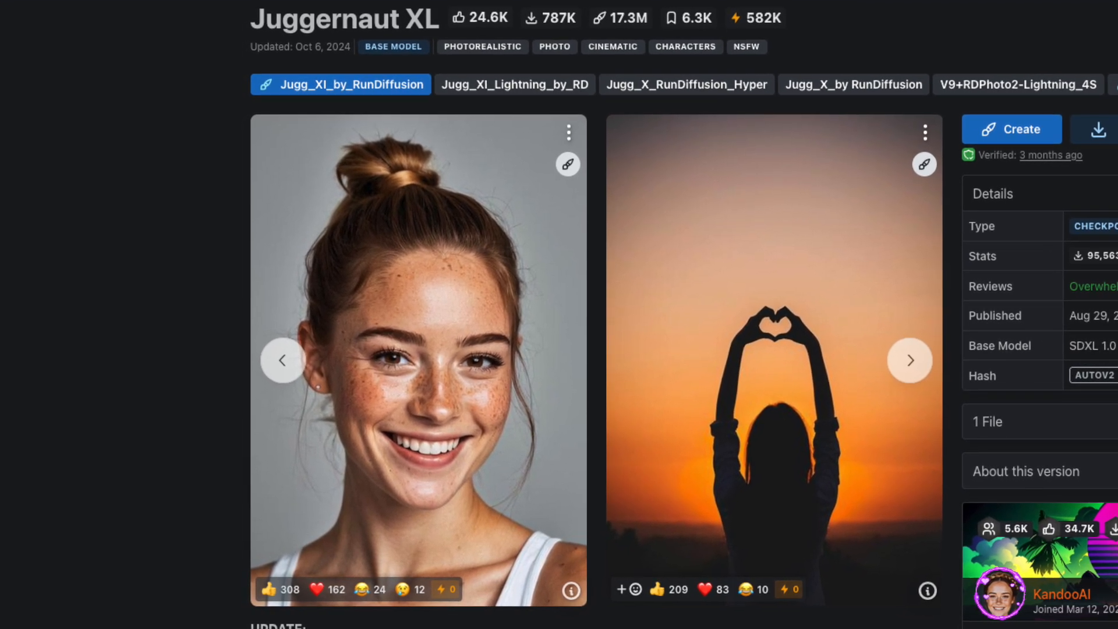
Copy the link address of the Juggernaut XL Download button on Civitai
scroll(up, 3)
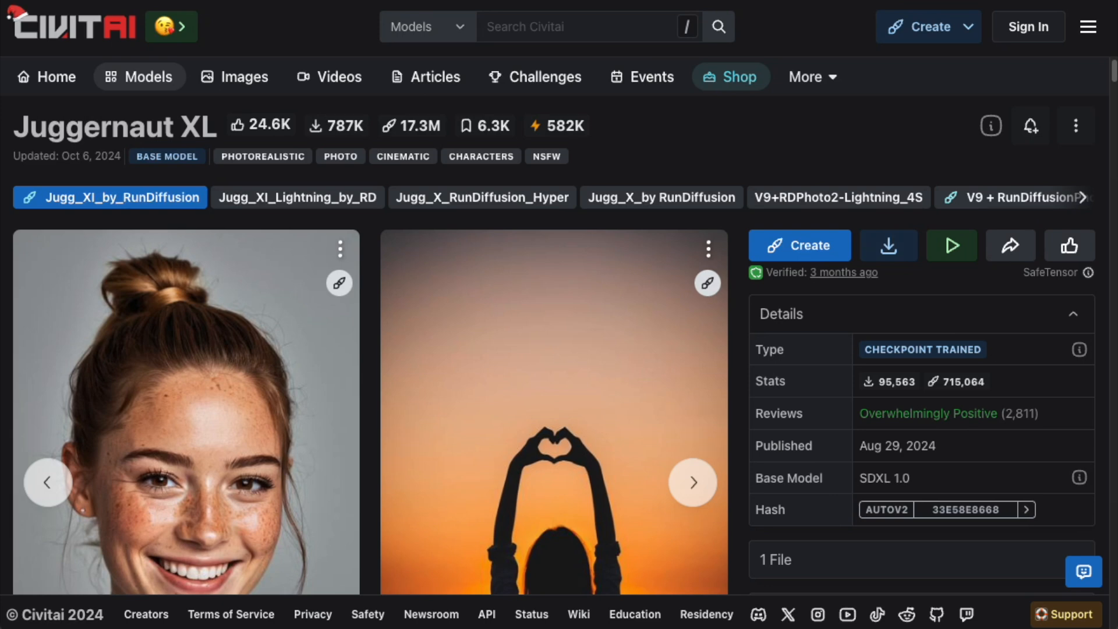
mouse_move(900, 529)
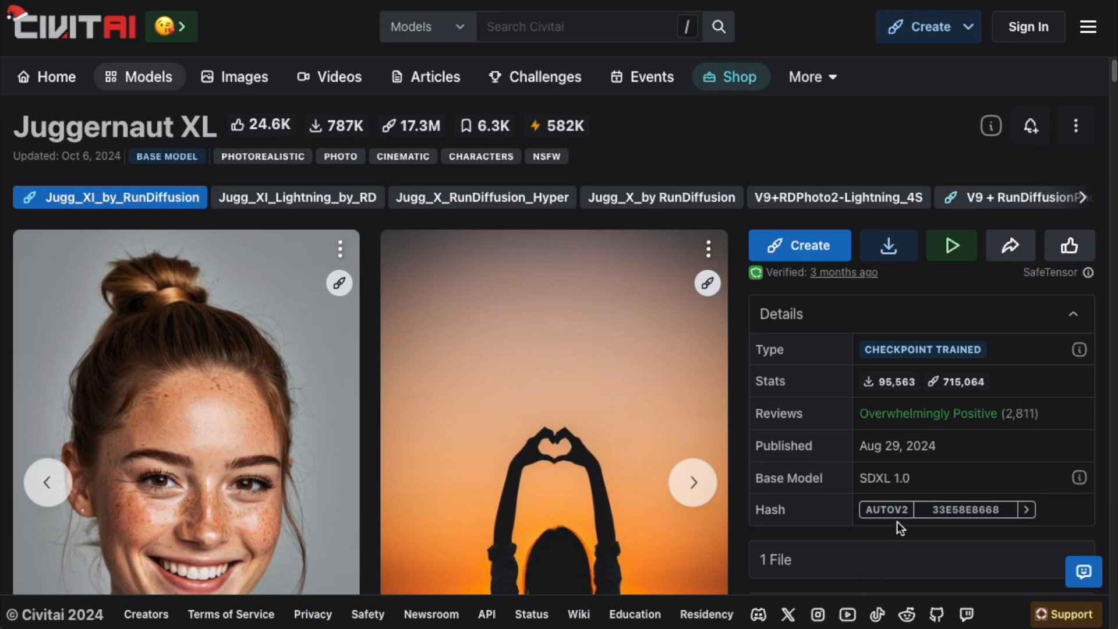
right_click(887, 246)
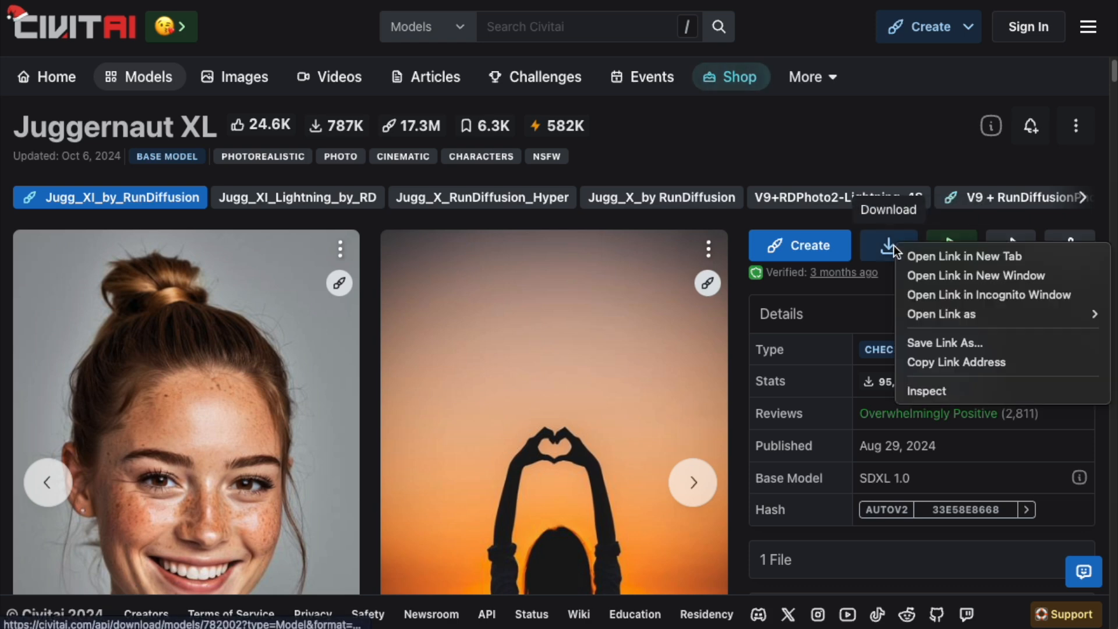
mouse_move(955, 362)
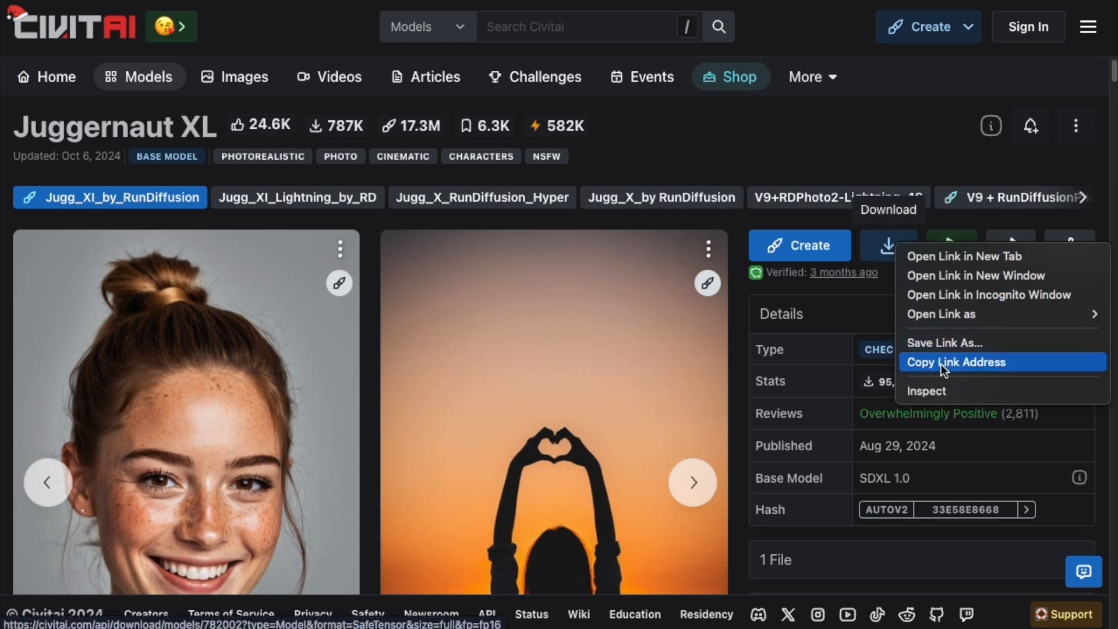
click(955, 361)
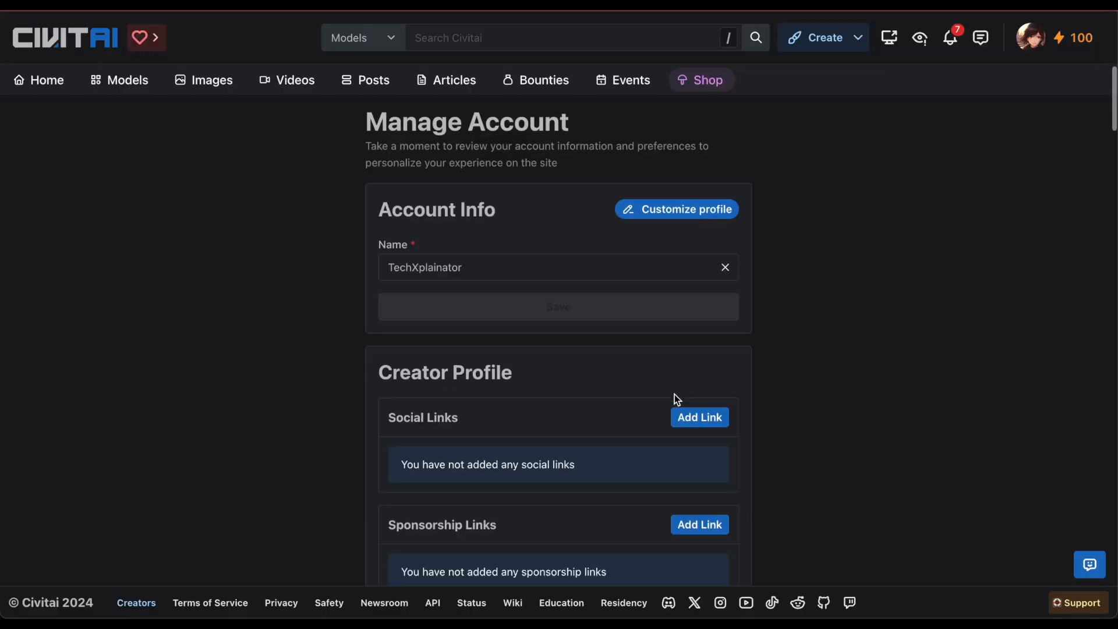
Add a Civitai API key named 'My Lightning AI A' and save it
scroll(down, 3)
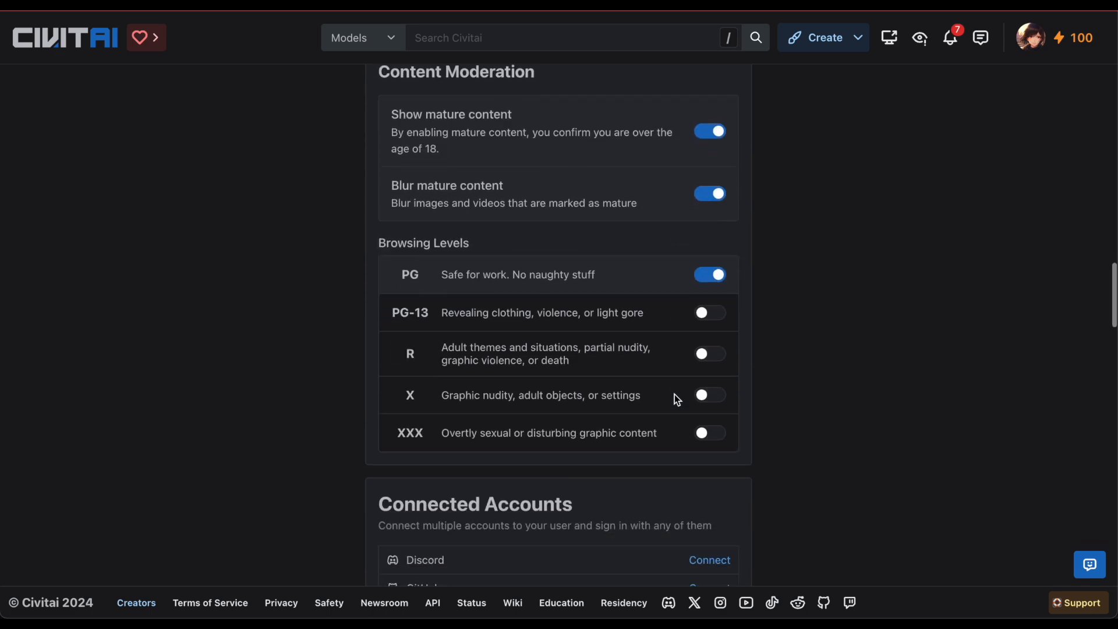
scroll(down, 3)
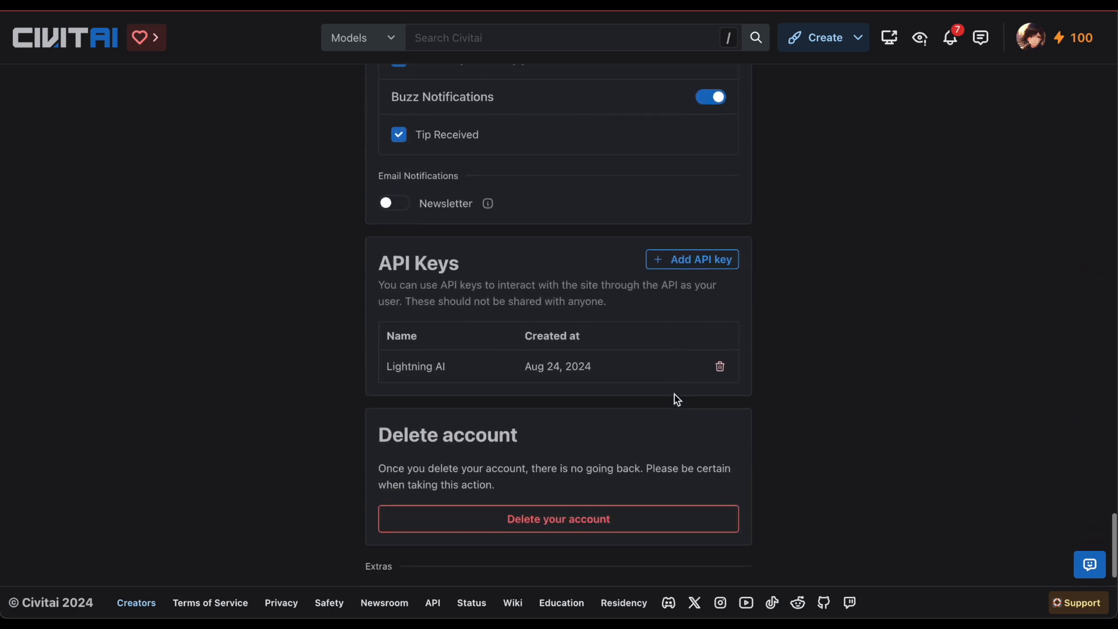
scroll(down, 3)
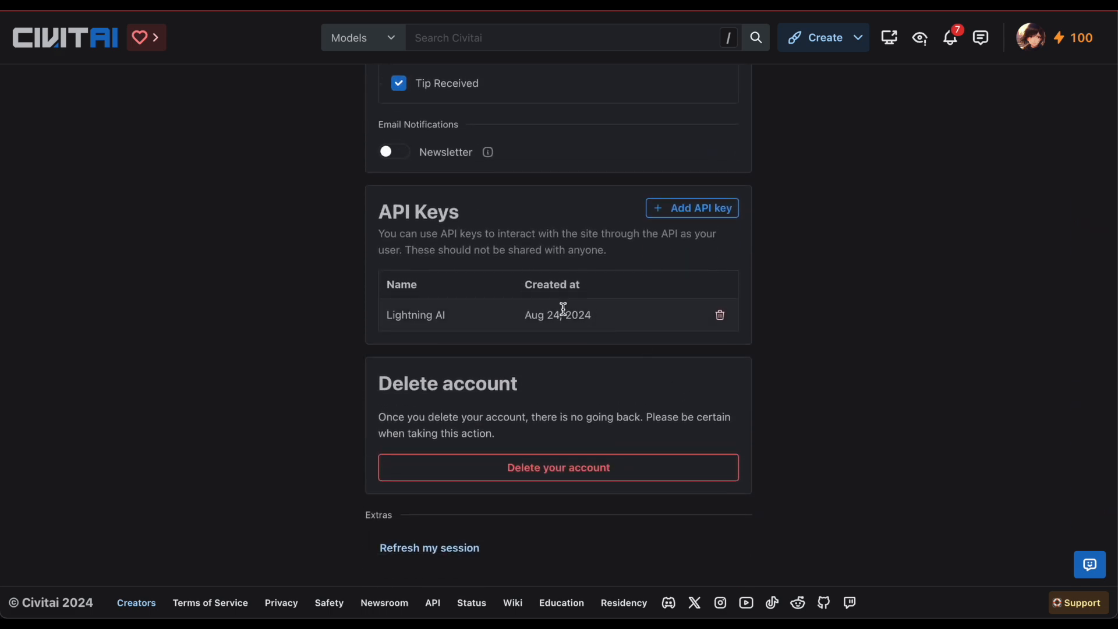
click(691, 207)
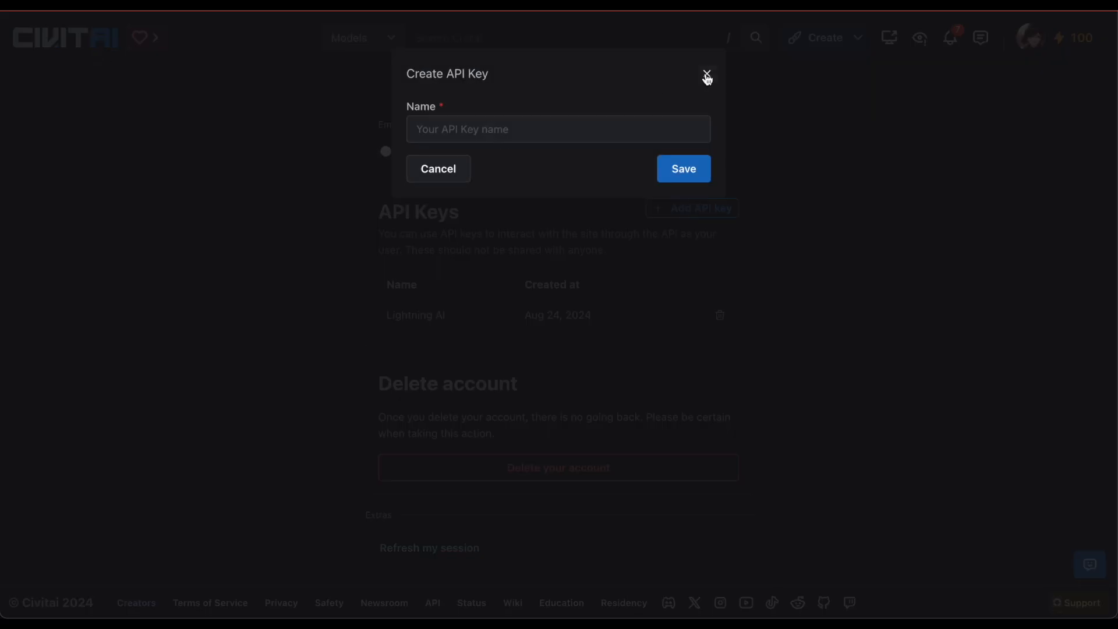
text(My Lightning AI A)
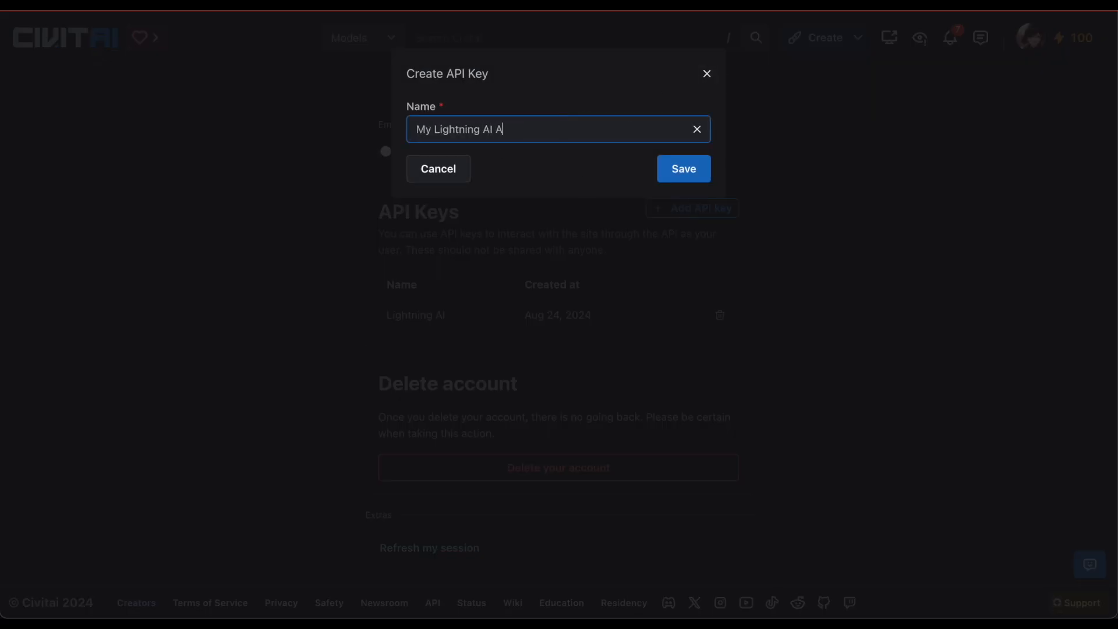
click(681, 168)
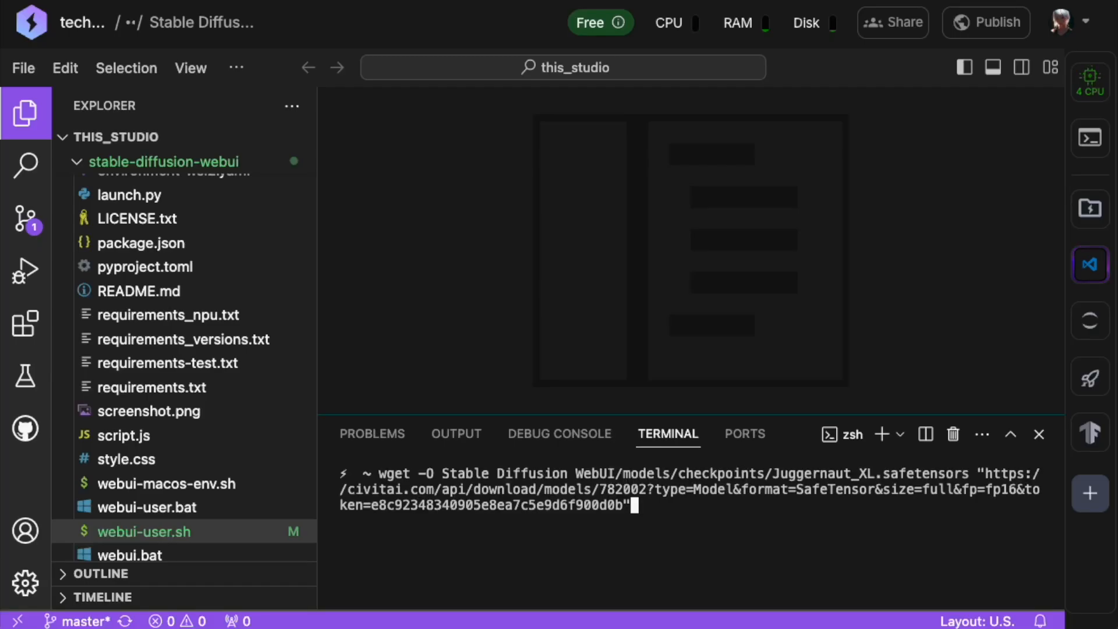
Run the wget download of the 6.6 GB Juggernaut XL checkpoint and close the terminal
key(Return)
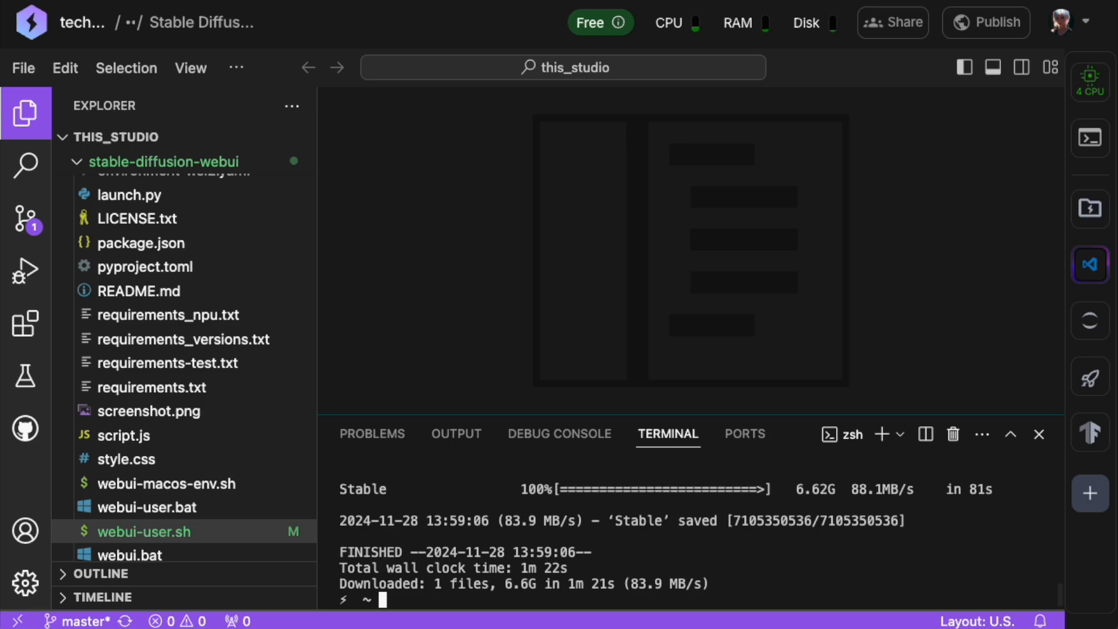
click(1038, 434)
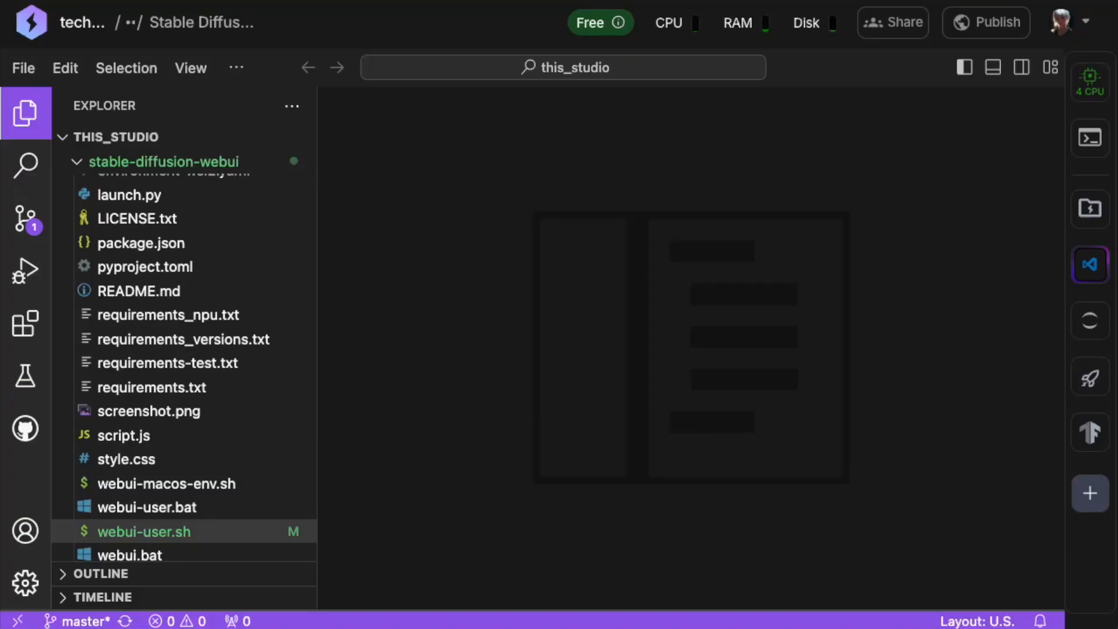
mouse_move(1089, 80)
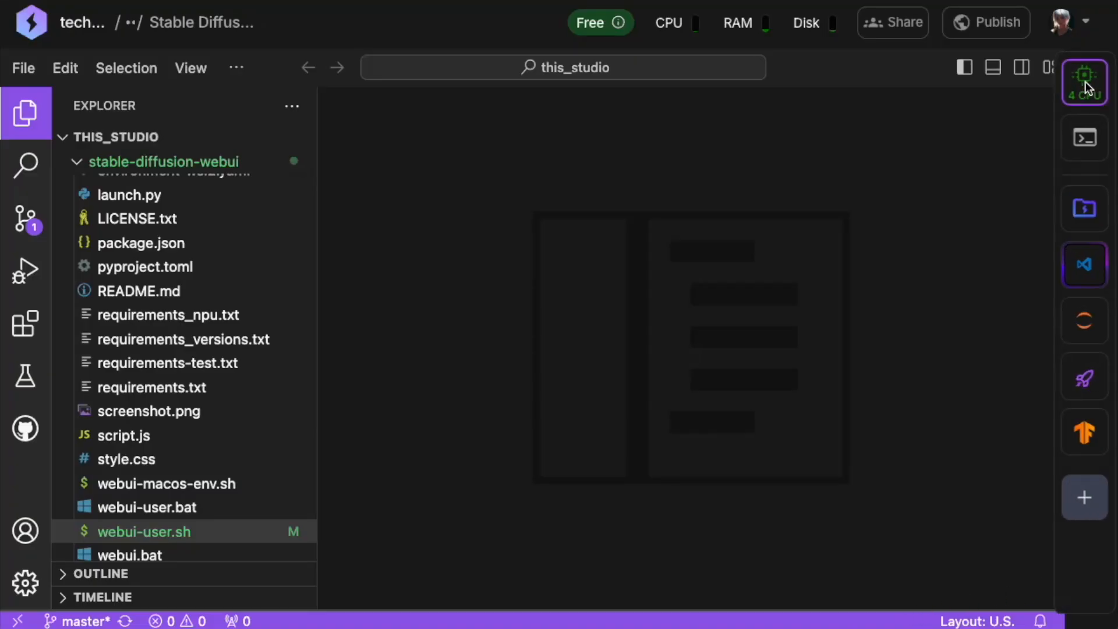
Switch the Studio machine to a single T4 GPU and request it
click(1084, 80)
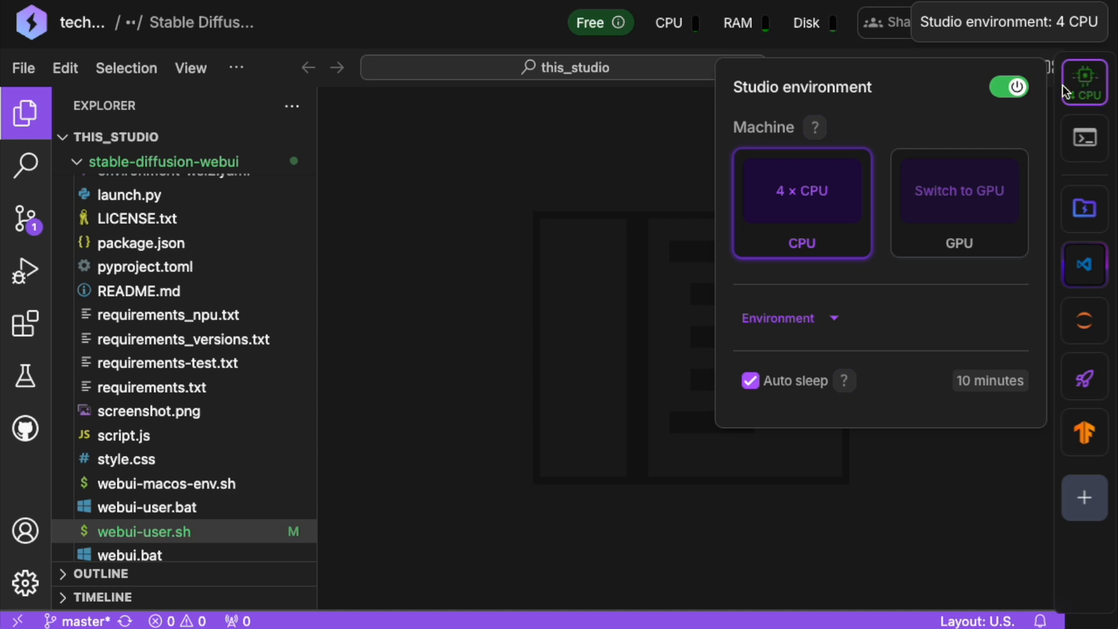
click(959, 190)
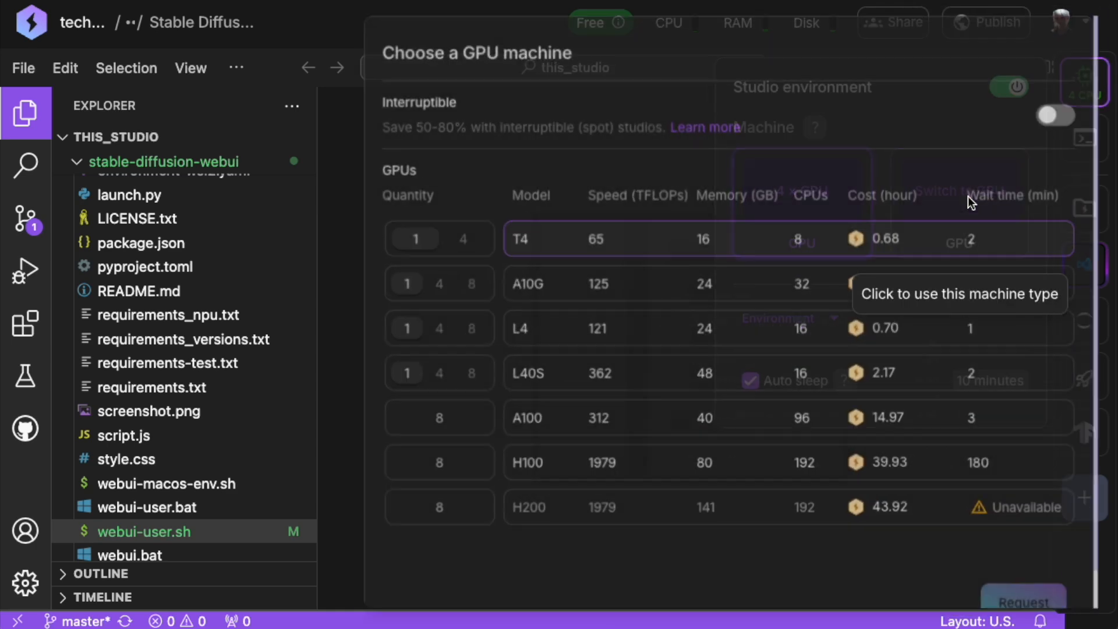
mouse_move(970, 203)
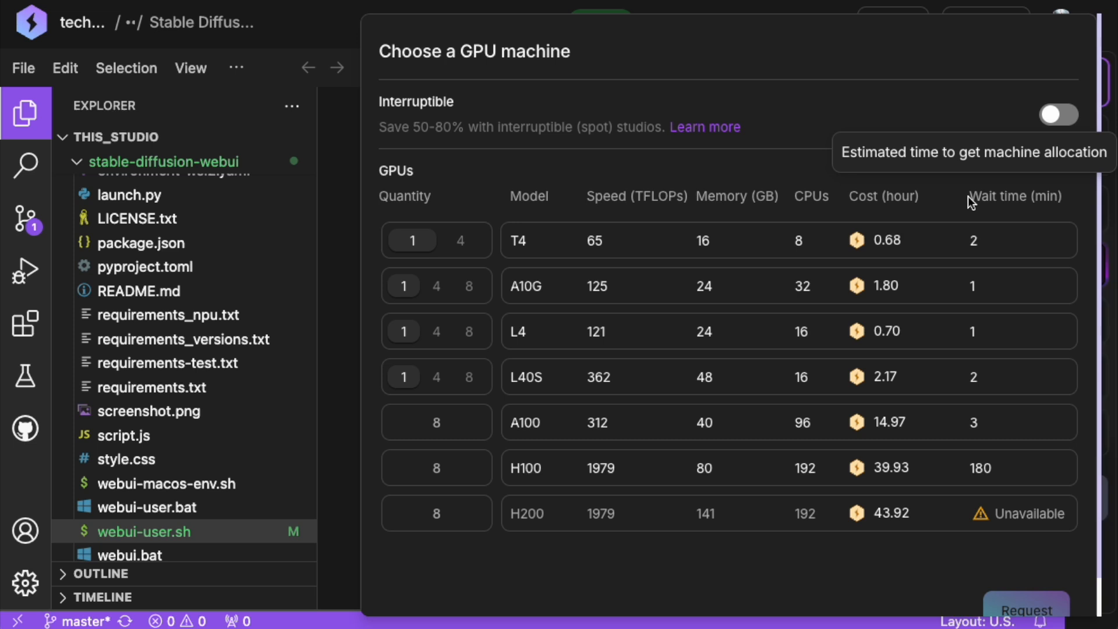
mouse_move(542, 198)
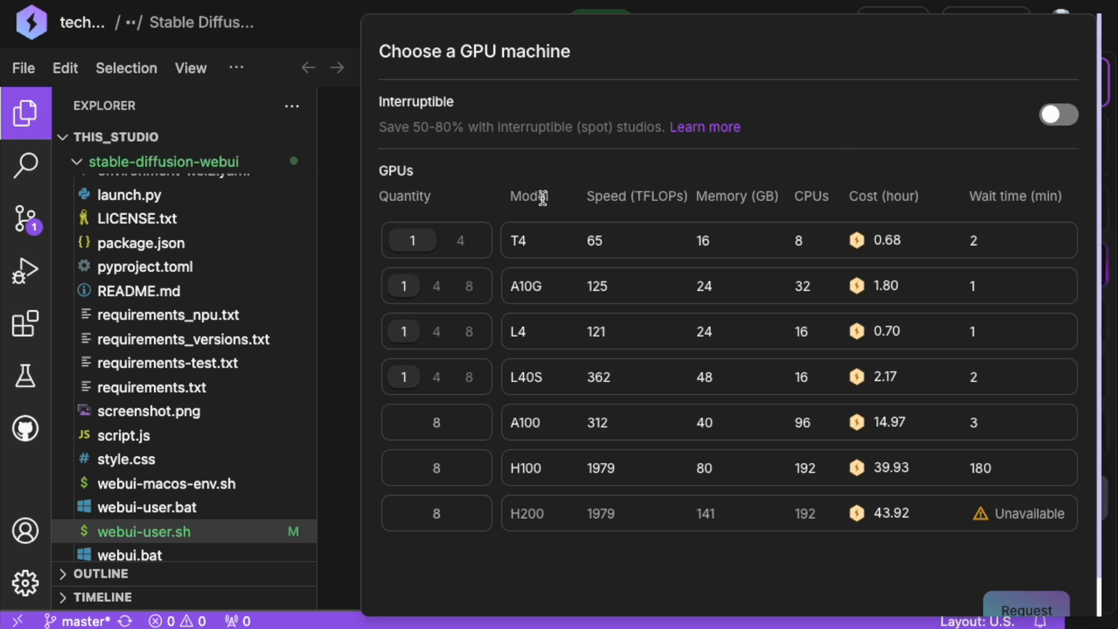
click(410, 240)
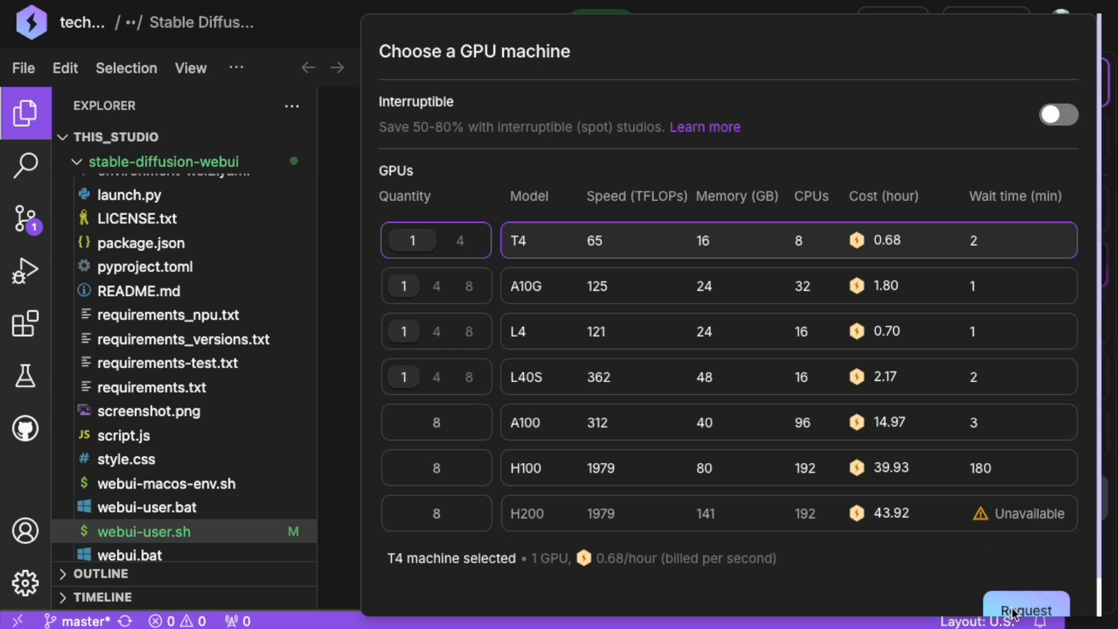
click(1025, 610)
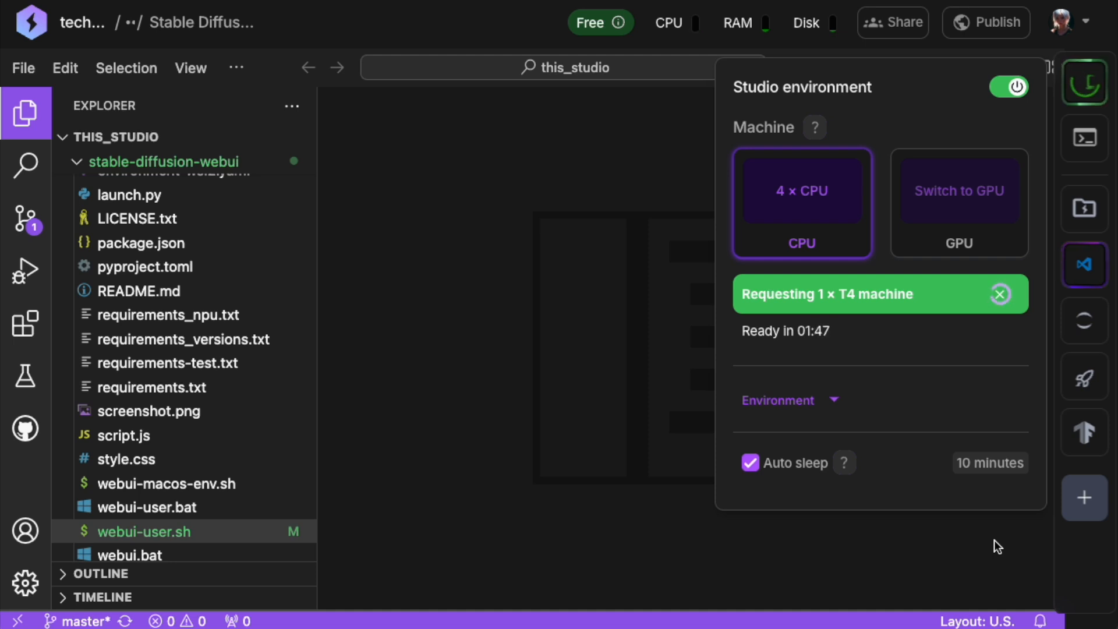
Switch the studio onto the ready 1x T4 GPU machine
click(881, 293)
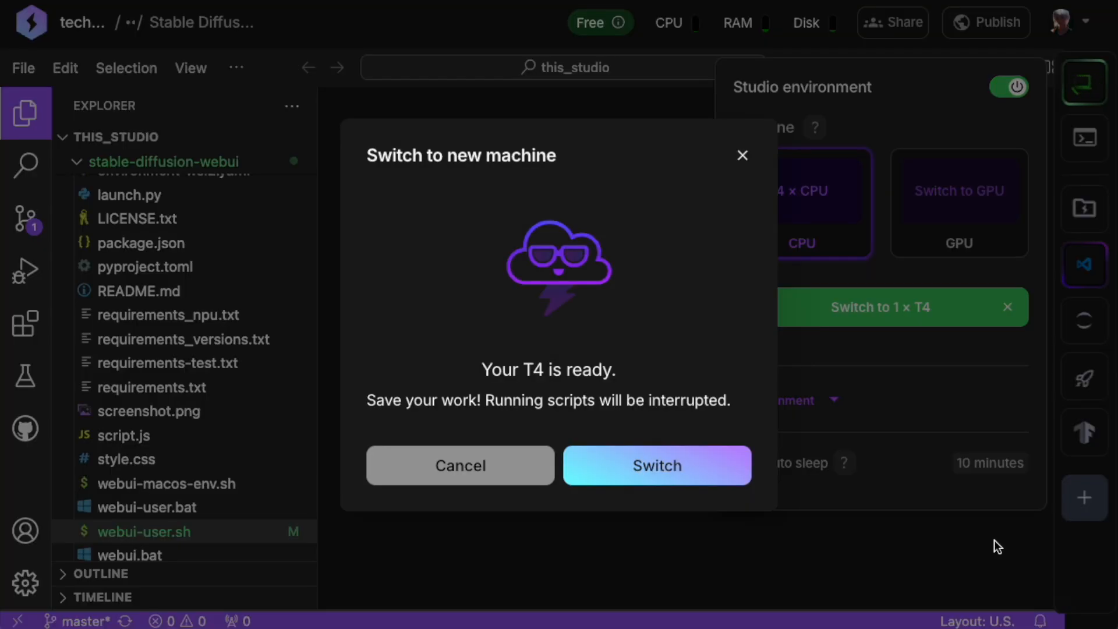
click(657, 465)
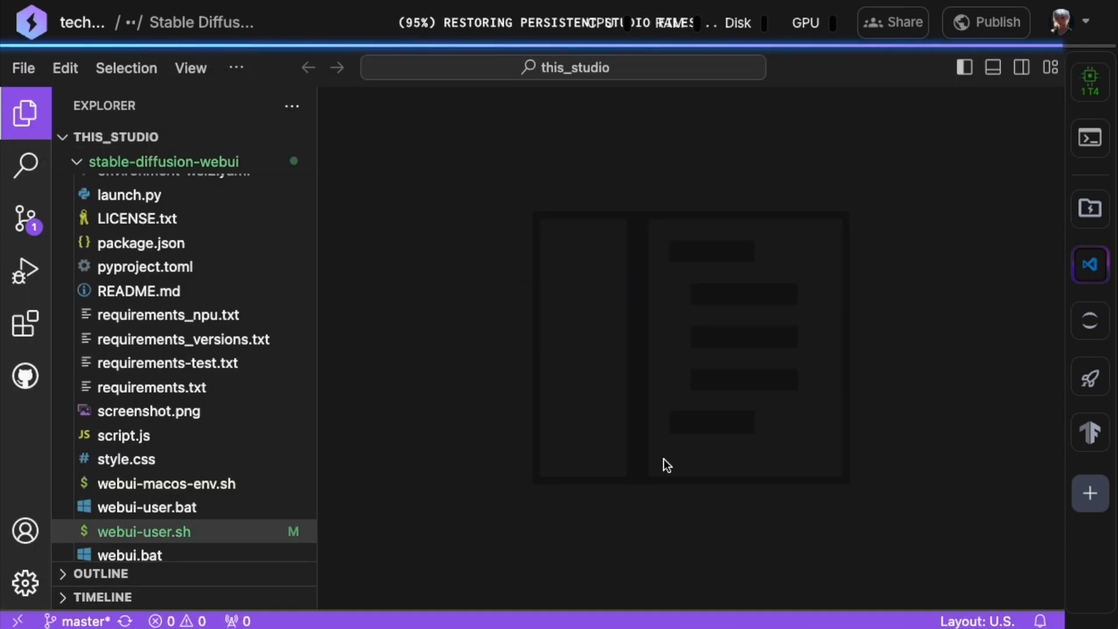
Enable Remember last used machine so the studio always restarts on the T4
click(1086, 81)
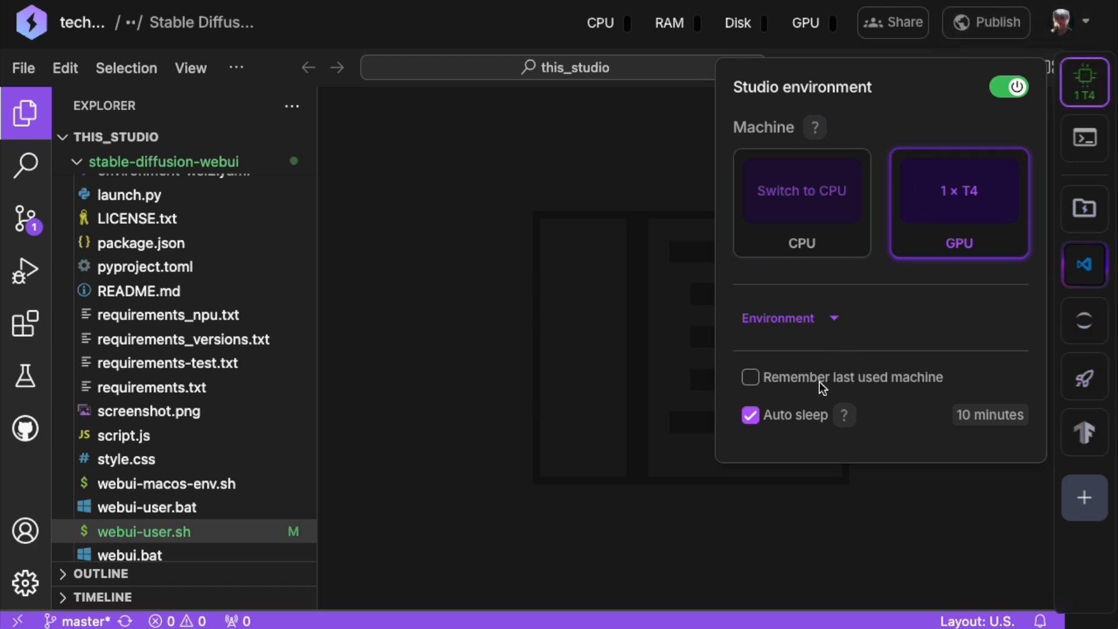
mouse_move(751, 377)
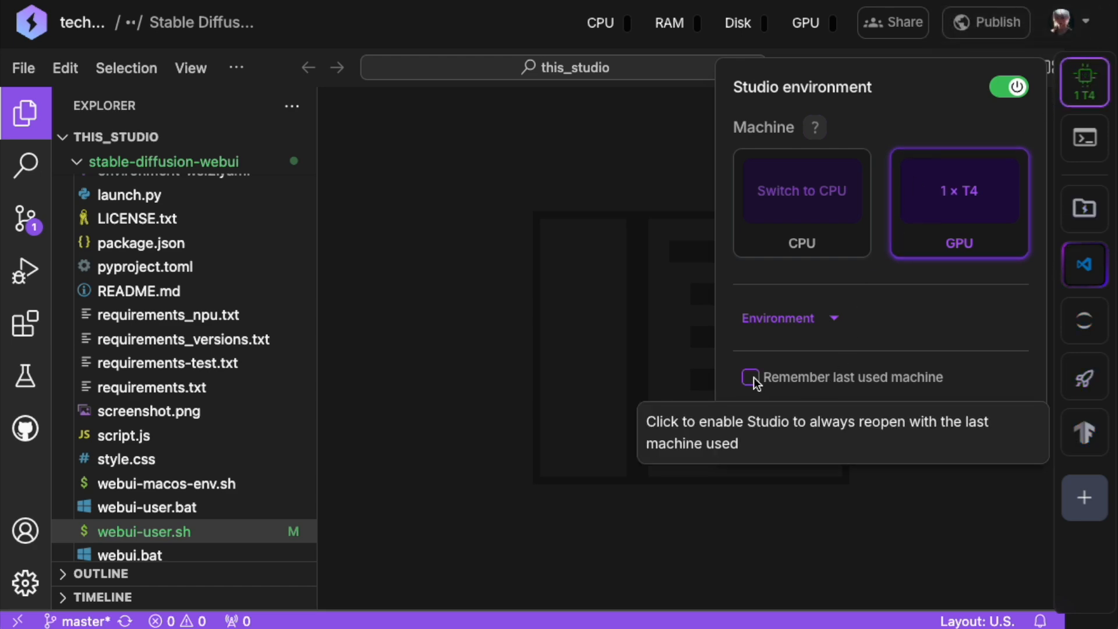
click(749, 376)
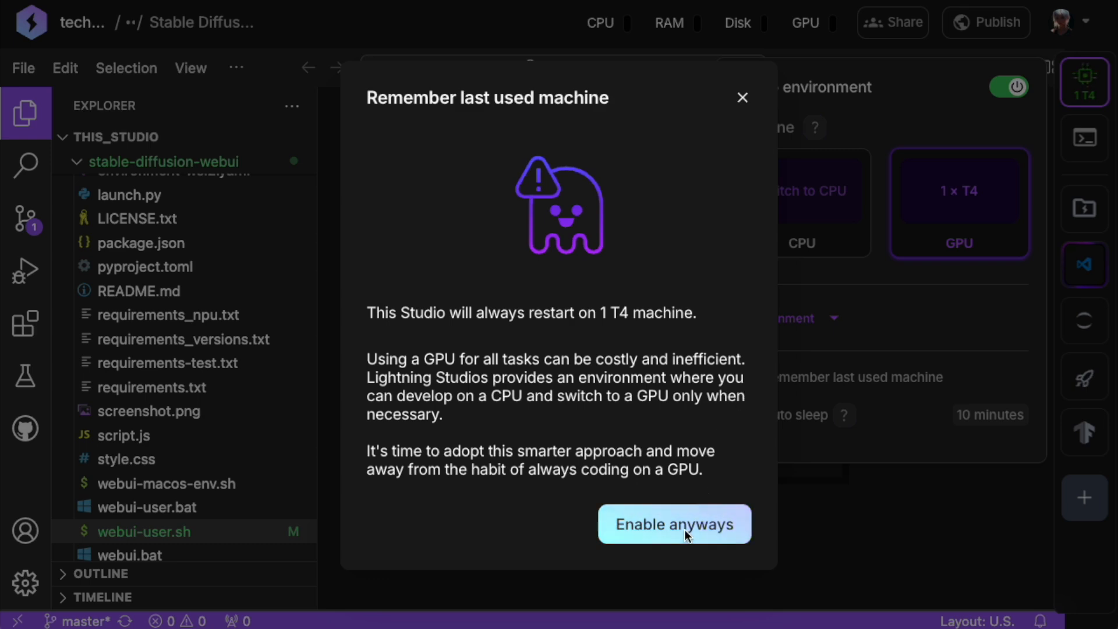
click(675, 524)
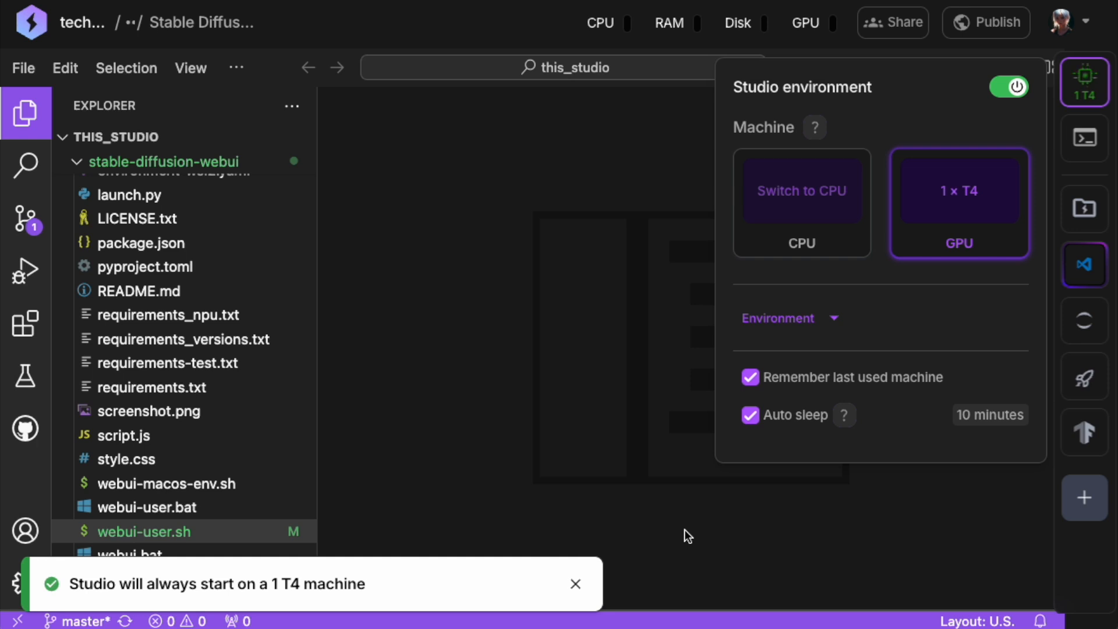
mouse_move(1092, 99)
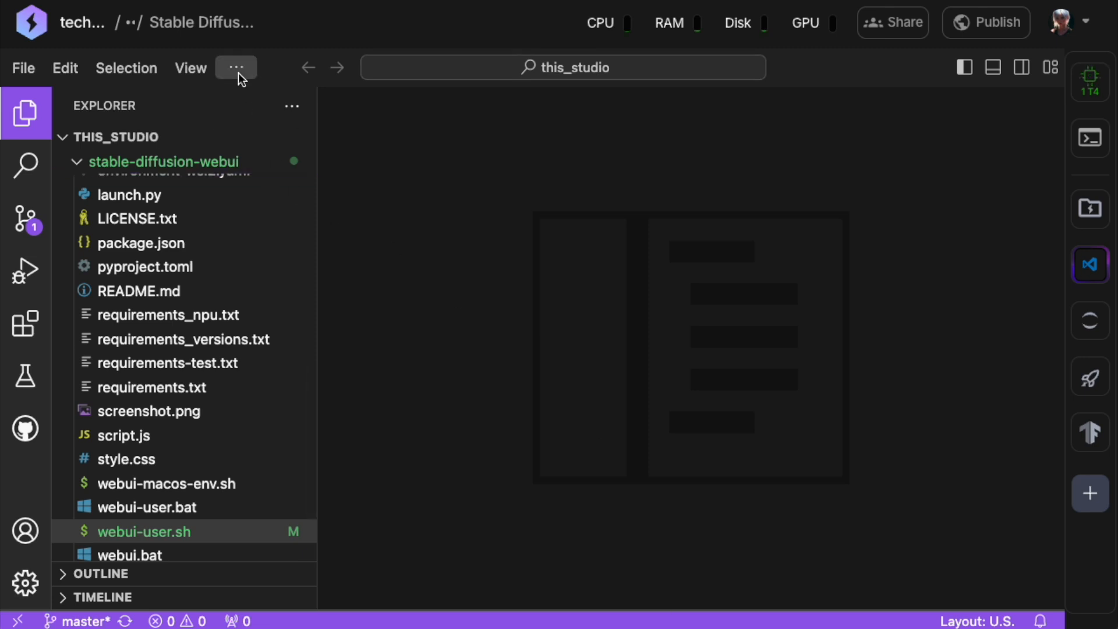
In a new terminal, cd into stable-diffusion-webui and run ./webui.sh
click(992, 68)
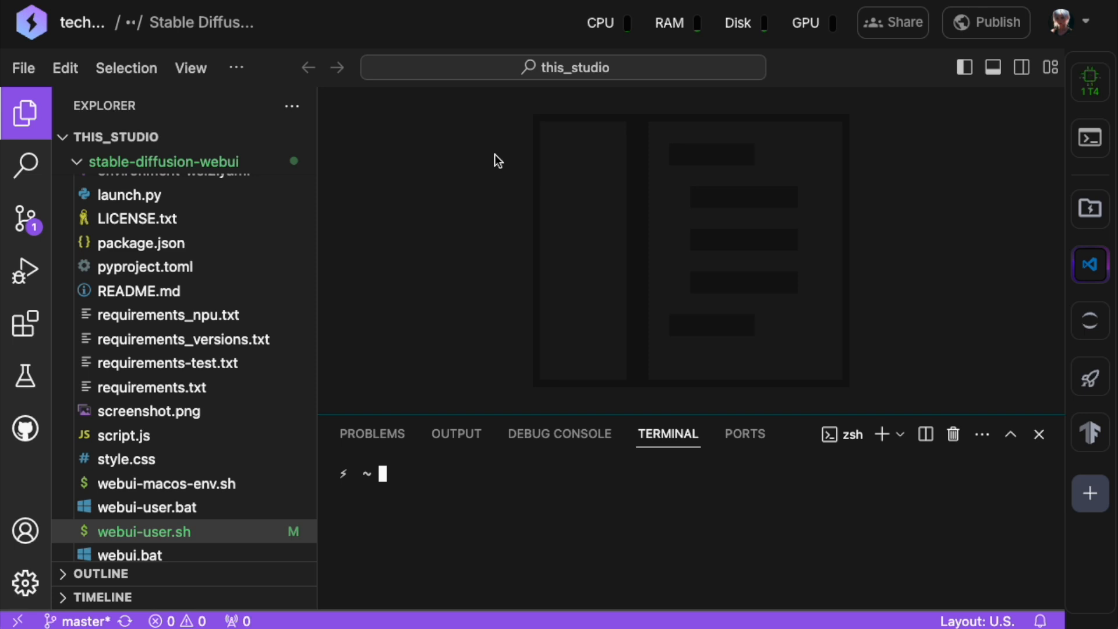
text(cd)
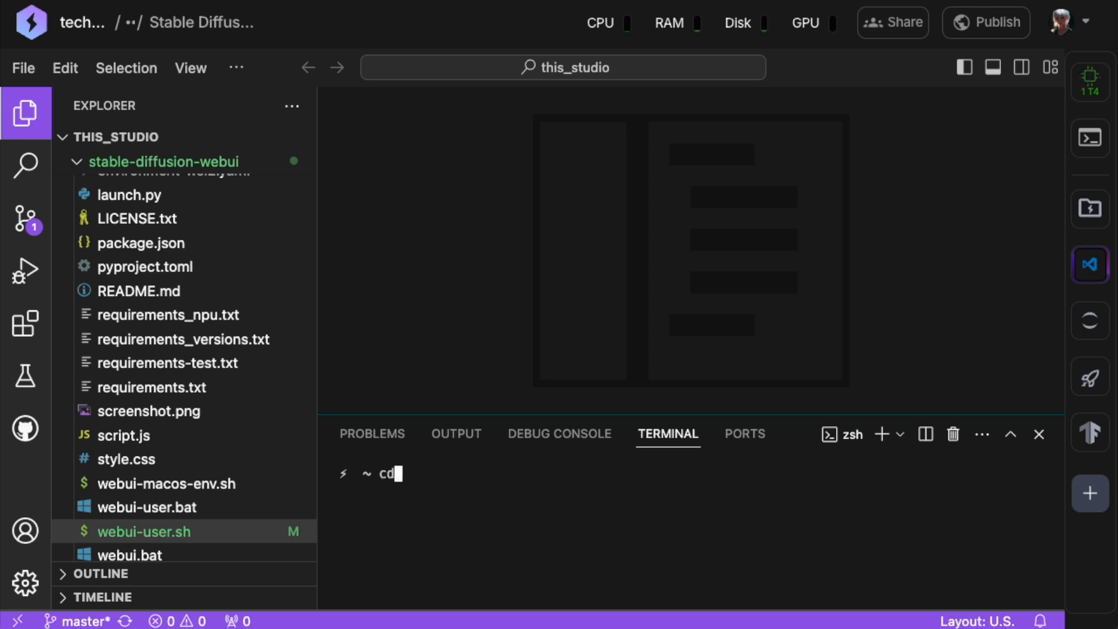
text(stable-diffu)
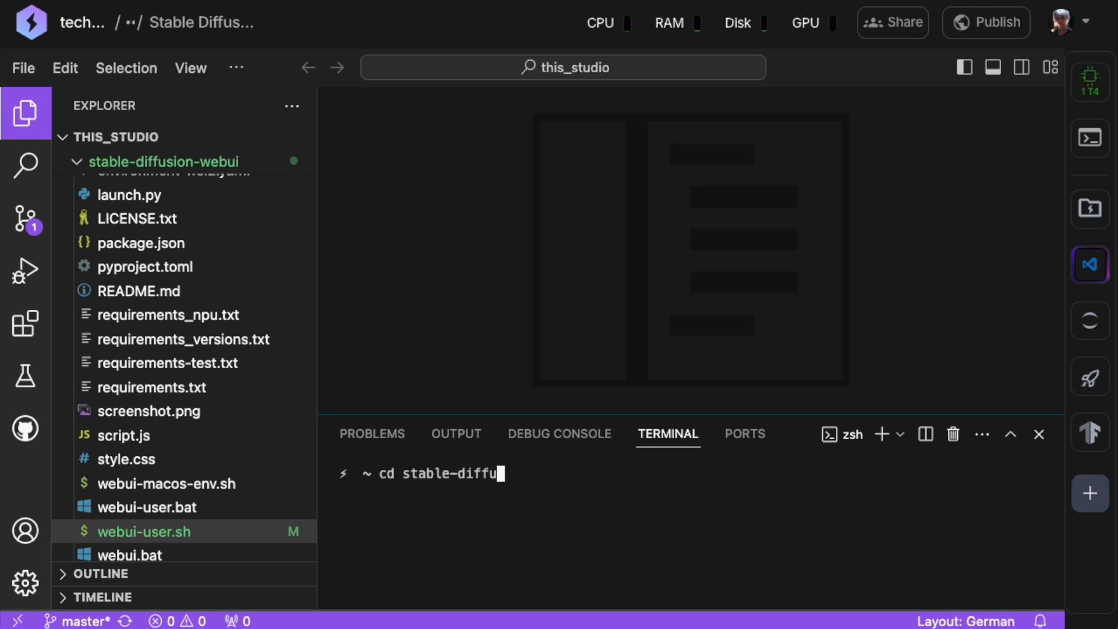
text(sion-webui)
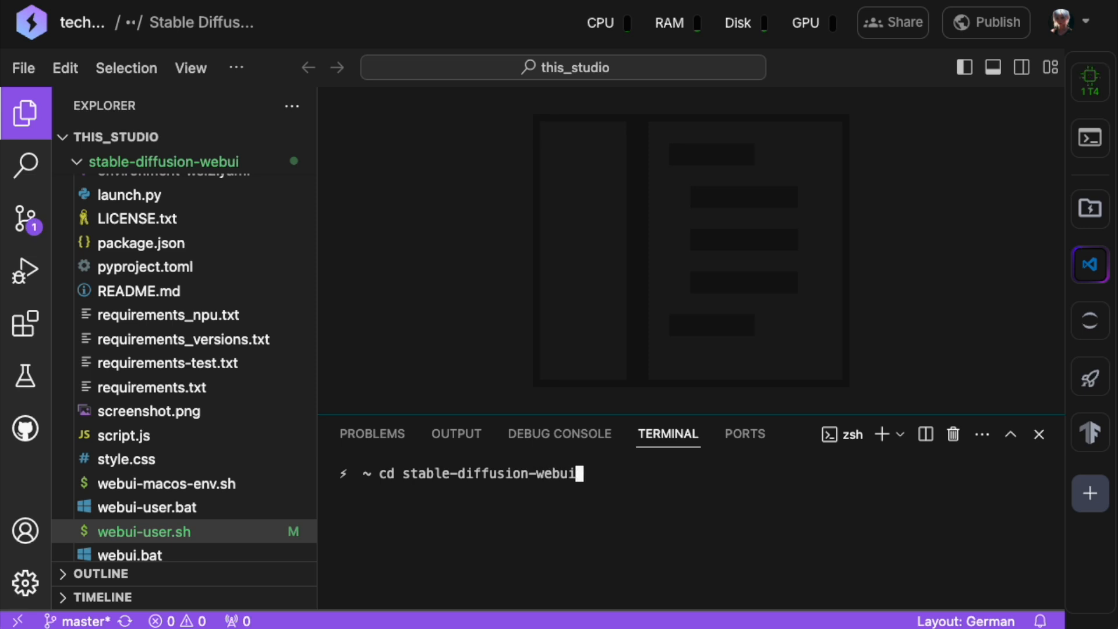
key(Return)
text(./webui.s)
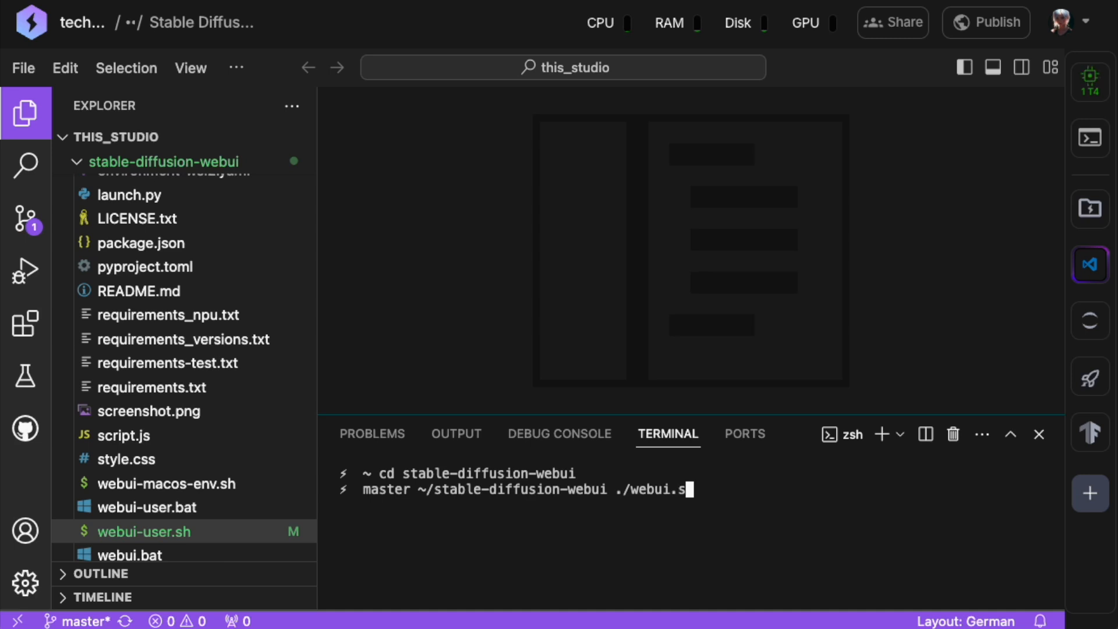
text(h)
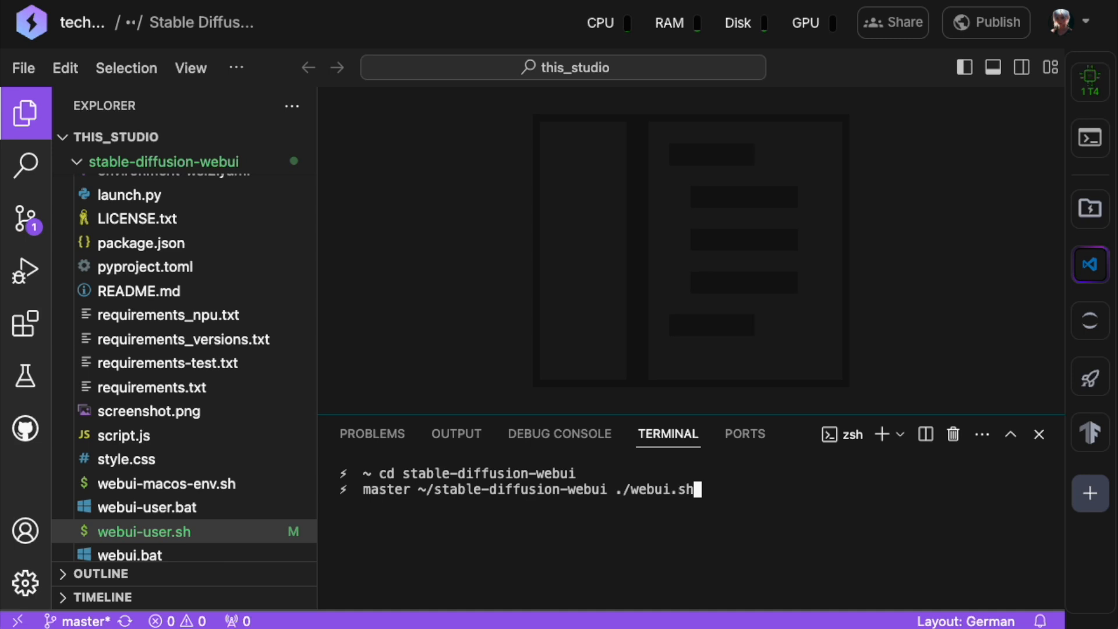
key(Return)
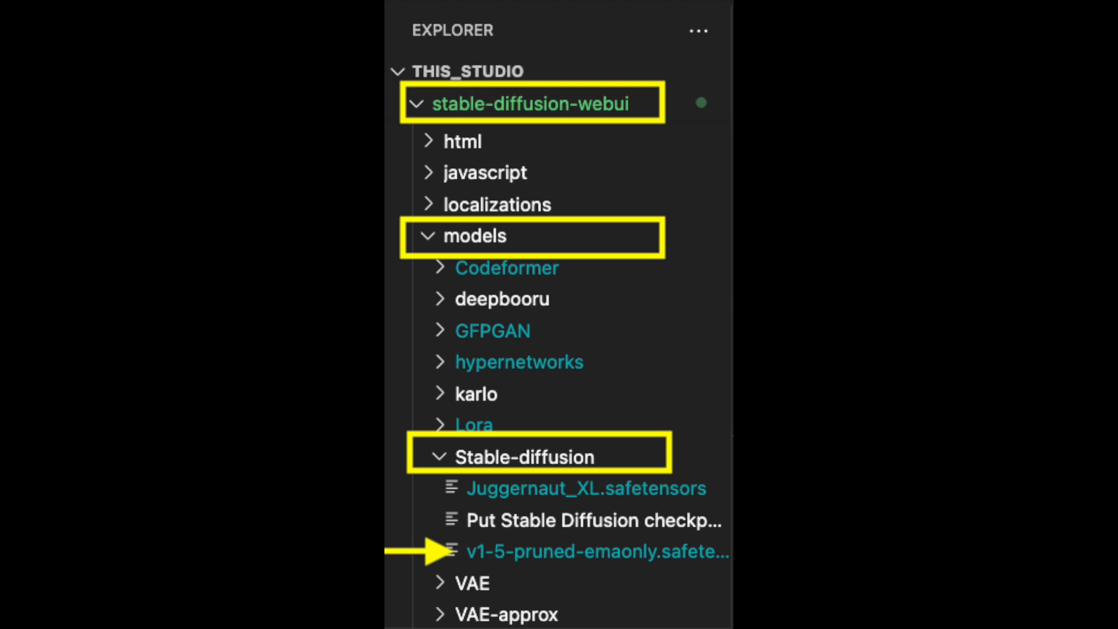
Expand models/Stable-diffusion to show Juggernaut_XL.safetensors while the WebUI loads the model
click(598, 552)
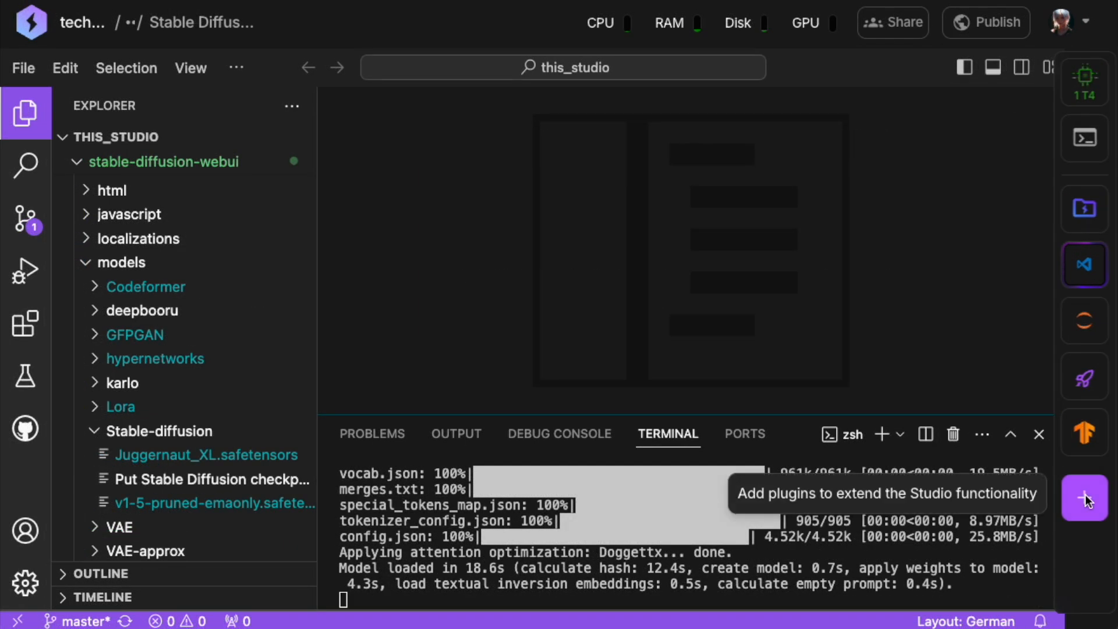
Install the Port viewer web-app plugin from the studio plugin catalogue
click(1084, 497)
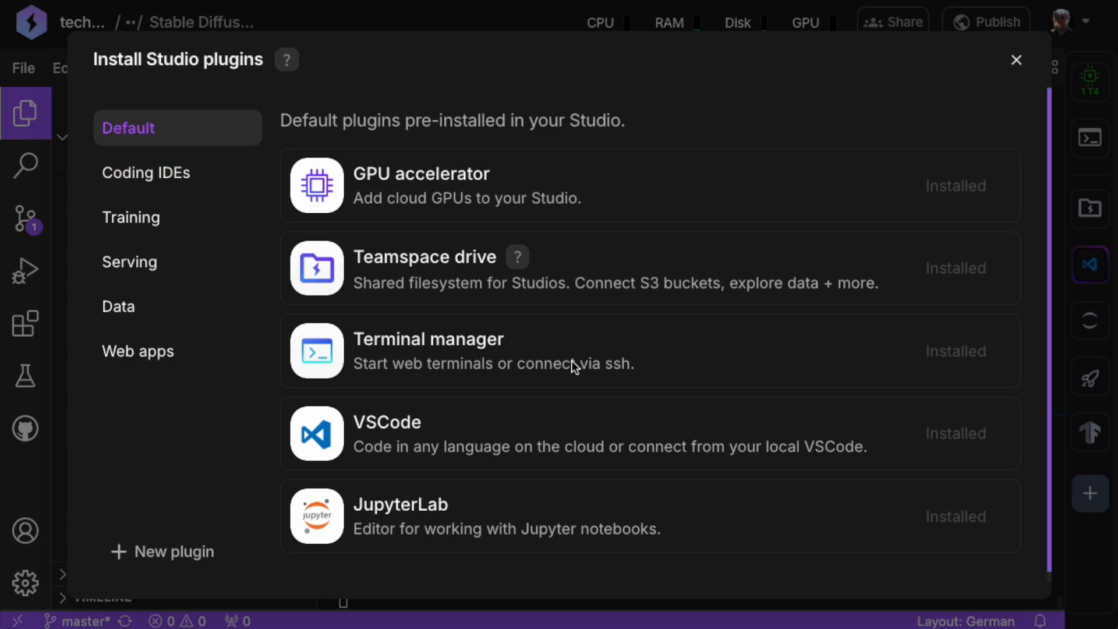
click(139, 350)
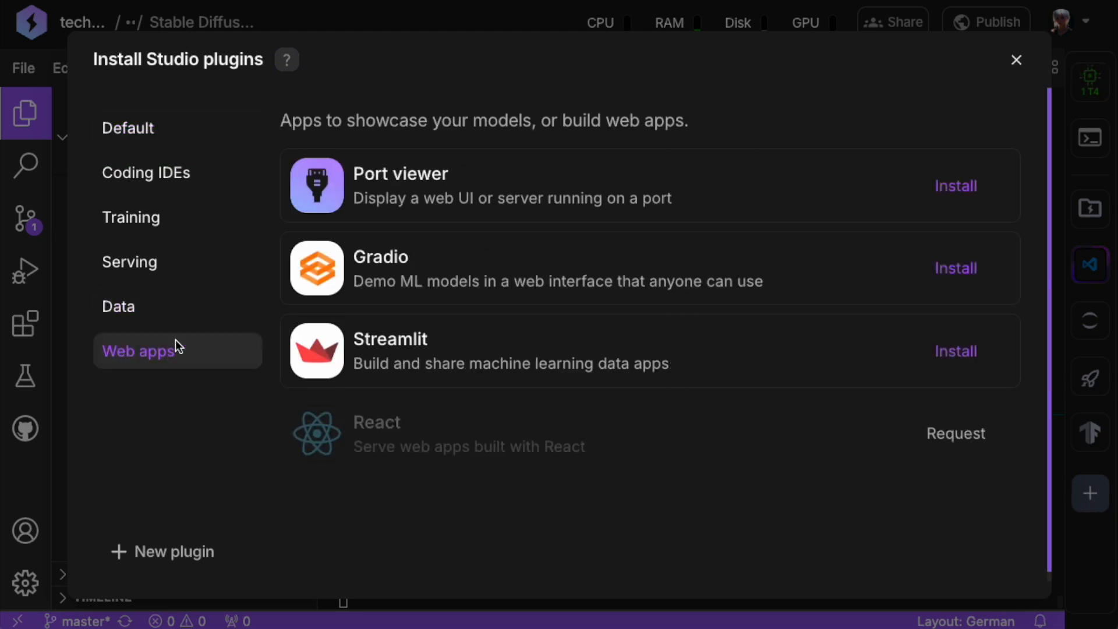
click(955, 185)
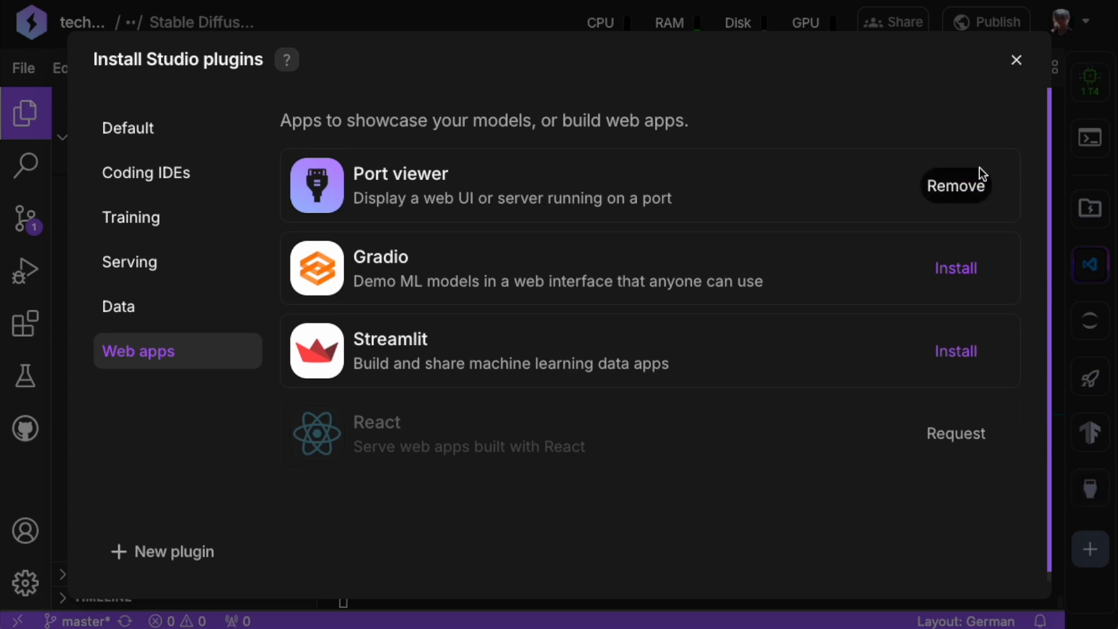
click(1015, 59)
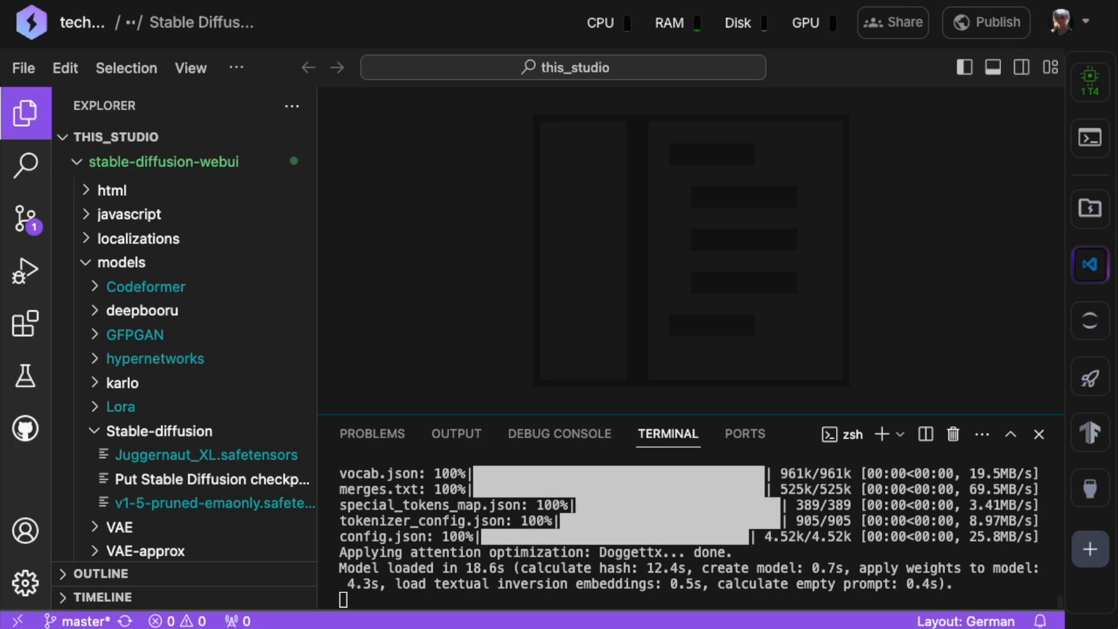
mouse_move(1089, 490)
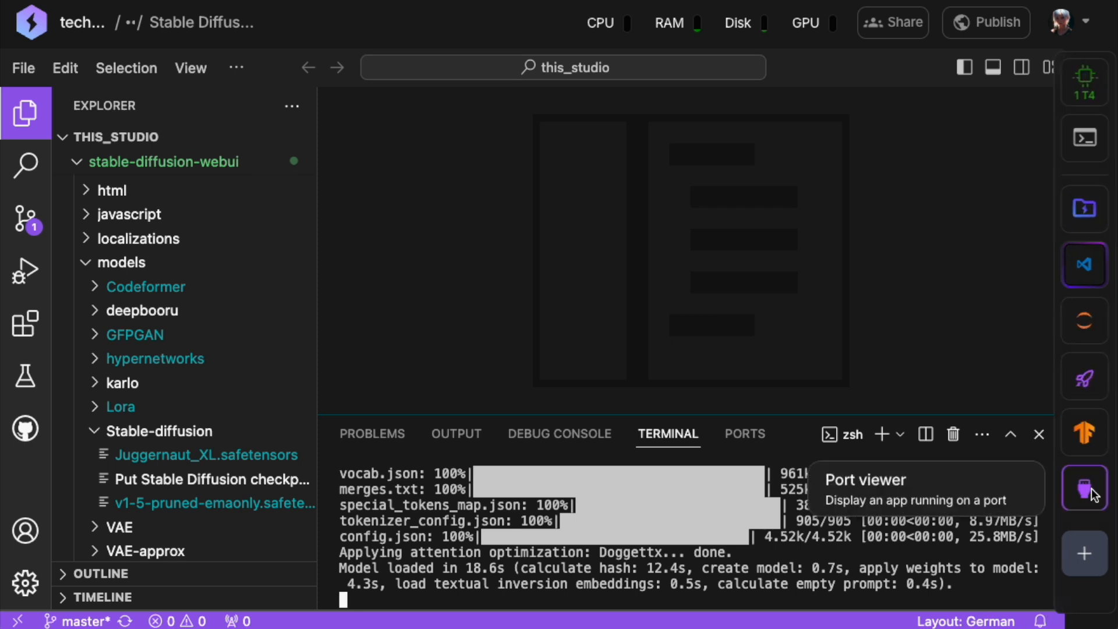
Create and display a Port viewer entry named Stable Diffusion WebUI on port 7860
click(1084, 488)
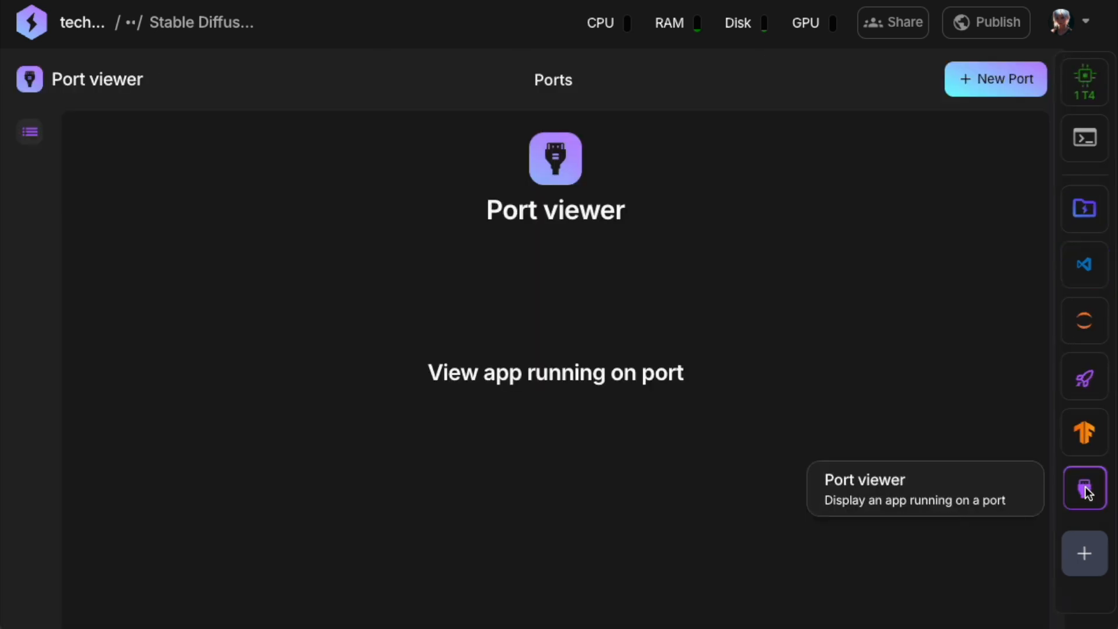
click(996, 78)
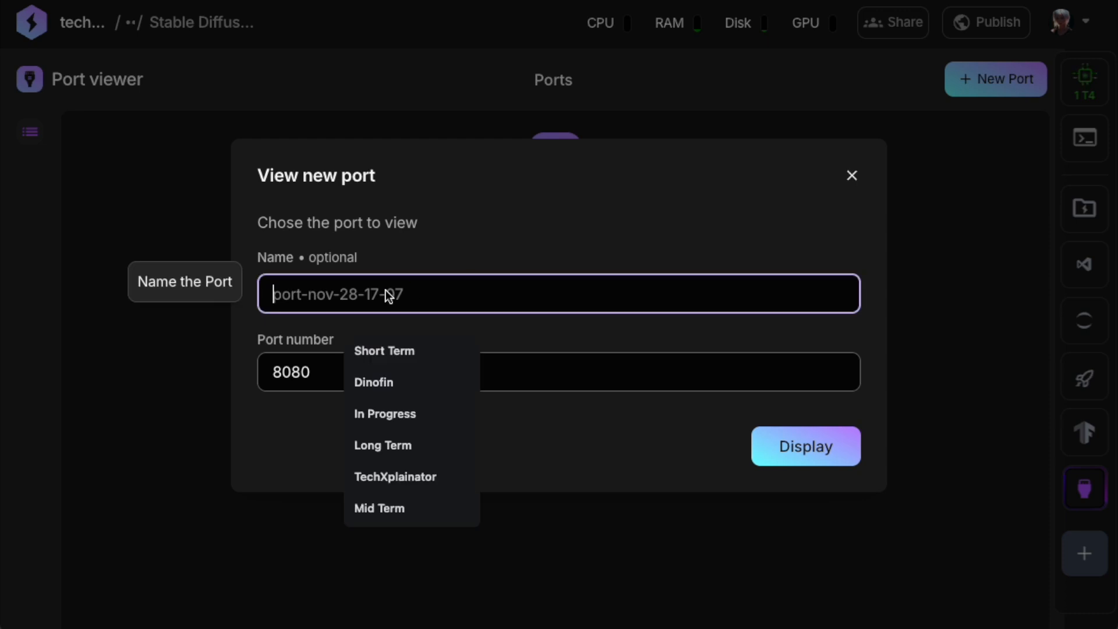
text(Stable Diffusion Web)
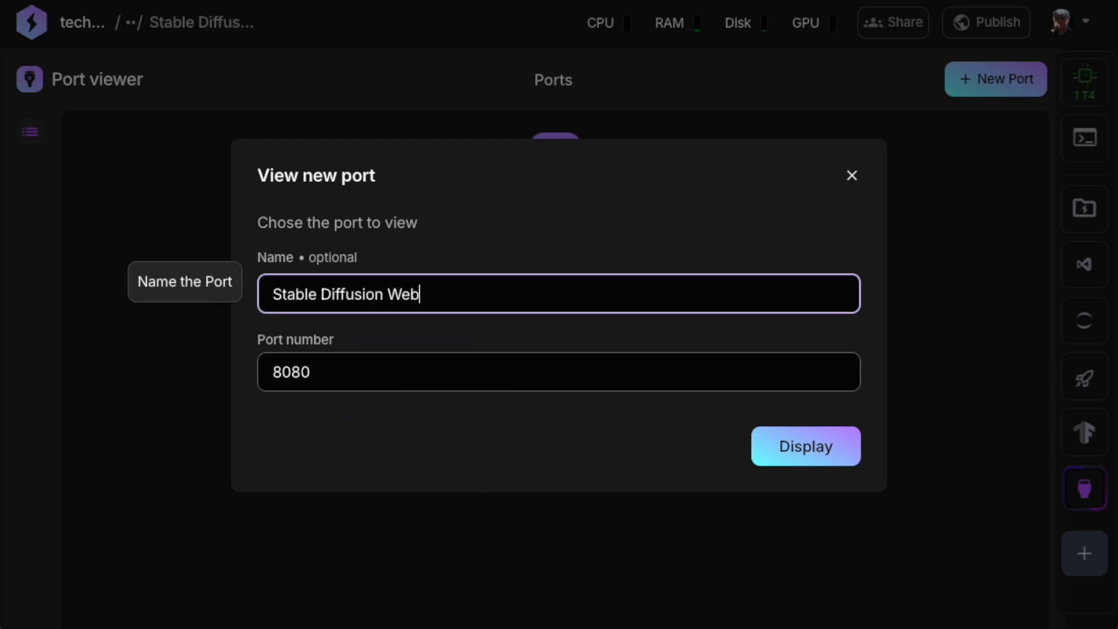
text(7860)
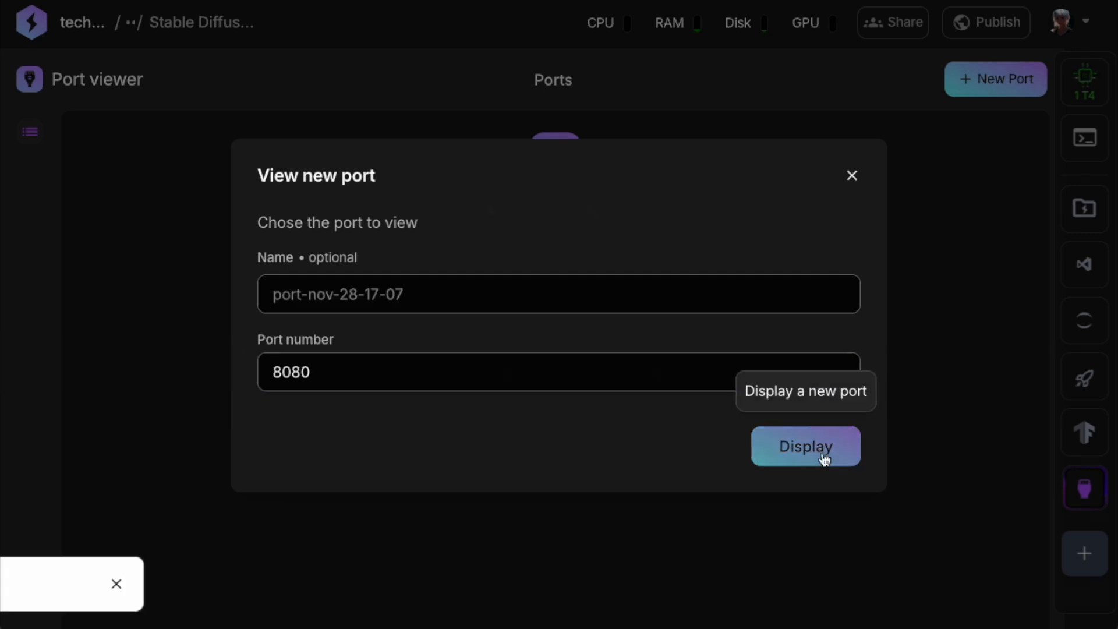
click(806, 446)
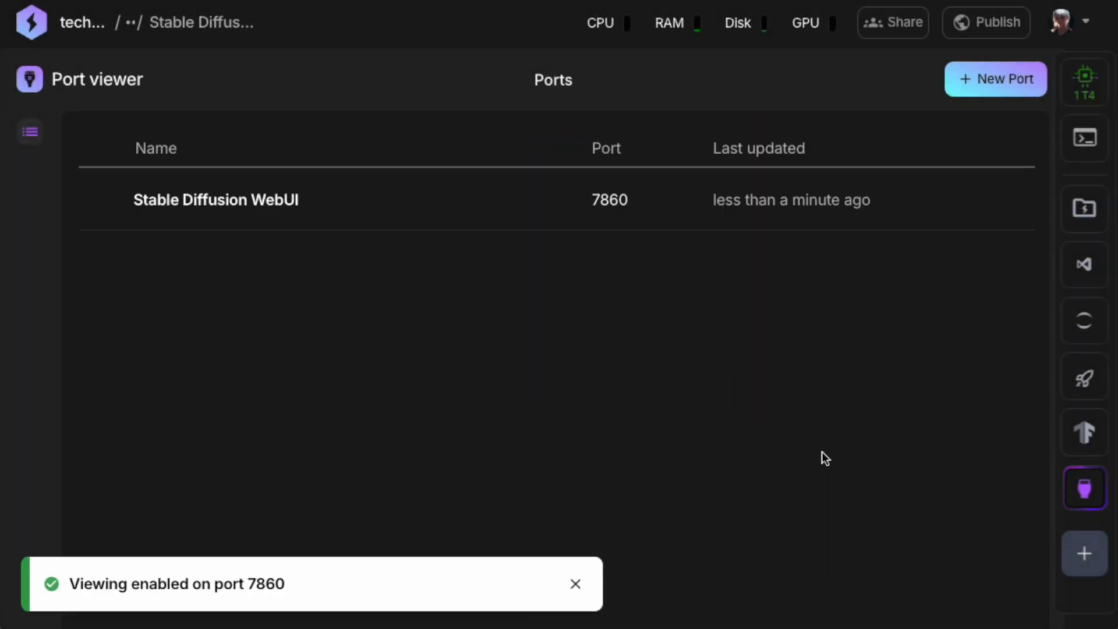
mouse_move(224, 205)
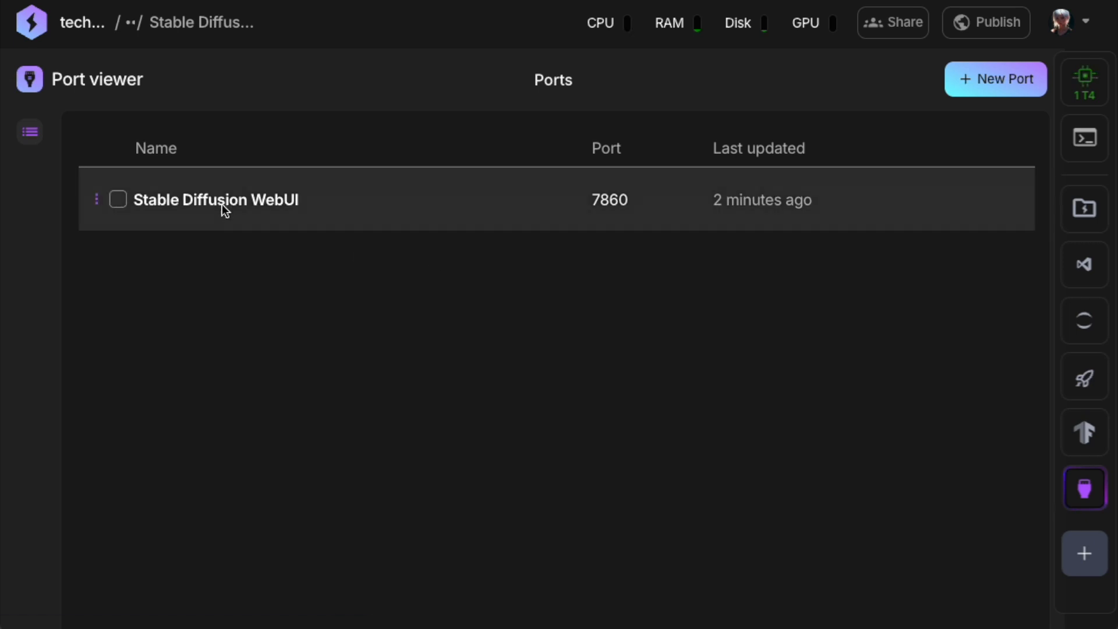
Open the WebUI port and generate a scientist-in-futuristic-lab image with Juggernaut XL
click(214, 200)
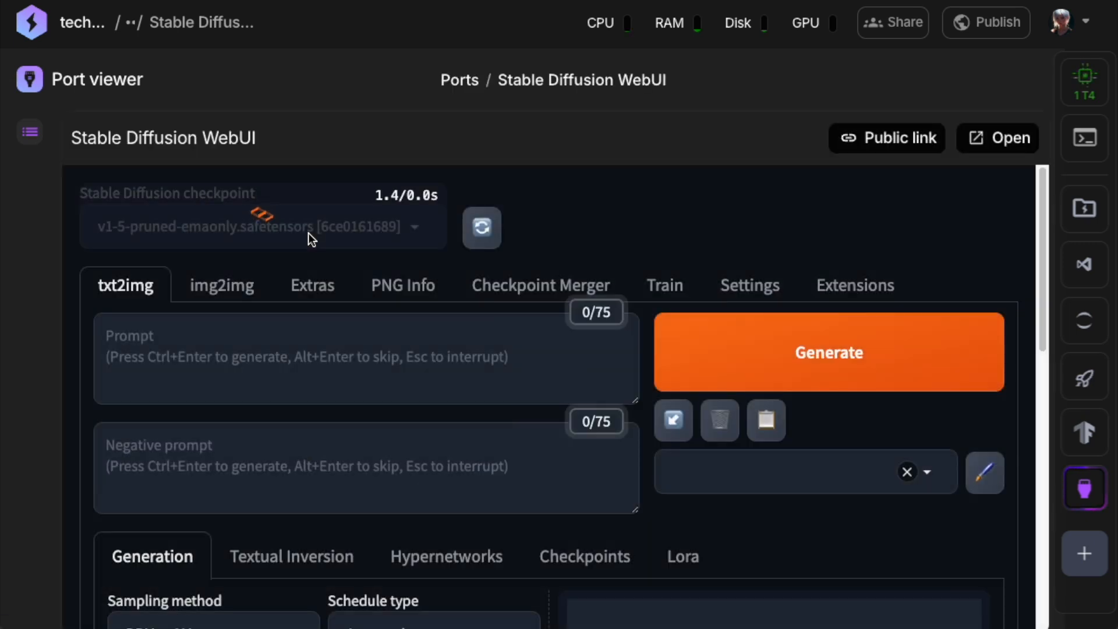
scroll(down, 3)
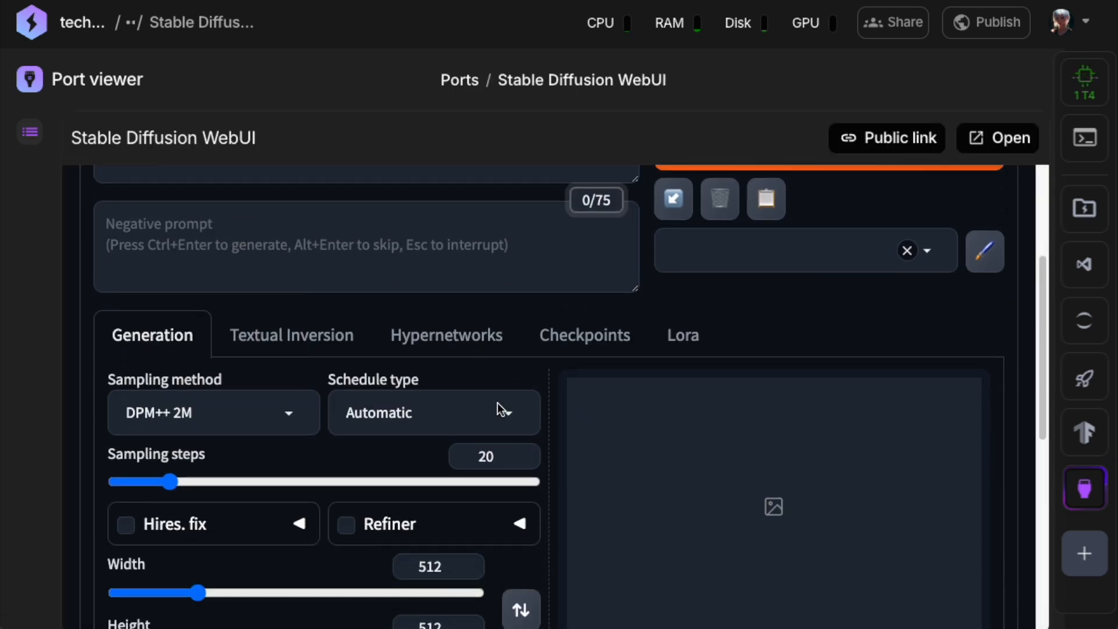
scroll(up, 3)
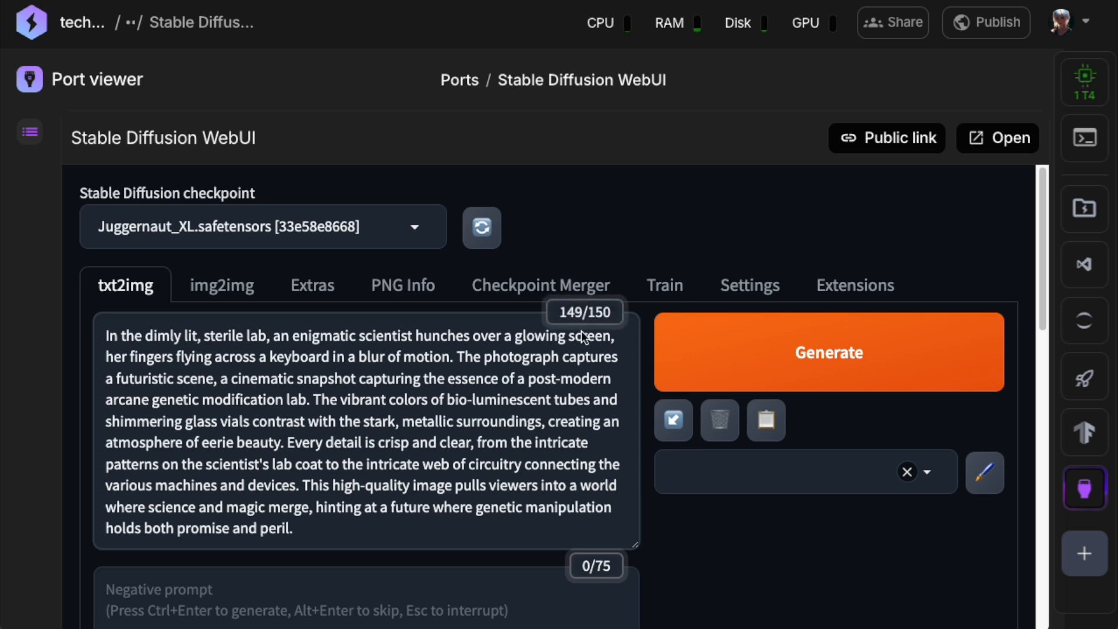
click(828, 352)
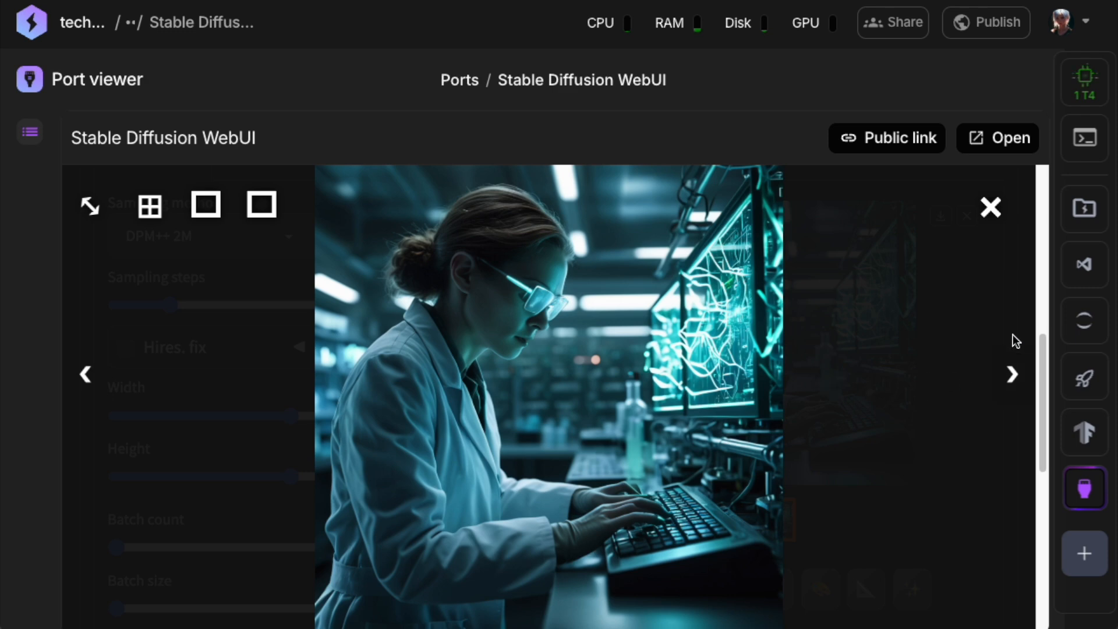
click(1085, 264)
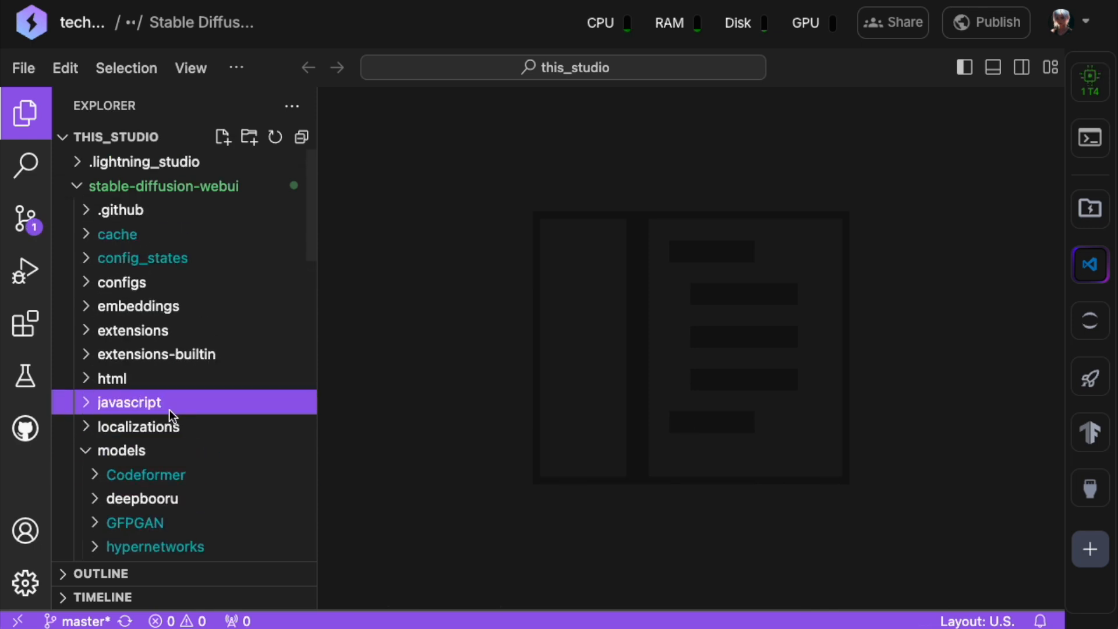
Edit on_start.sh to add 'cd stable-diffusion-webui' and './webui.sh' after the example comments
click(142, 161)
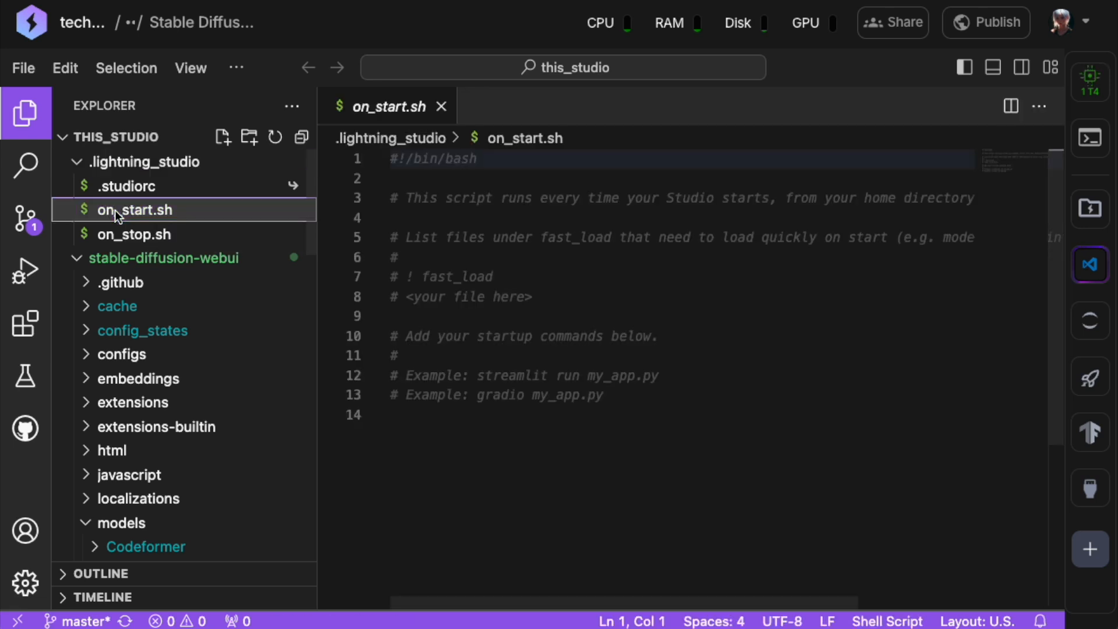
click(606, 395)
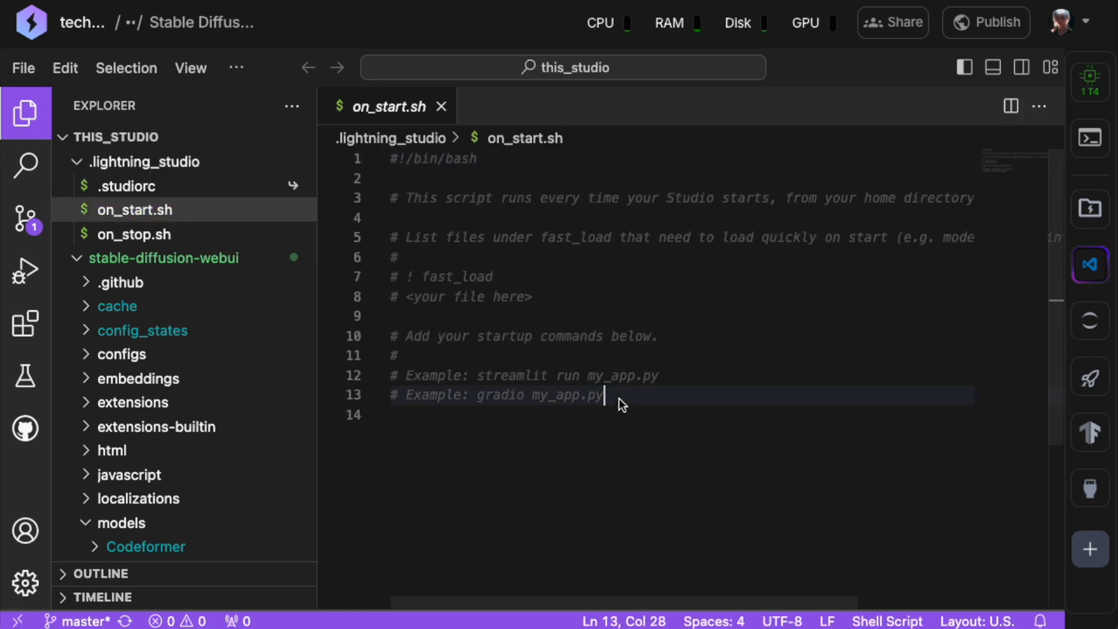
key(enter)
text(./webui.sh)
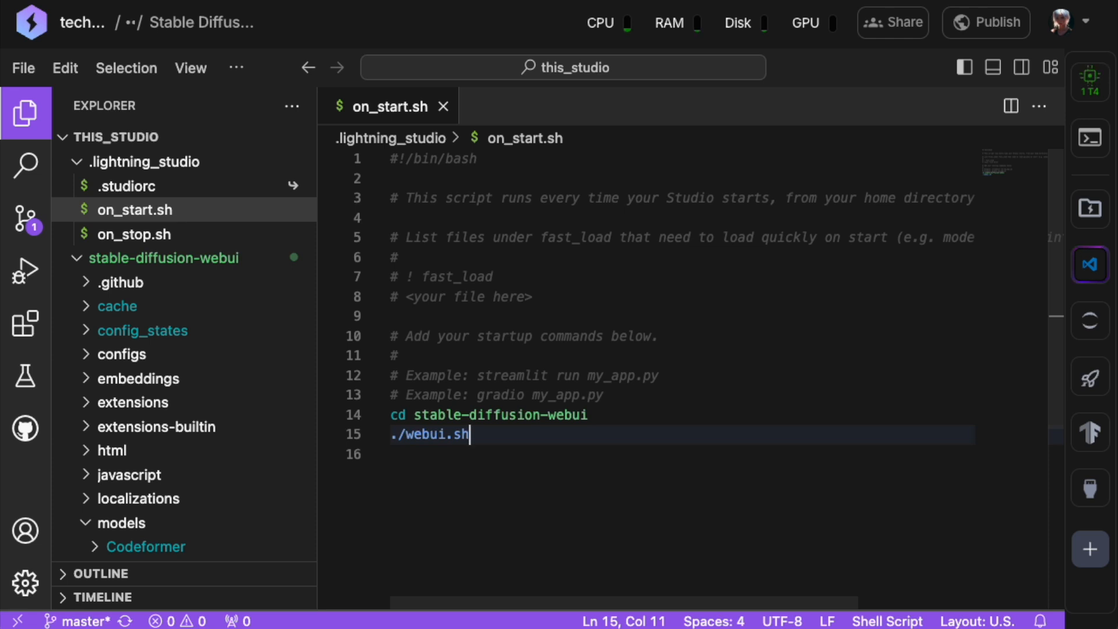
mouse_move(889, 236)
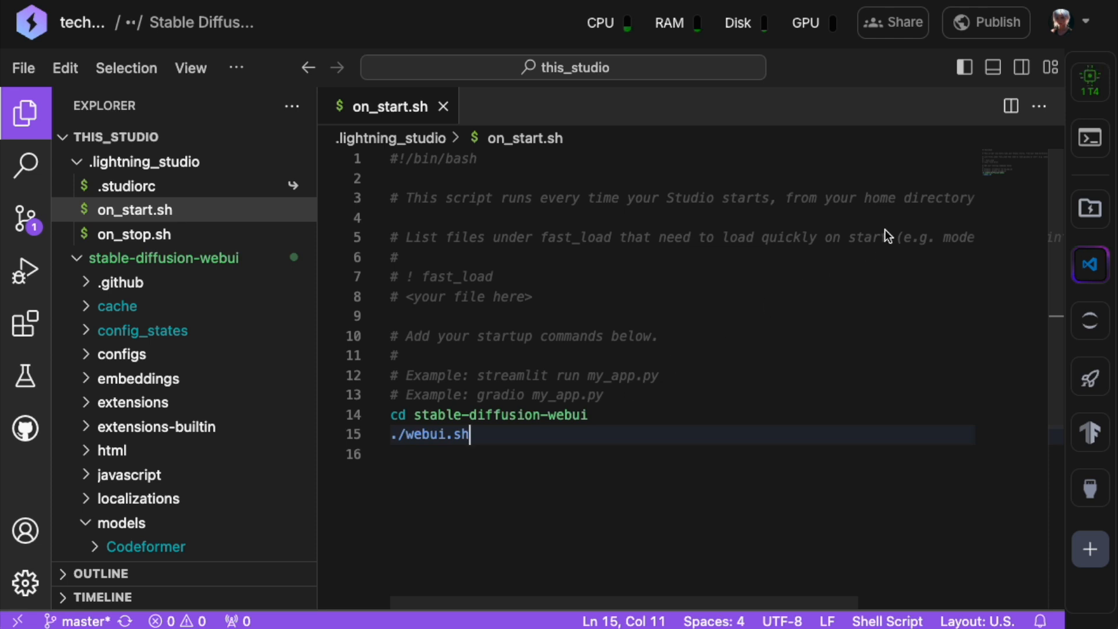
Put the Studio to sleep, then reopen it from the Default Teamspace list
click(1084, 81)
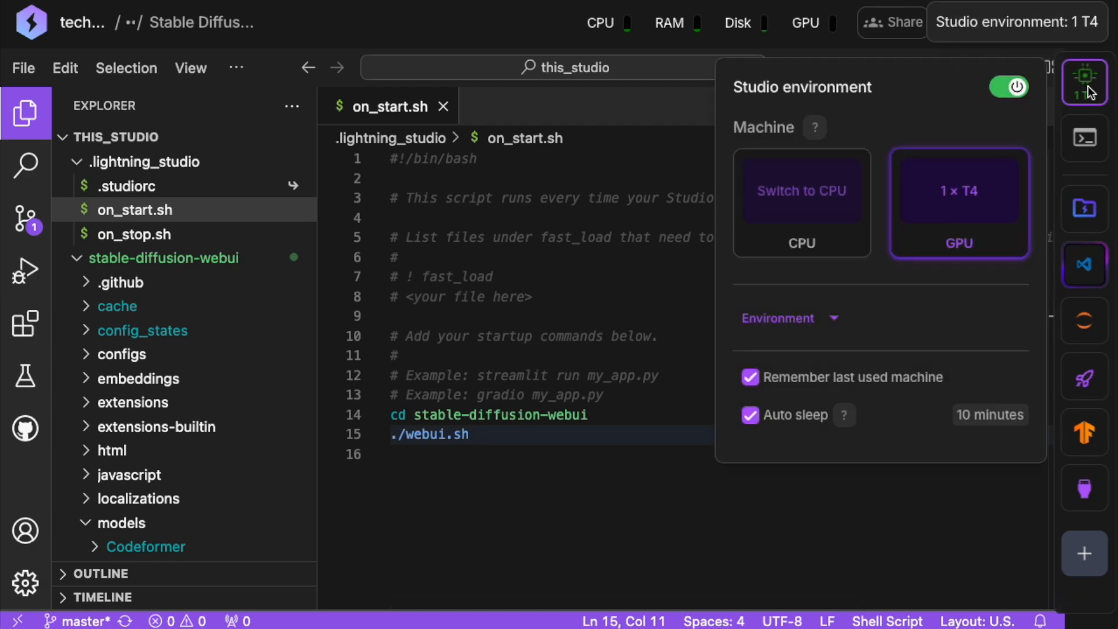
click(1015, 86)
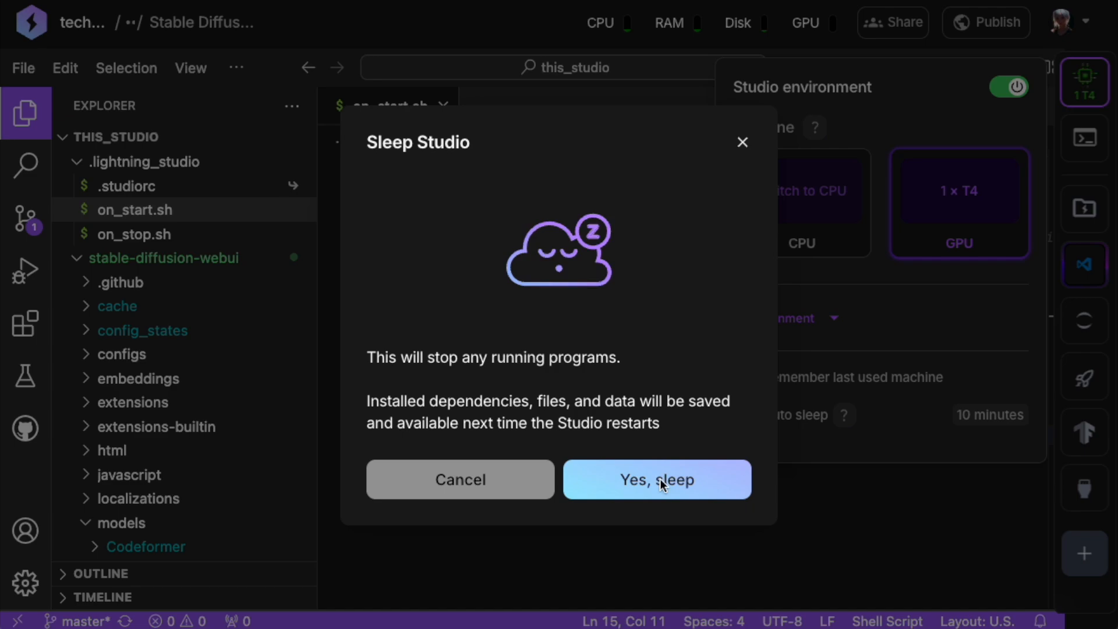
click(656, 479)
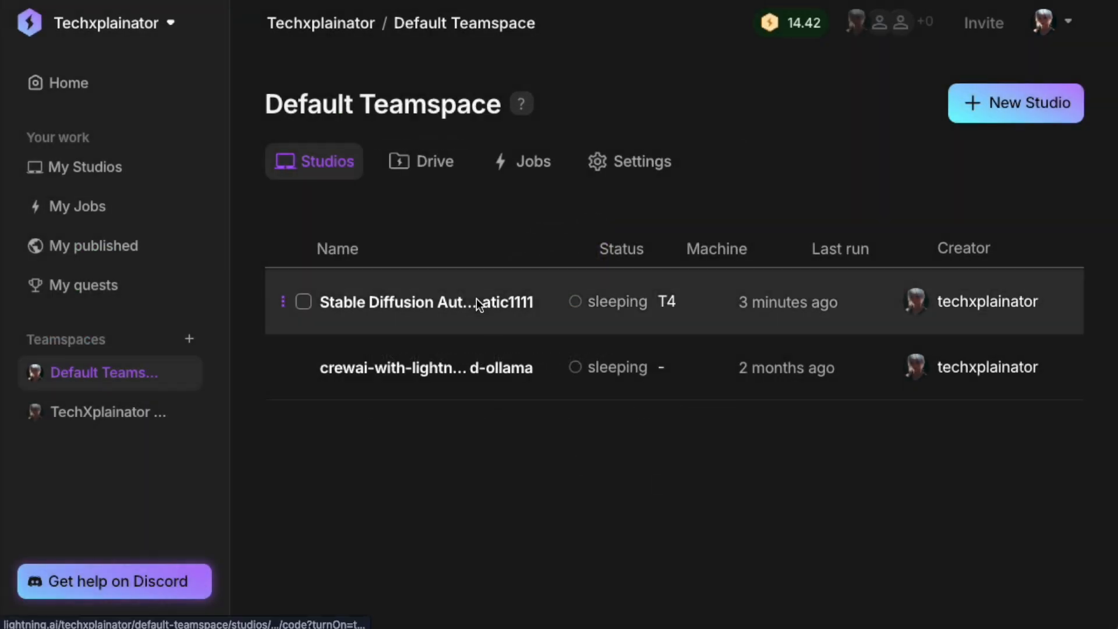
click(426, 302)
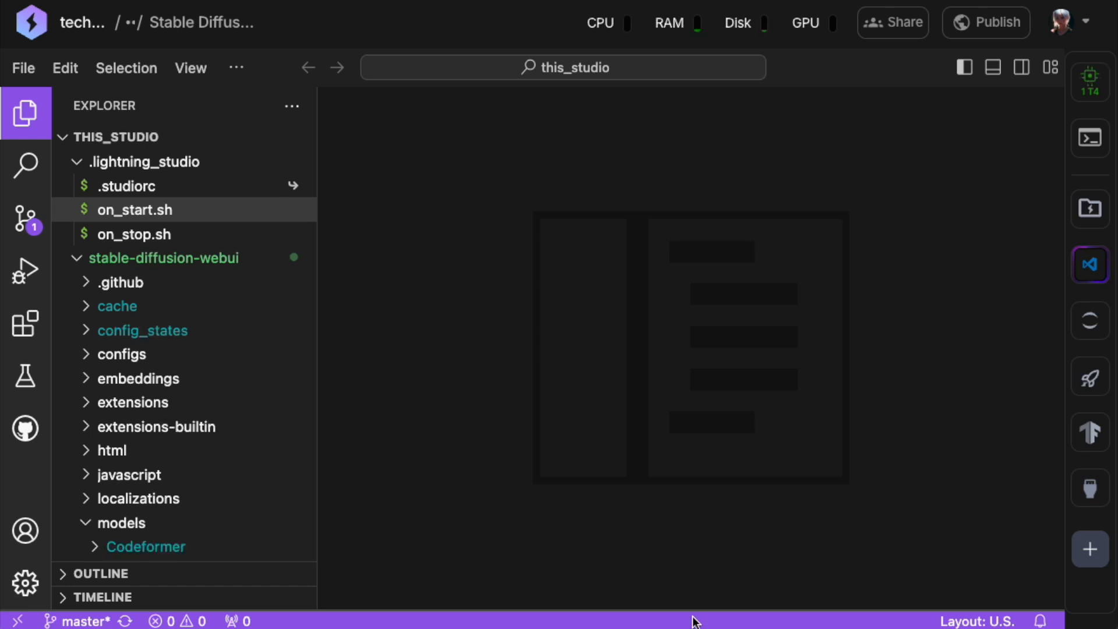
Open the Stable Diffusion WebUI entry on port 7860 from Port viewer after the restart
click(1084, 490)
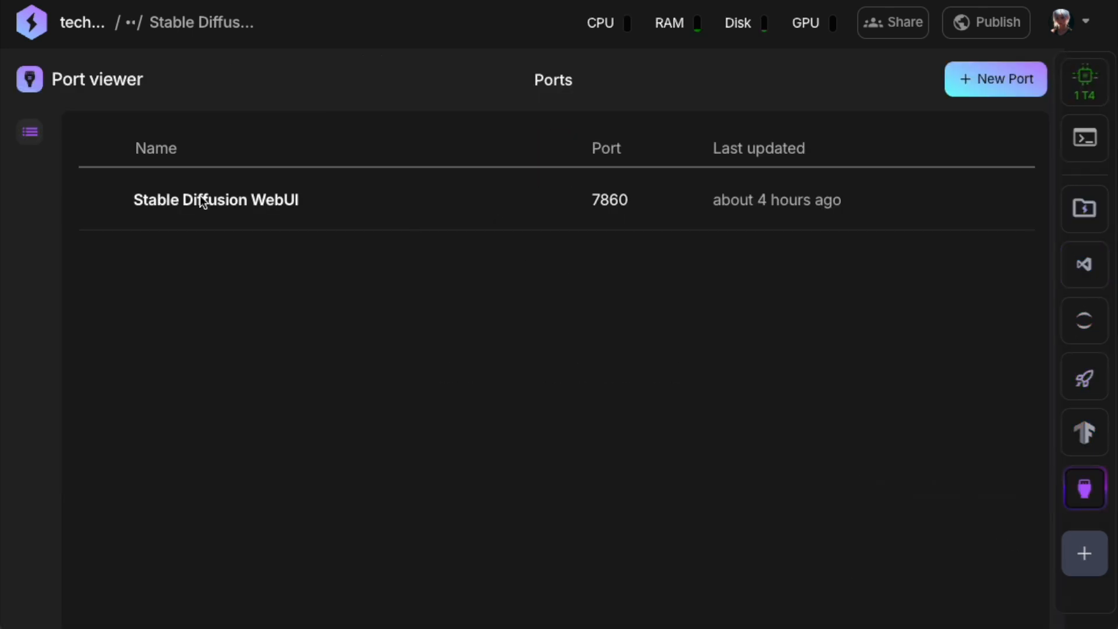
click(216, 199)
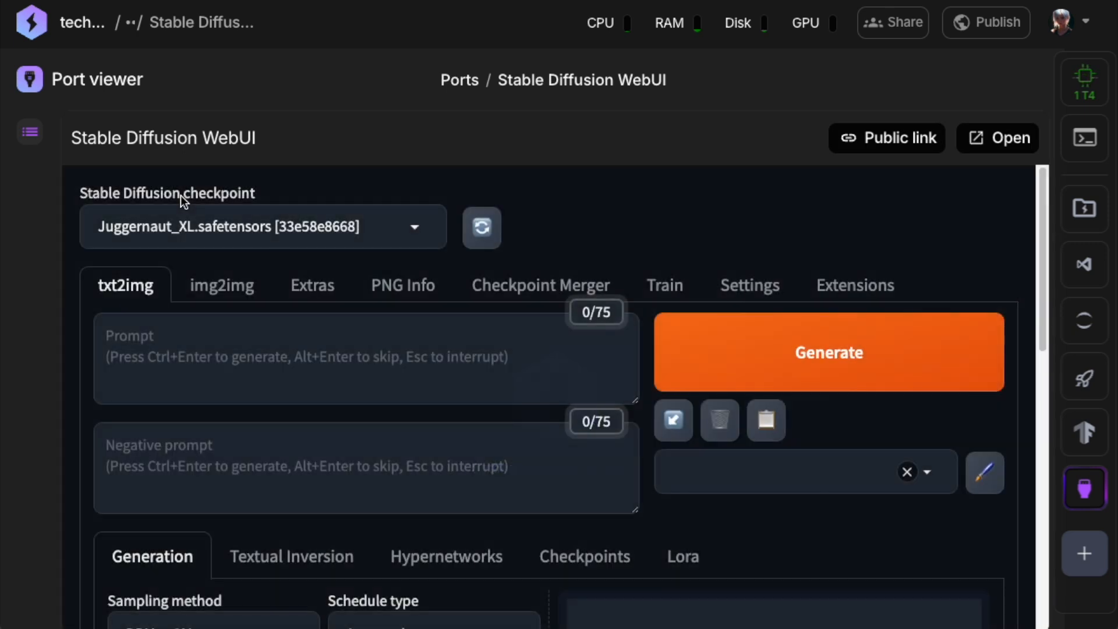
mouse_move(604, 283)
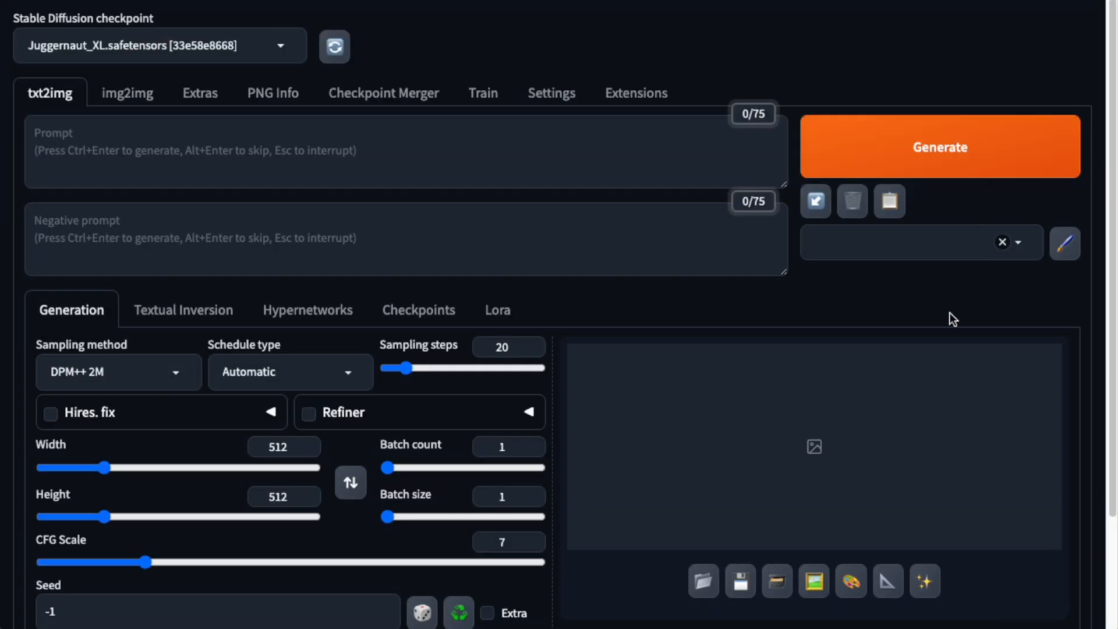
mouse_move(365, 542)
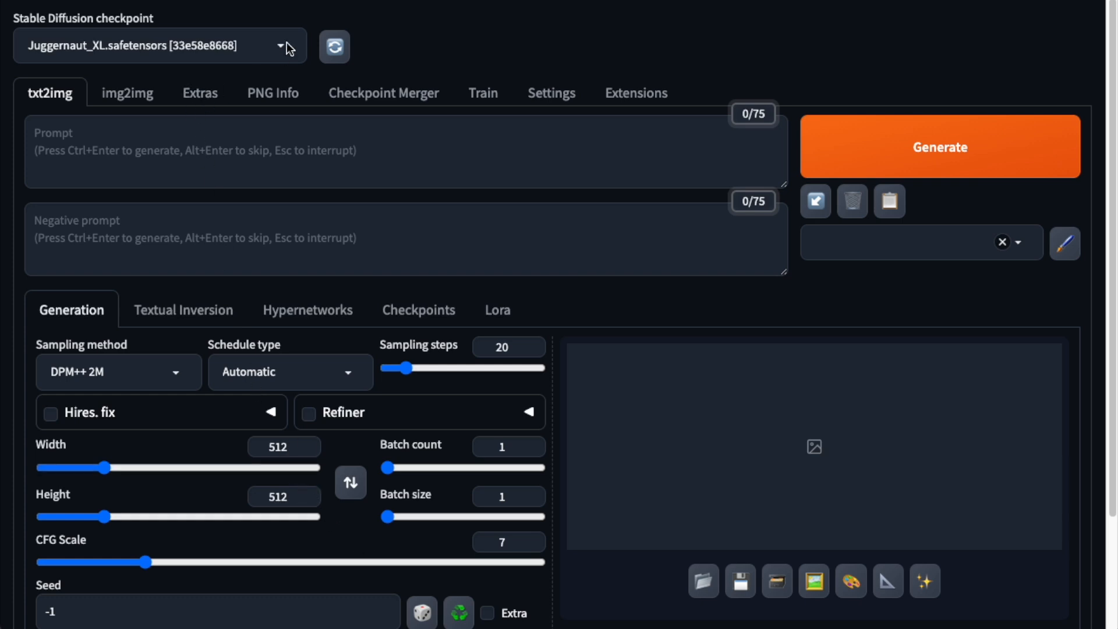
Confirm the Juggernaut_XL checkpoint at 1024x1024 and set the sampler to UniPC
click(283, 446)
text(1024)
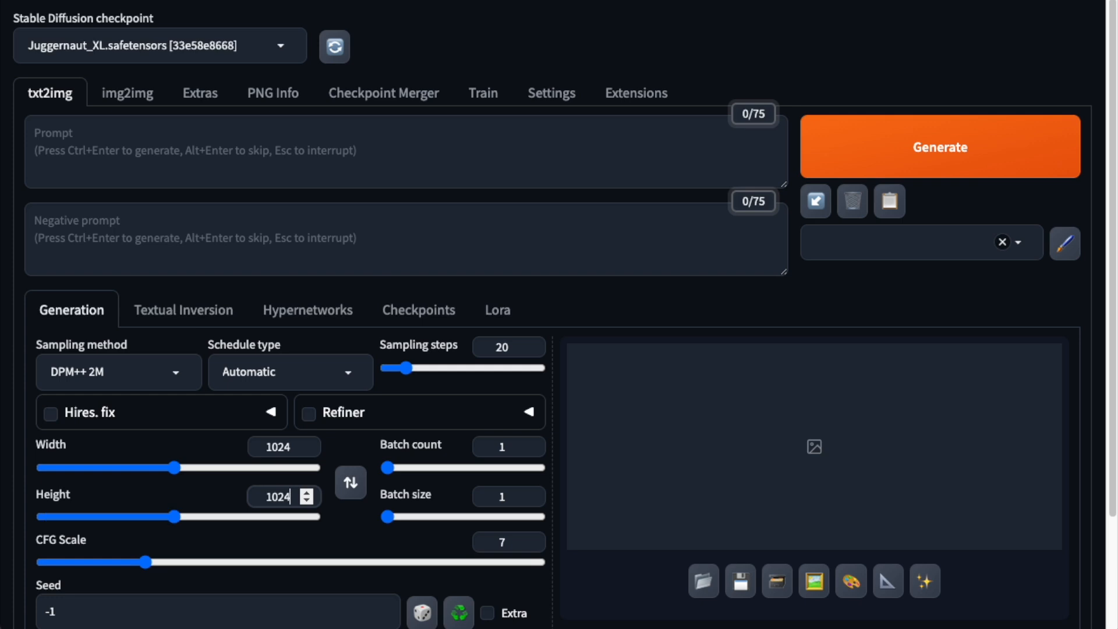
click(119, 372)
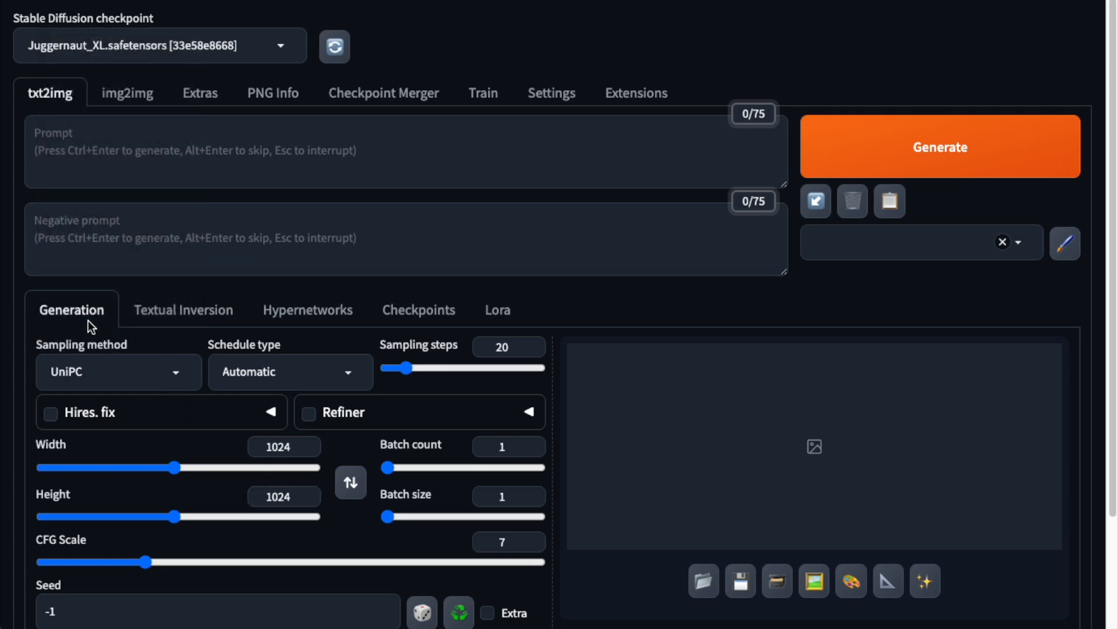
mouse_move(703, 182)
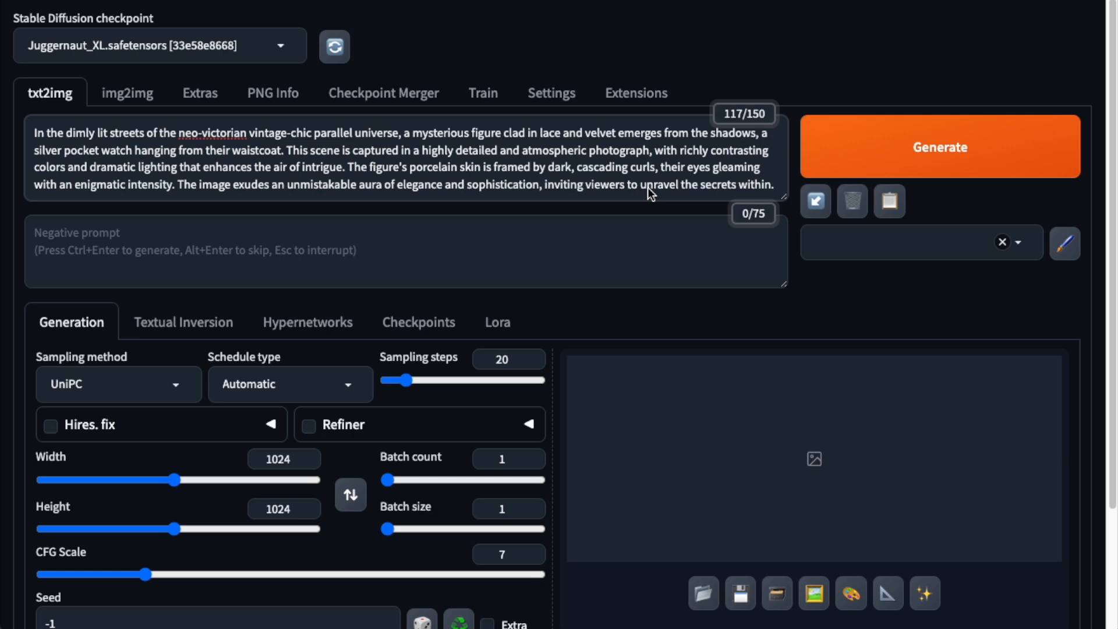
Generate the neo-Victorian pocket-watch portrait and view the result full size
click(939, 147)
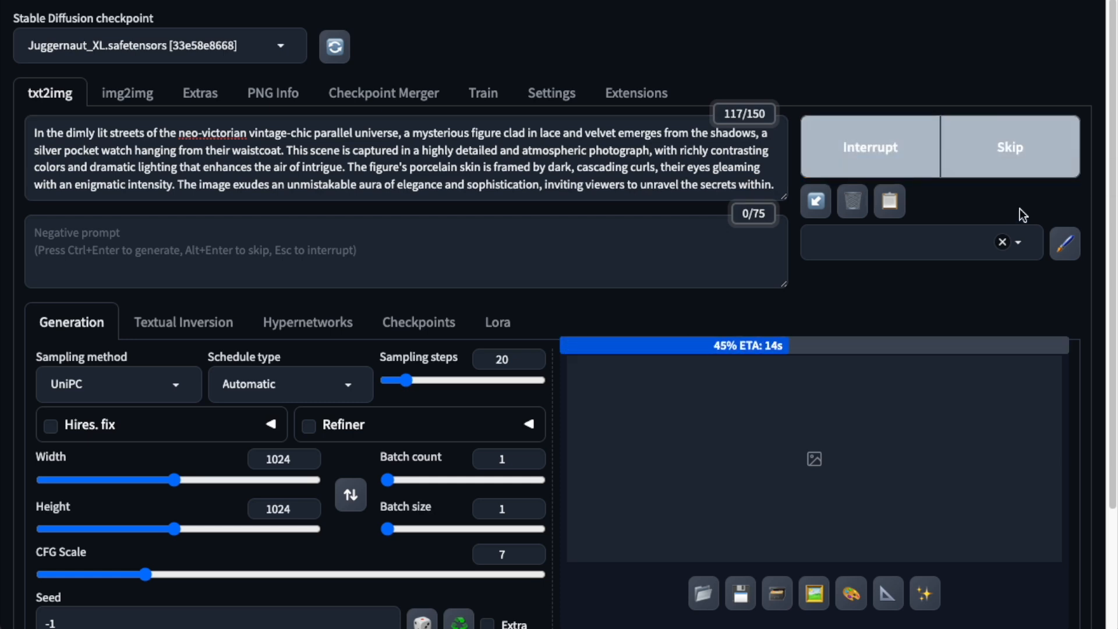
scroll(down, 3)
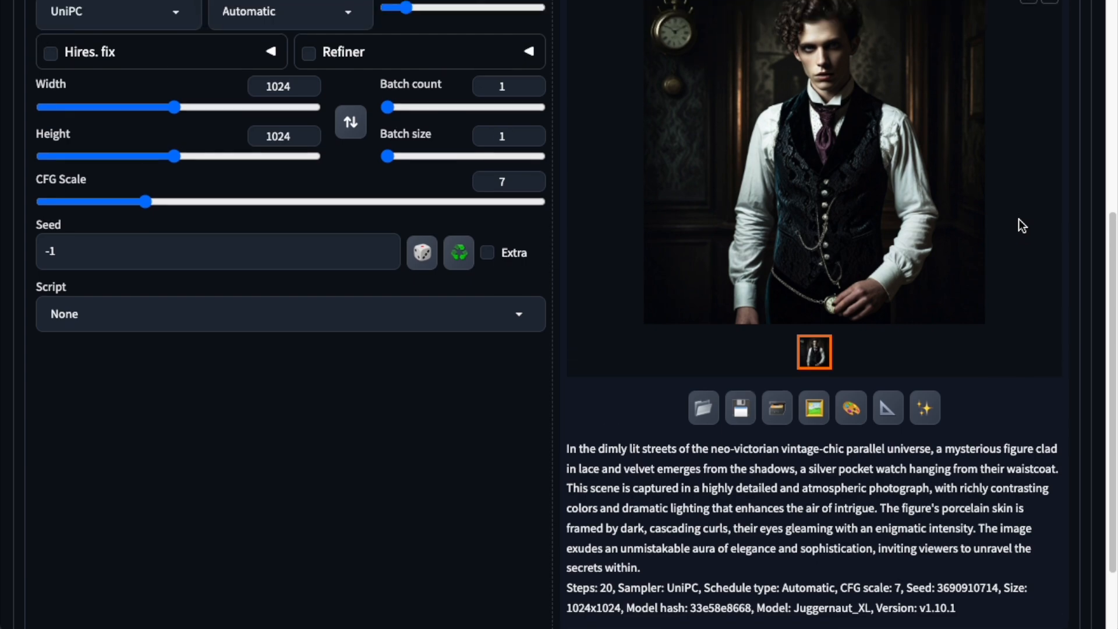
scroll(up, 3)
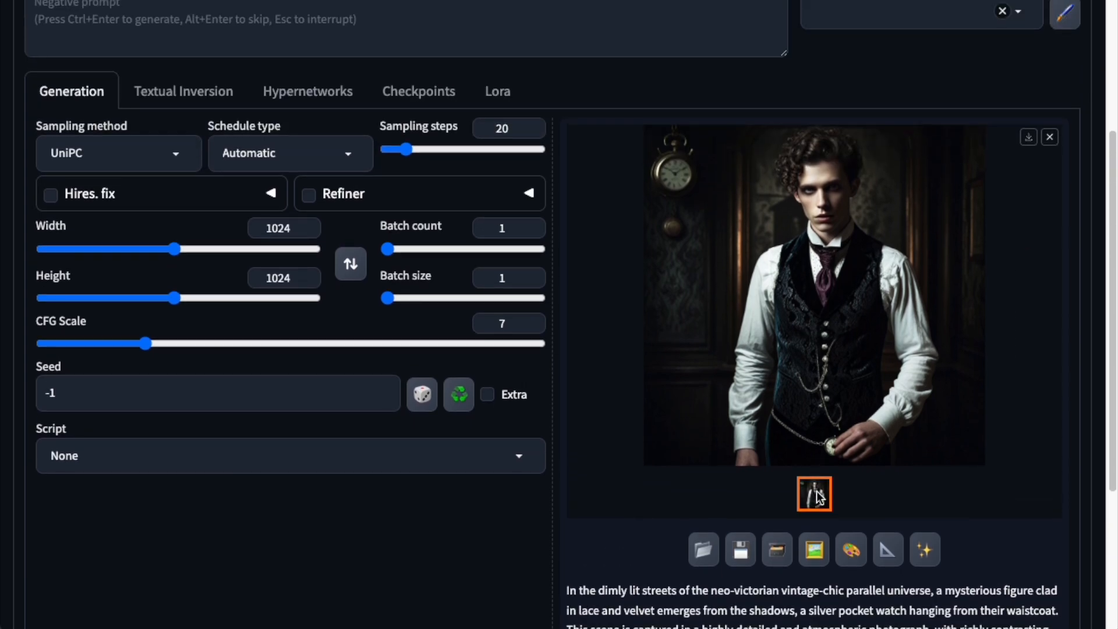
click(814, 493)
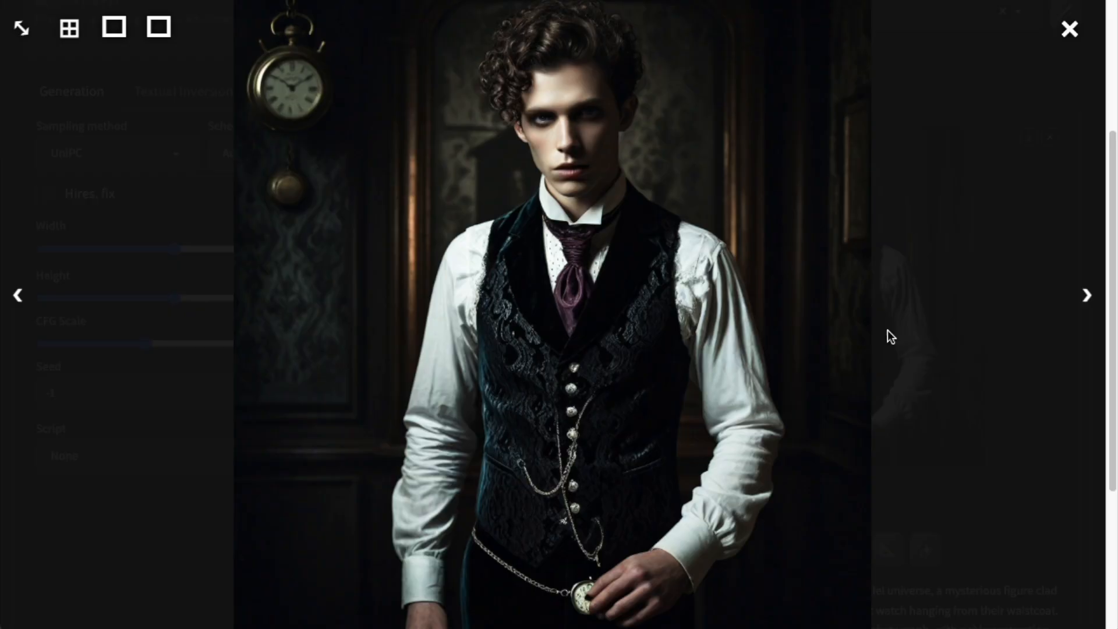
click(1069, 28)
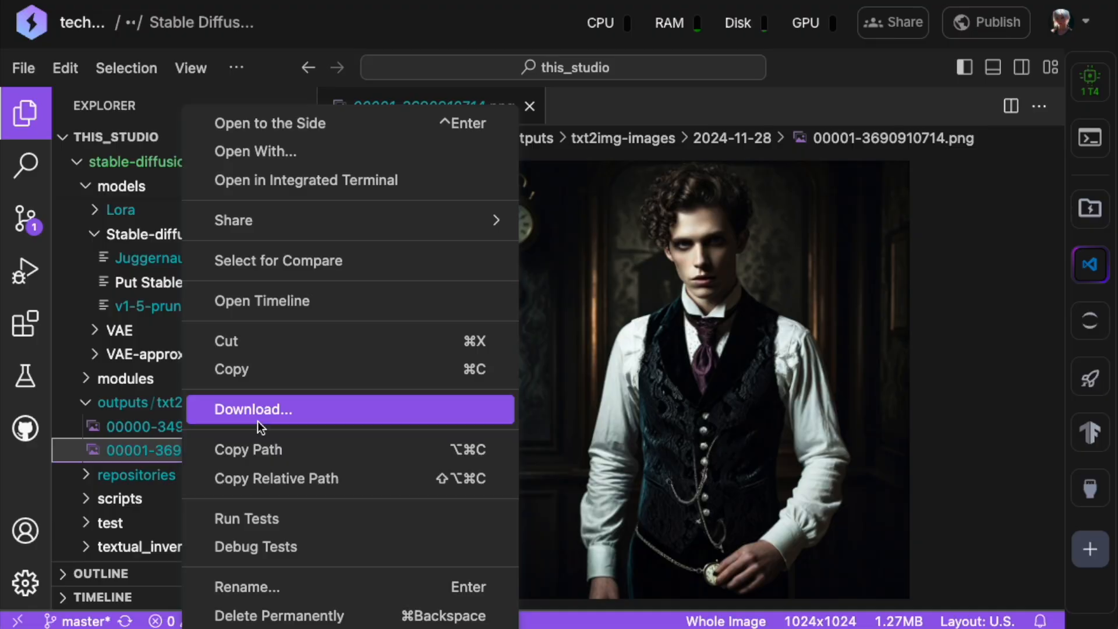
mouse_move(259, 419)
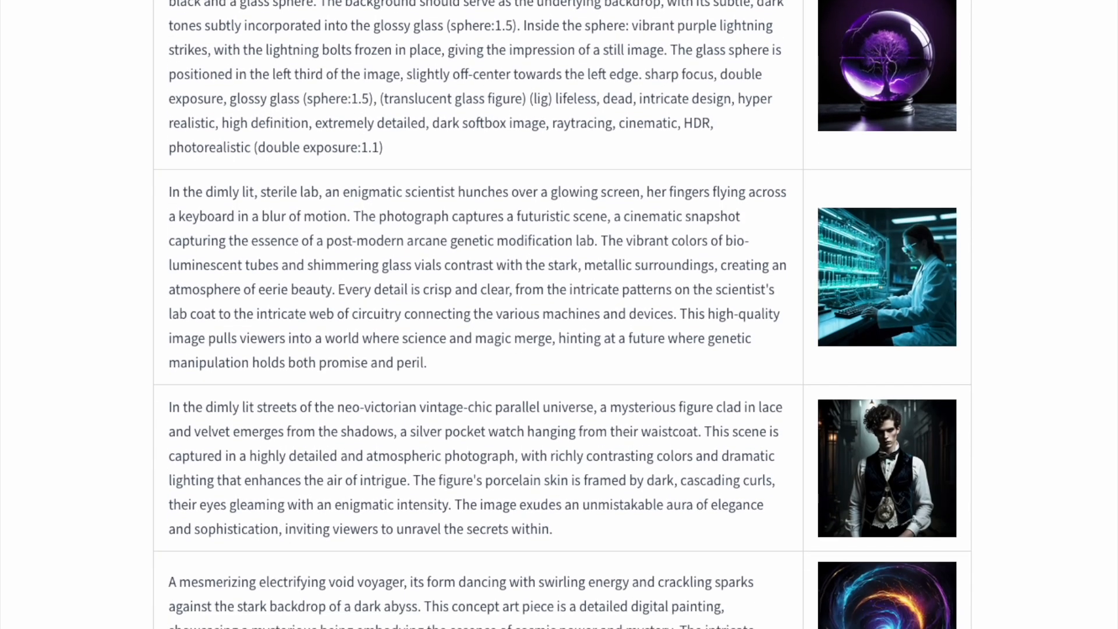
Scroll the tutorial's prompt table from the neo-victorian portrait down to the cyberpunk street example
scroll(down, 3)
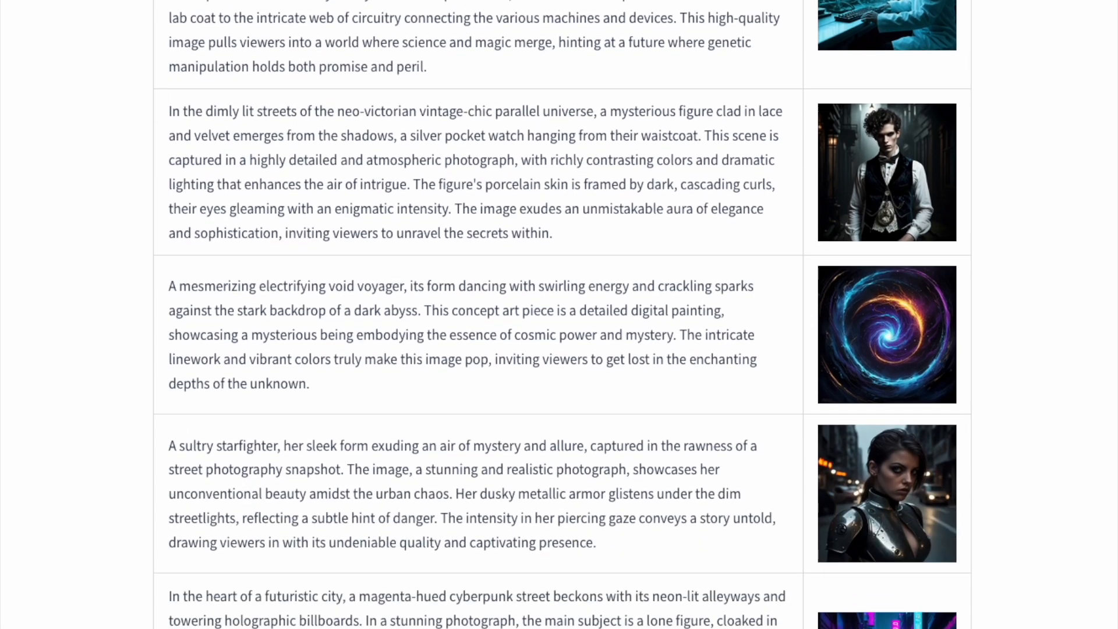
scroll(down, 3)
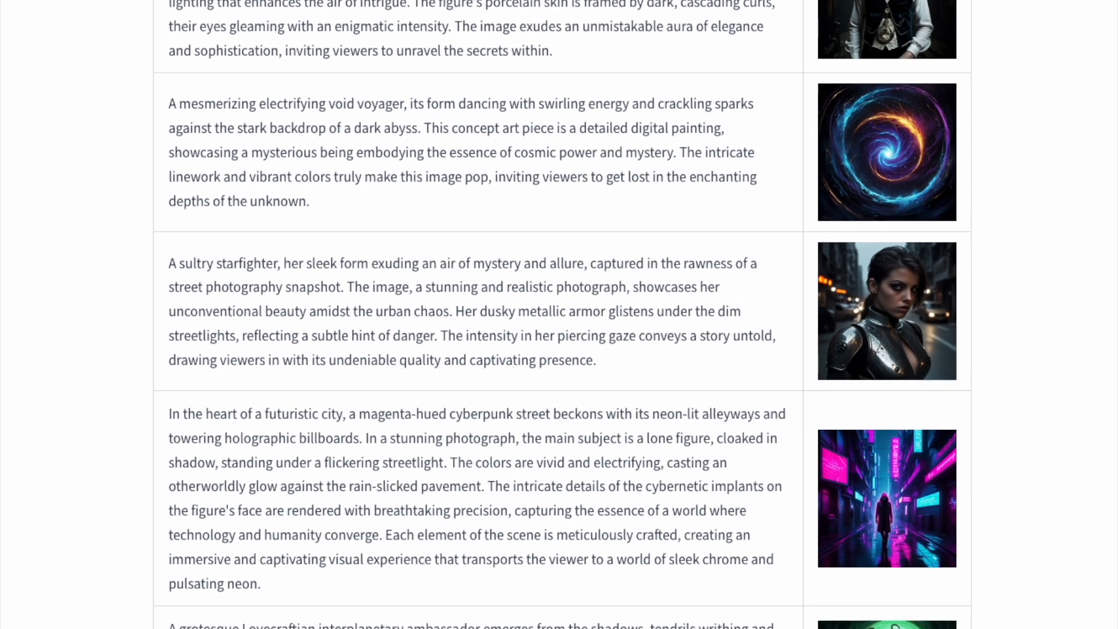
scroll(down, 3)
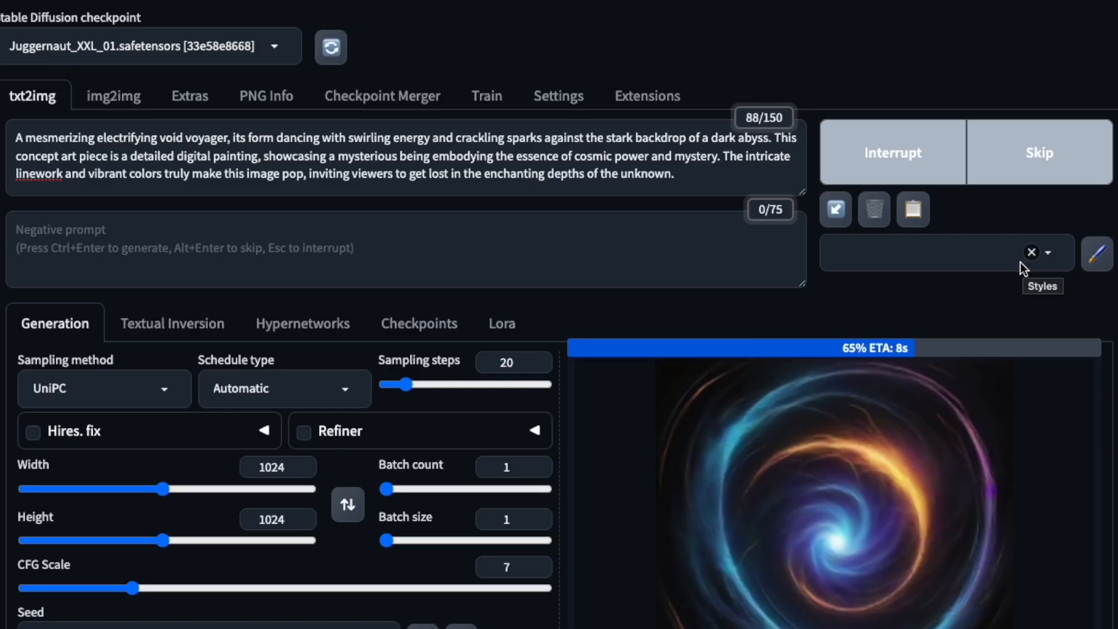
mouse_move(1011, 293)
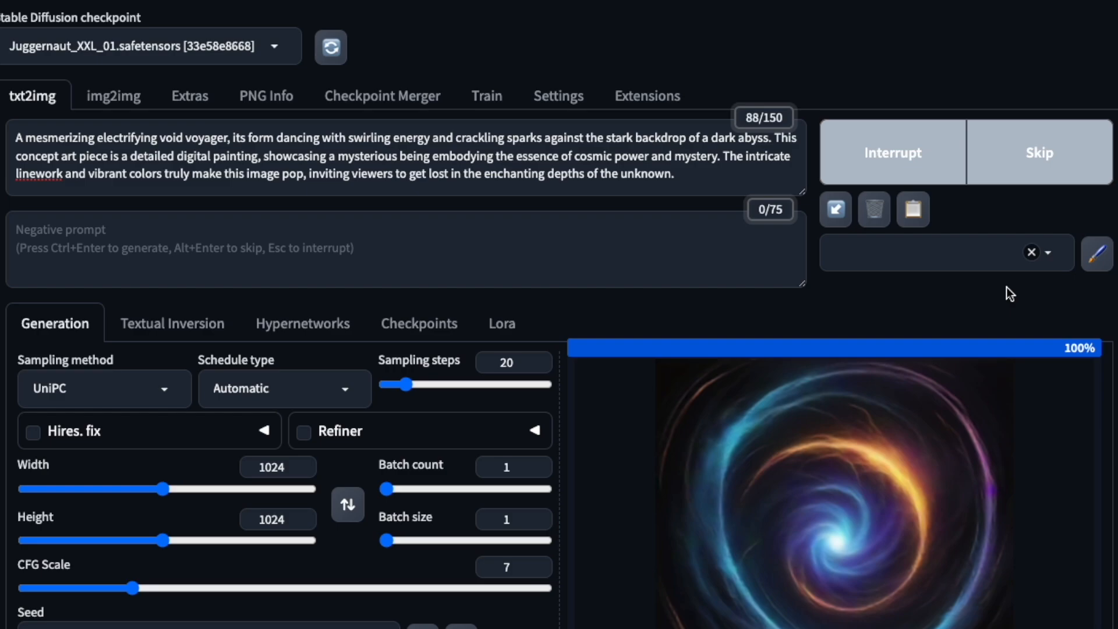
View the finished void voyager swirl image full size, then close the lightbox
click(827, 484)
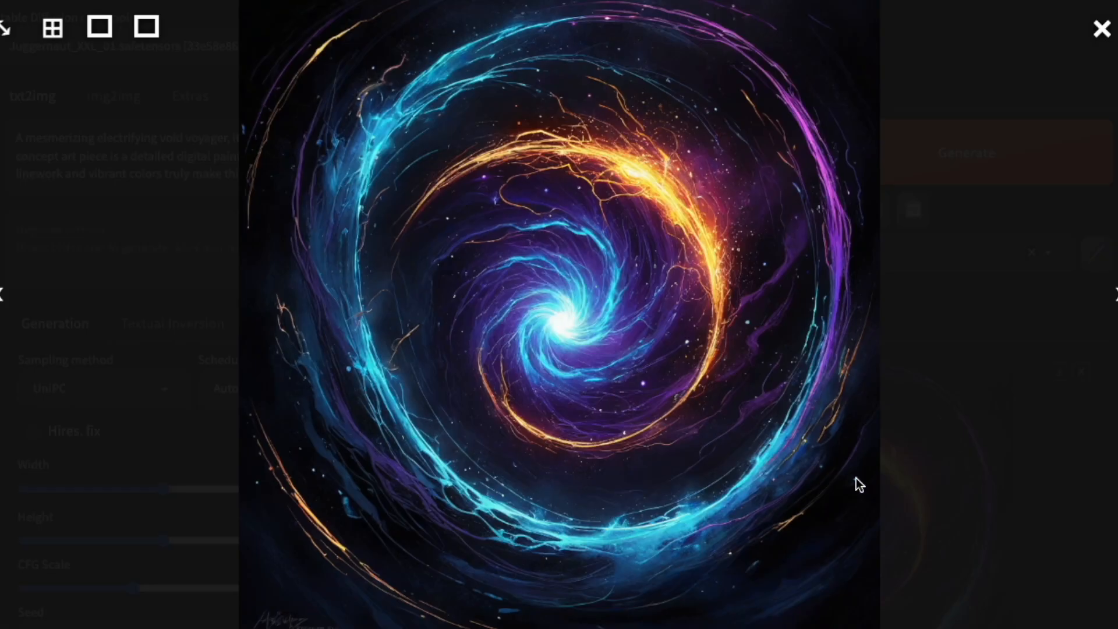
click(1101, 28)
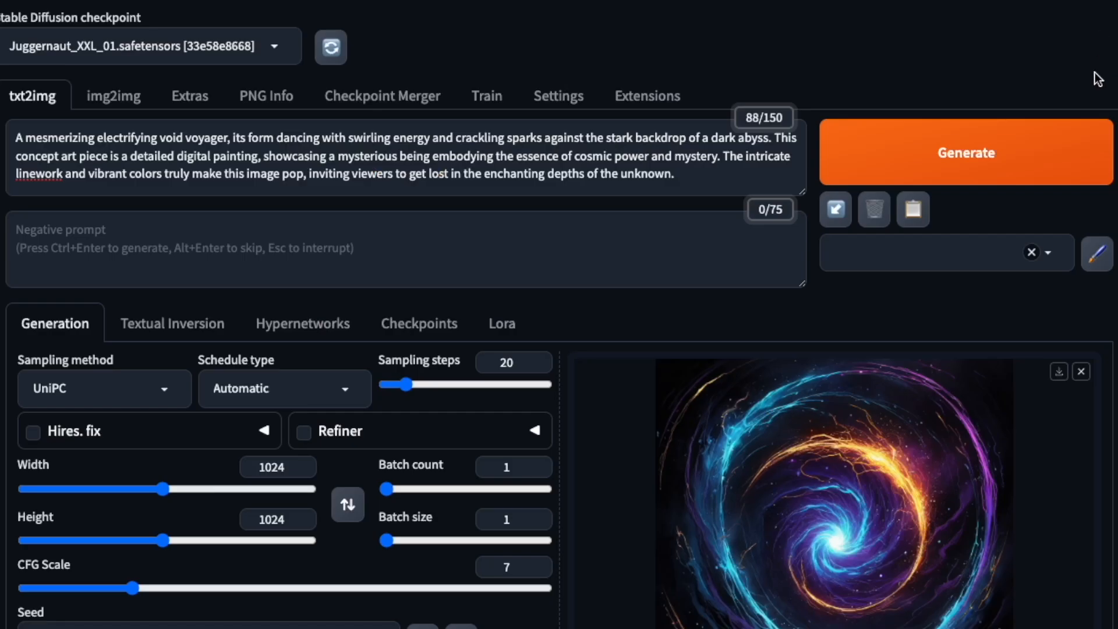